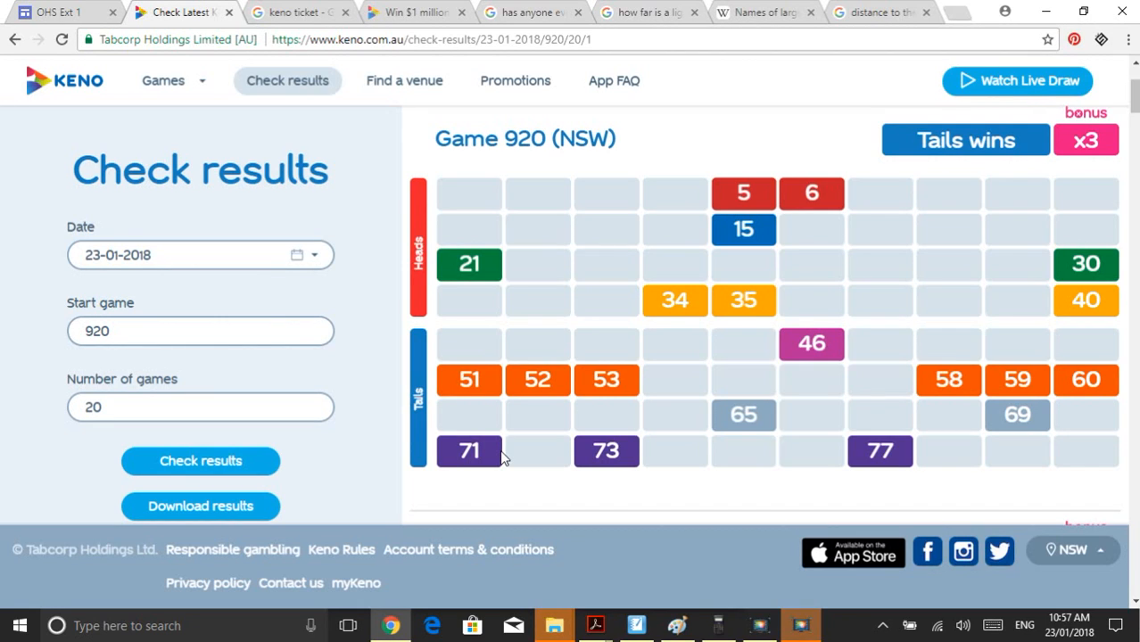
mouse_move(821, 257)
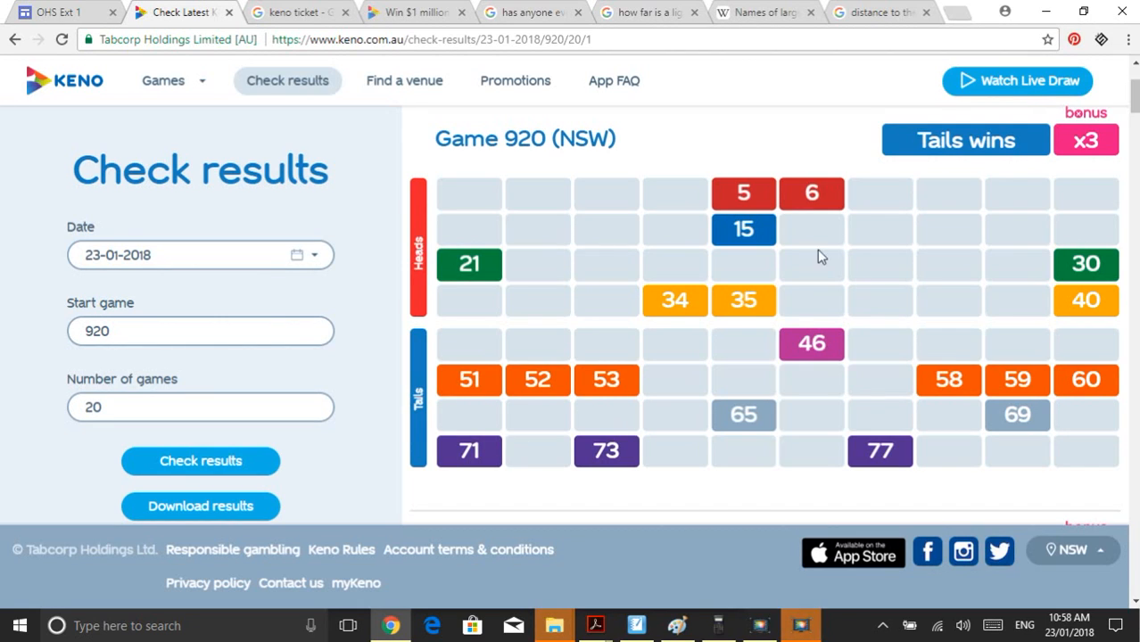
mouse_move(837, 315)
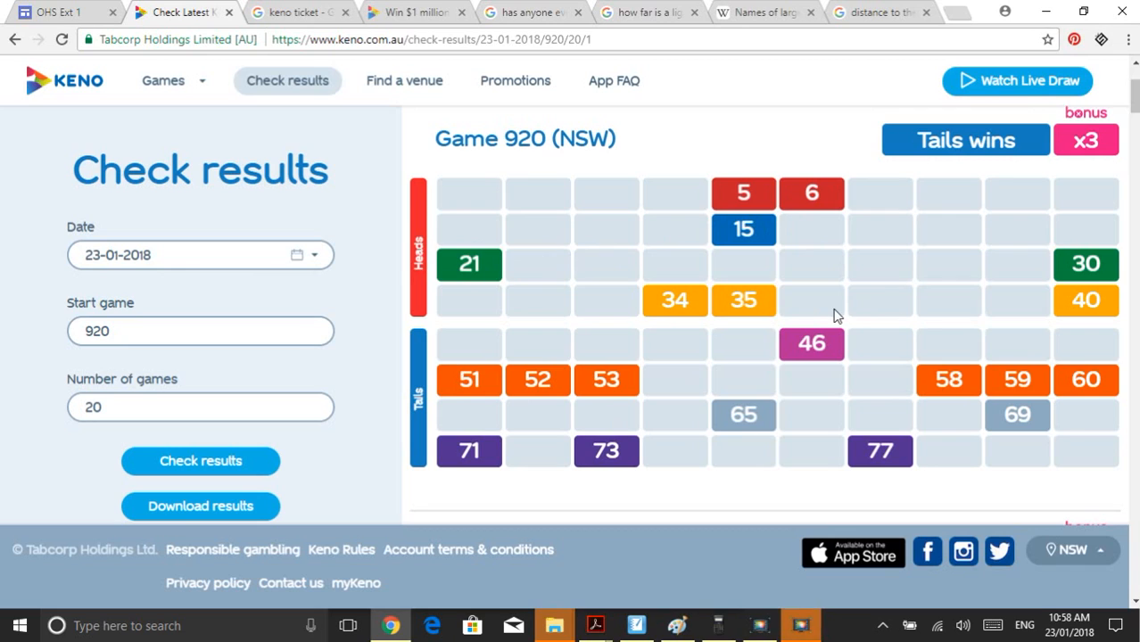
mouse_move(747, 173)
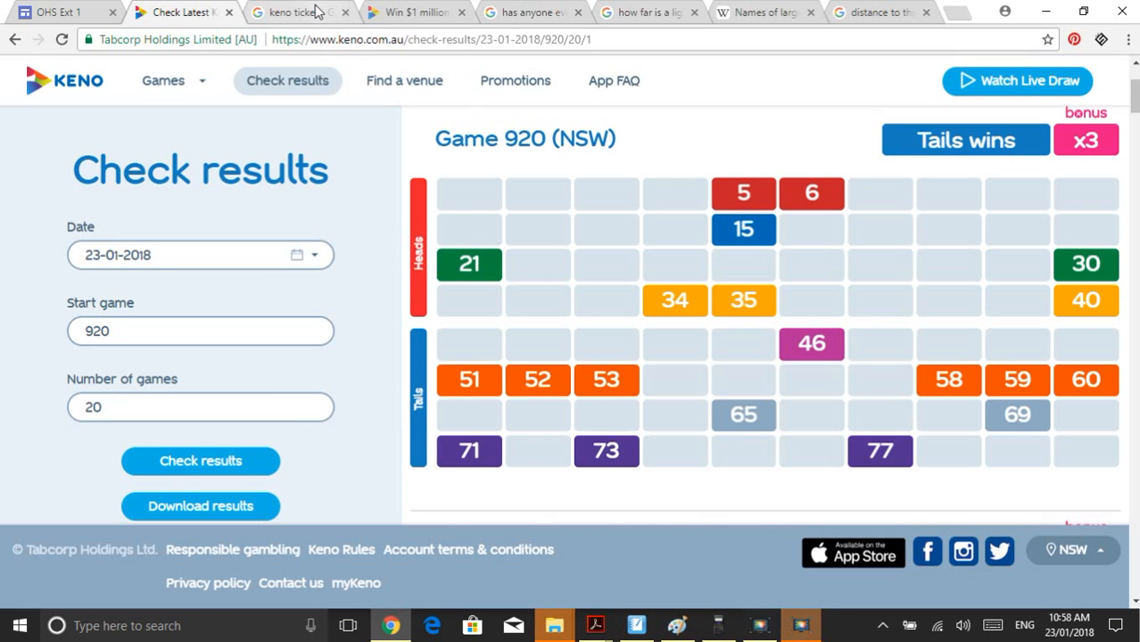
mouse_move(300, 10)
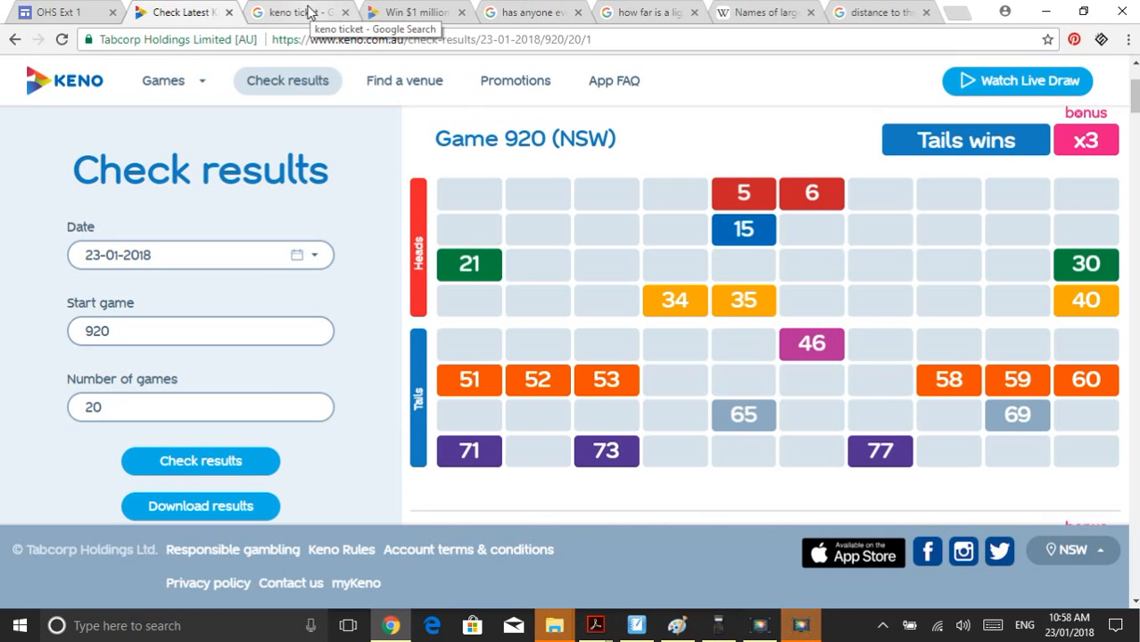
- Browse down through the keno ticket image results and back to the top
click(294, 10)
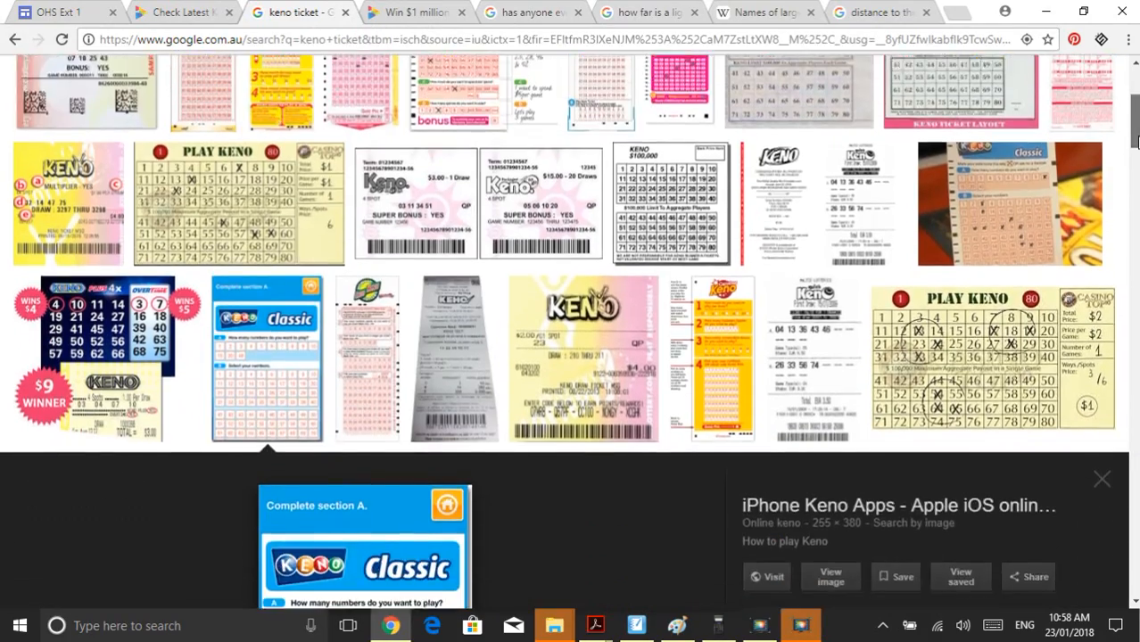
scroll(down, 3)
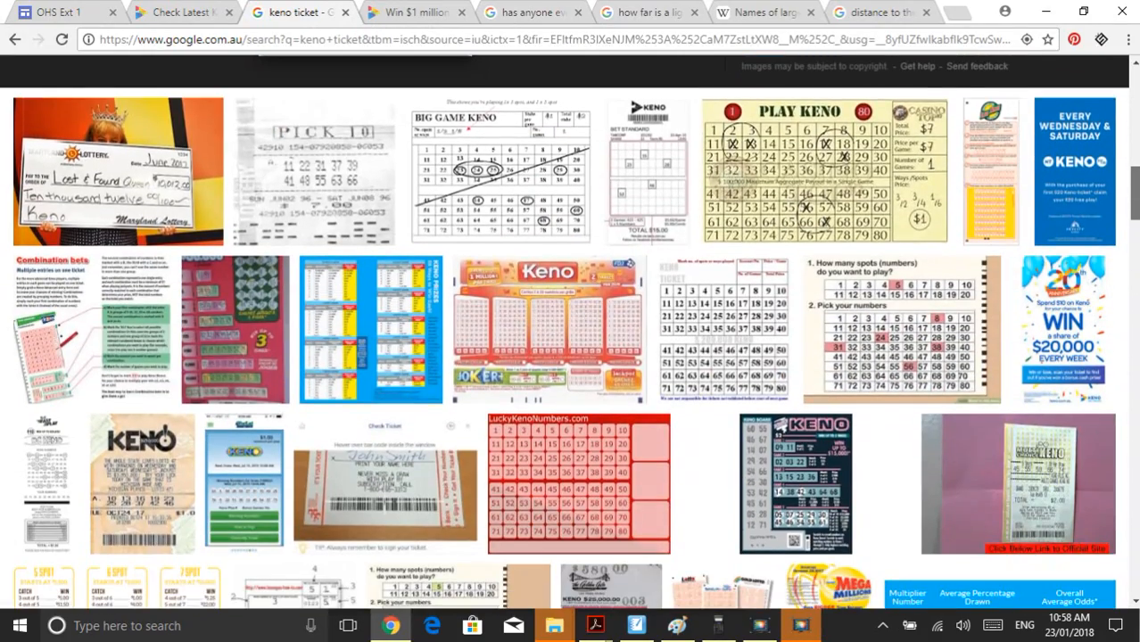
scroll(down, 3)
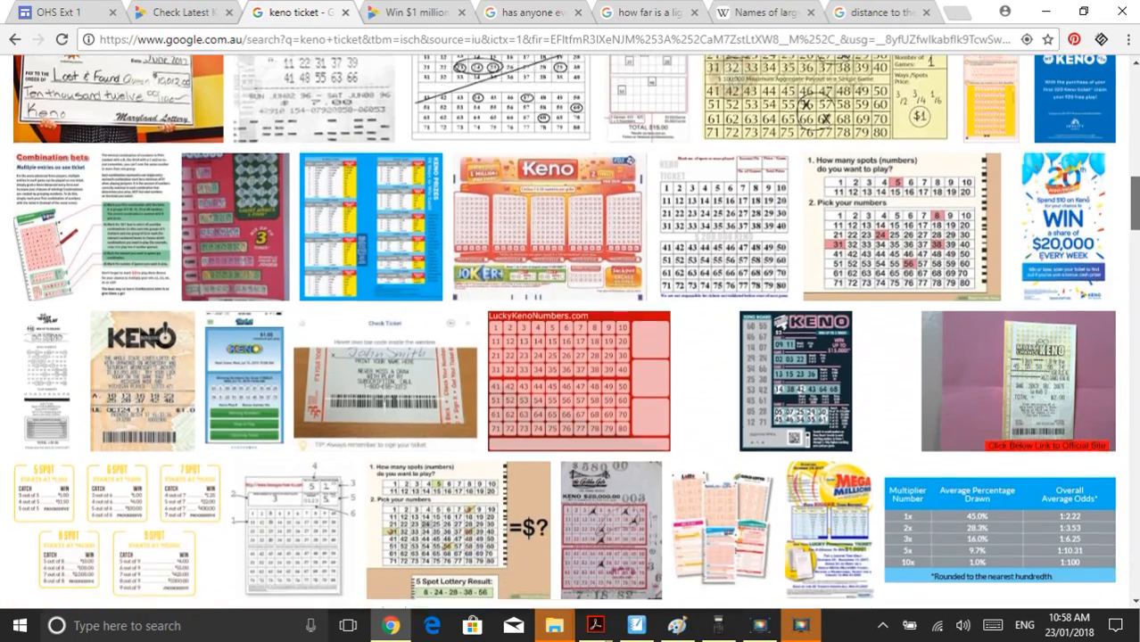
scroll(down, 3)
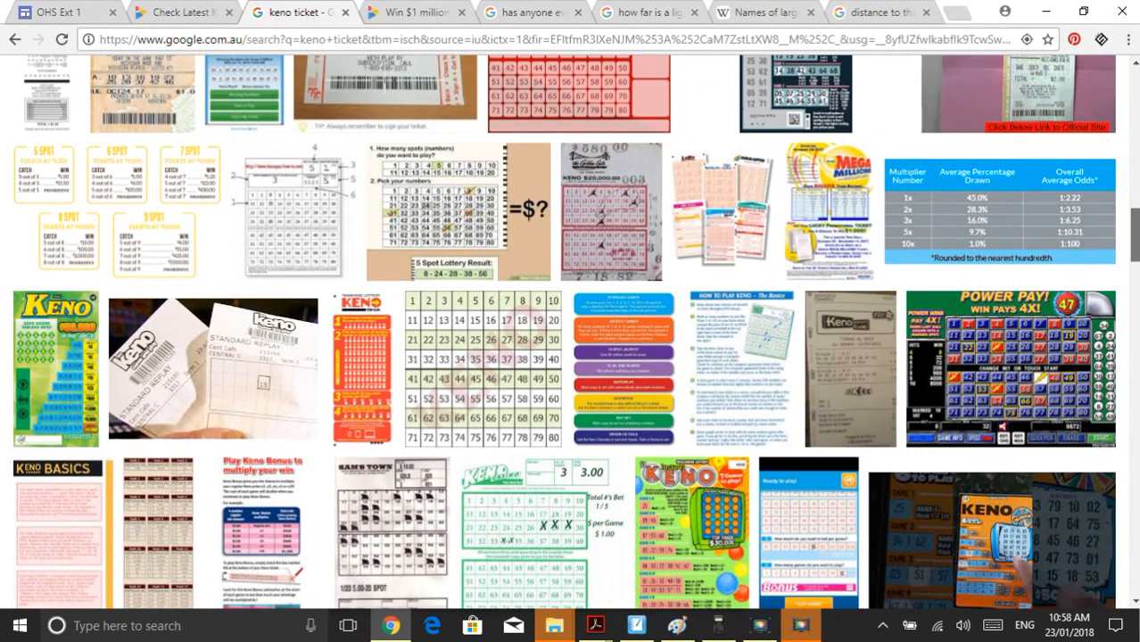
scroll(up, 3)
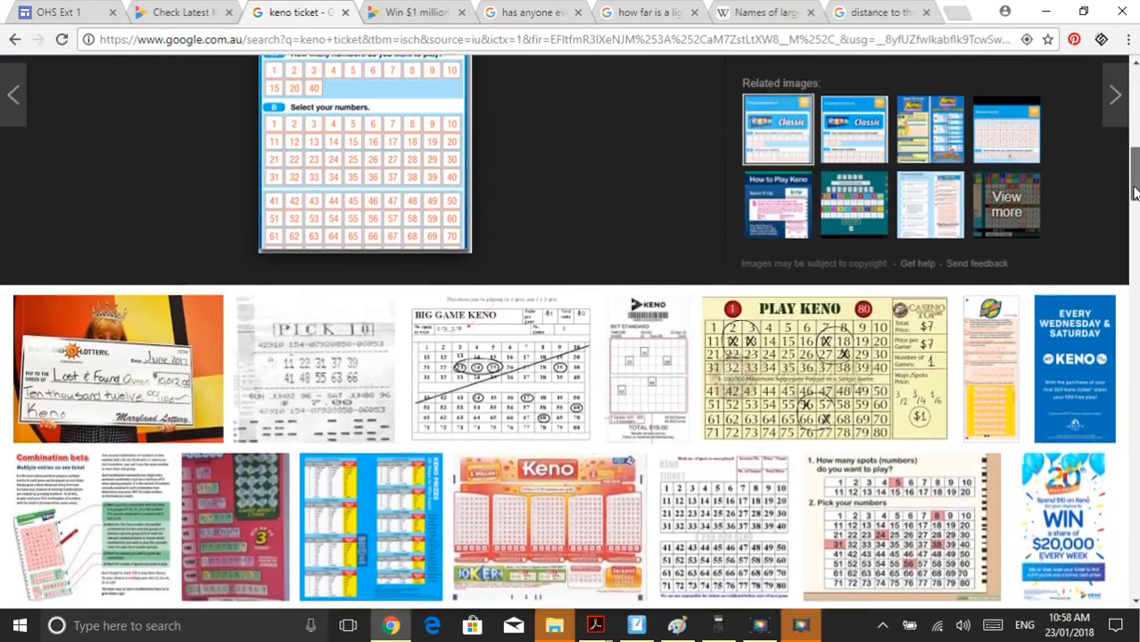
scroll(down, 3)
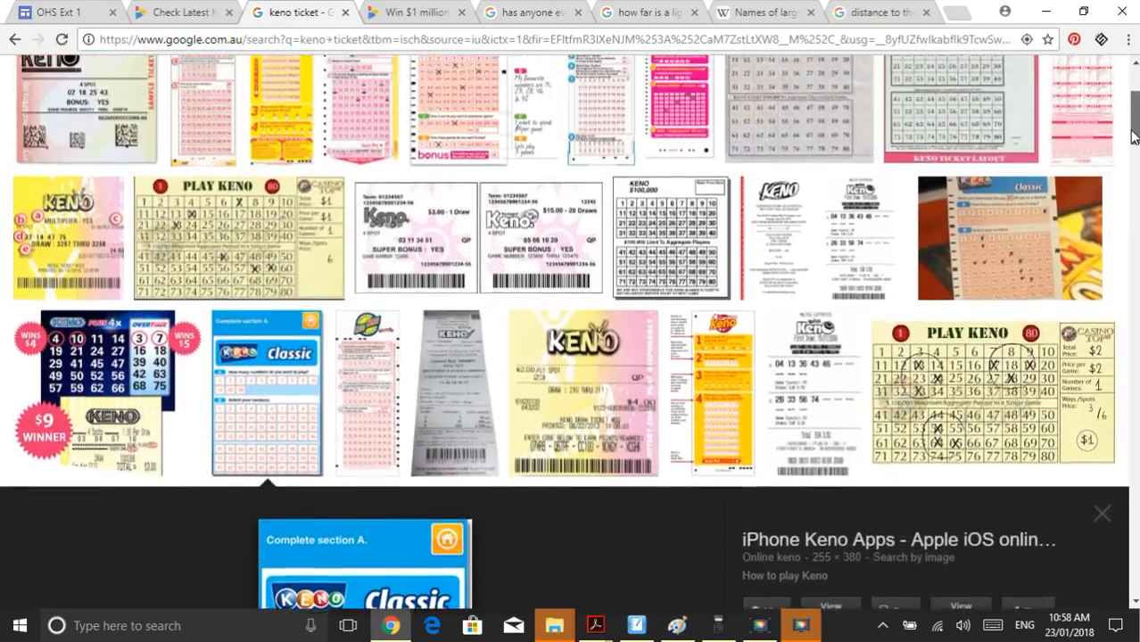
scroll(up, 3)
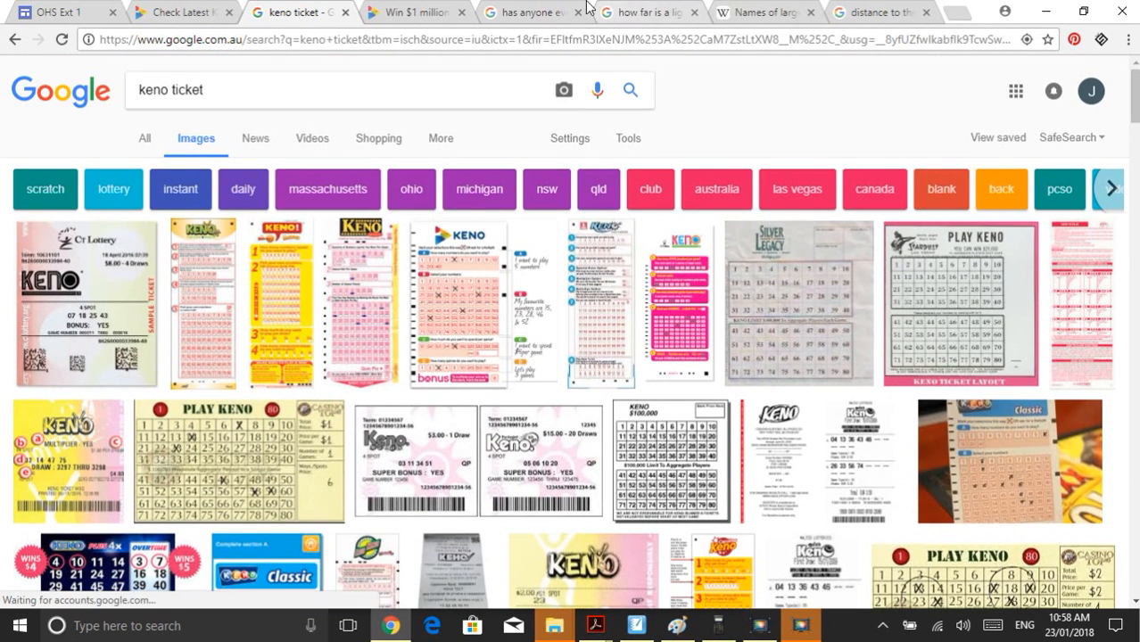
mouse_move(692, 7)
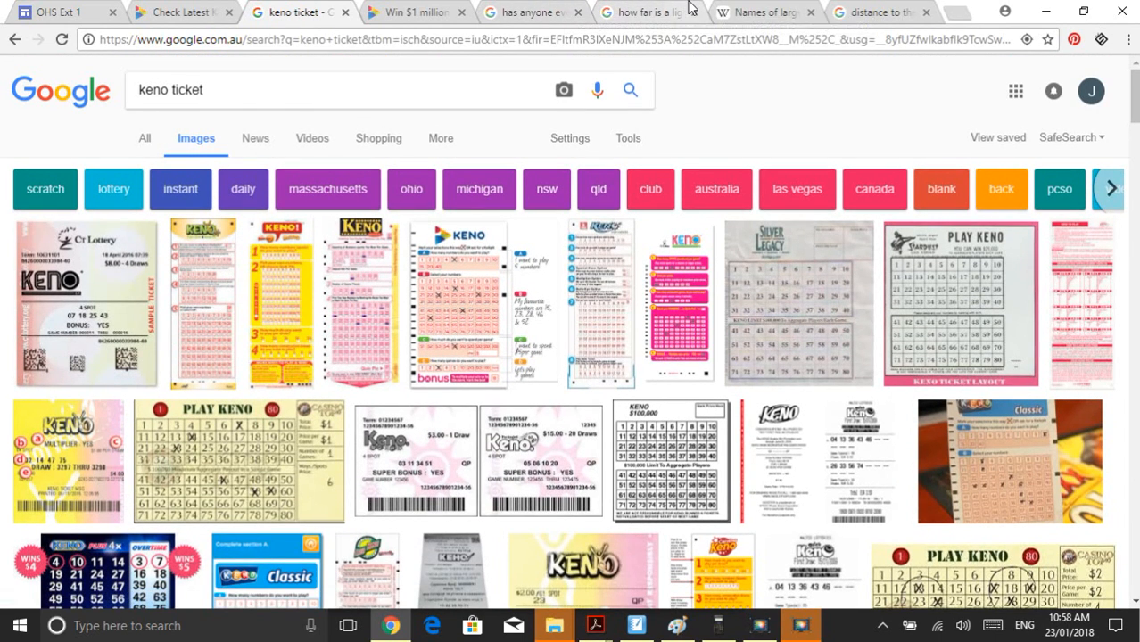
mouse_move(533, 11)
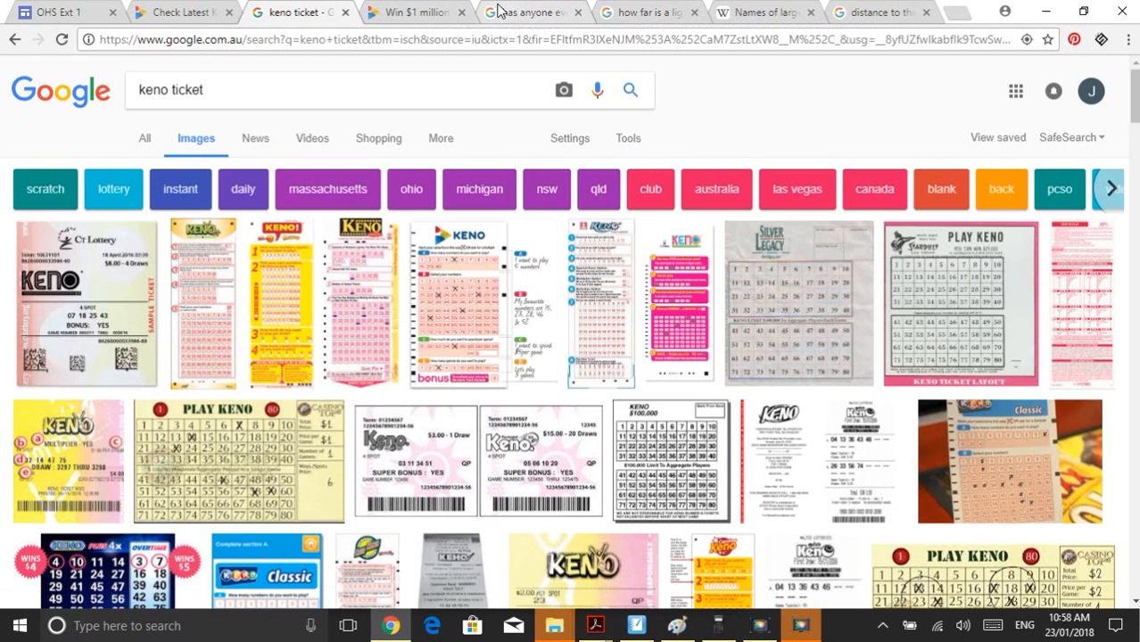
mouse_move(600, 549)
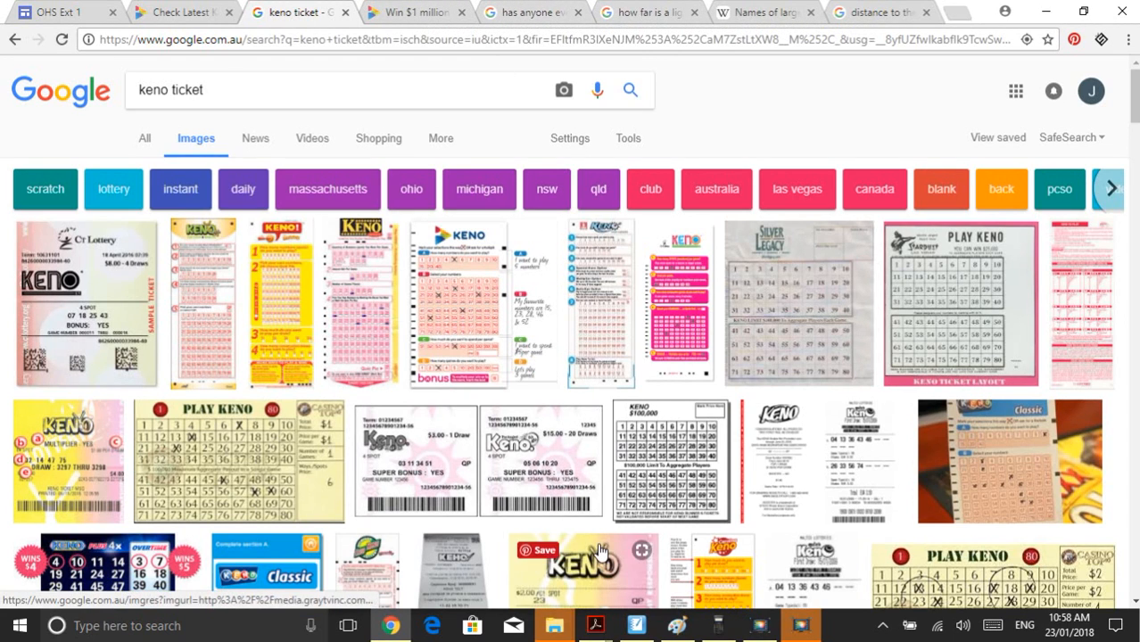
- Write 'P(20) =' on the SMART Notebook page beside the earlier working
click(635, 625)
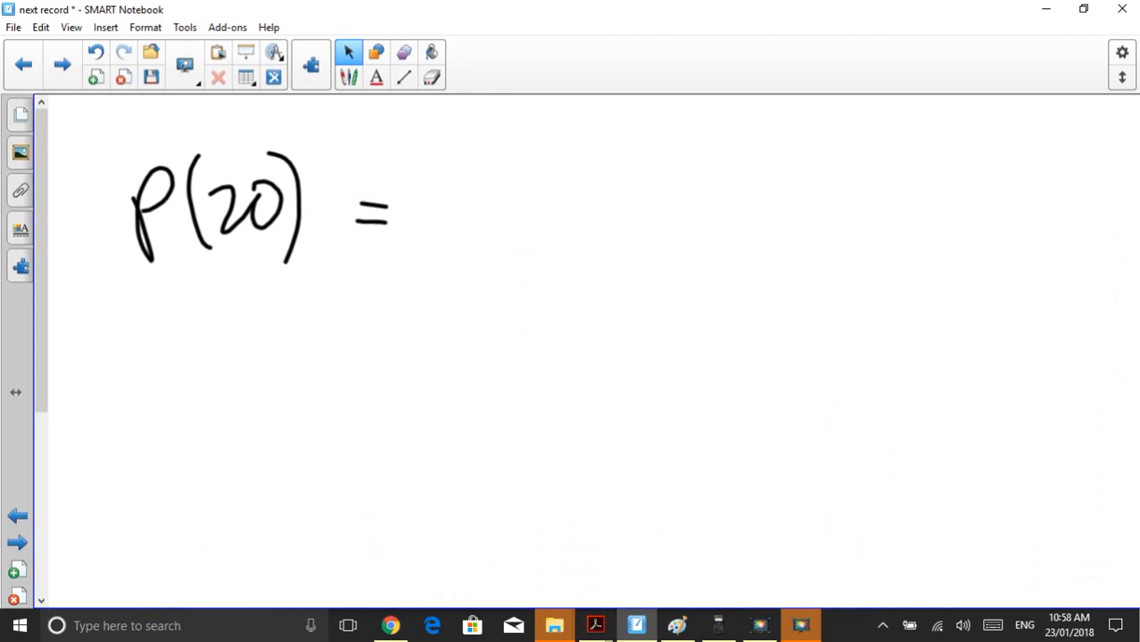
drag(457, 152, 460, 267)
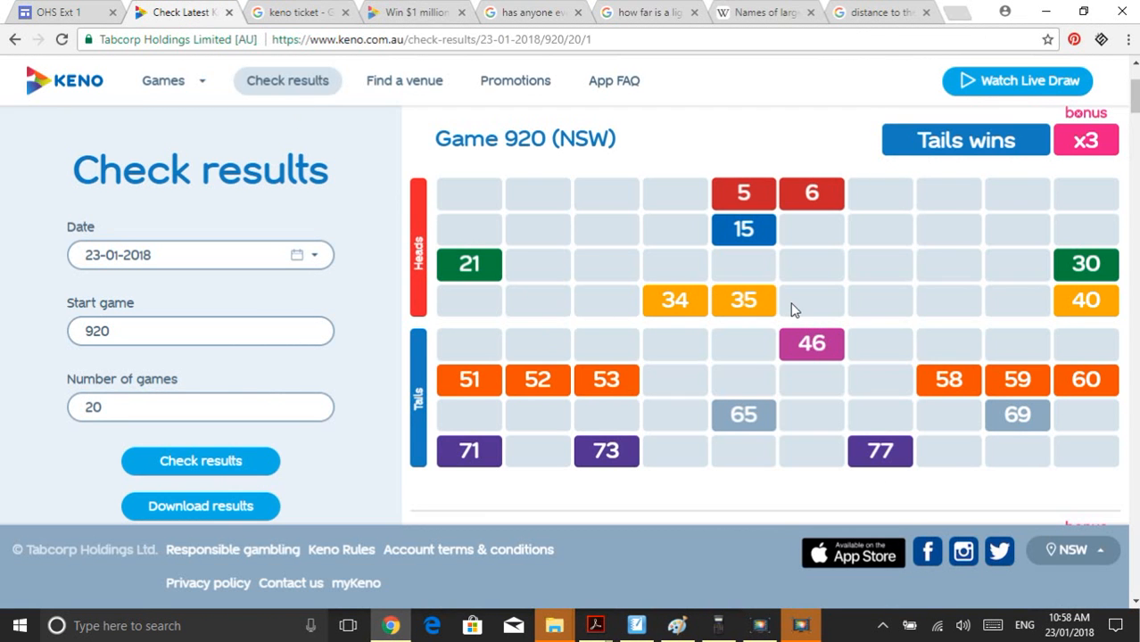
mouse_move(687, 171)
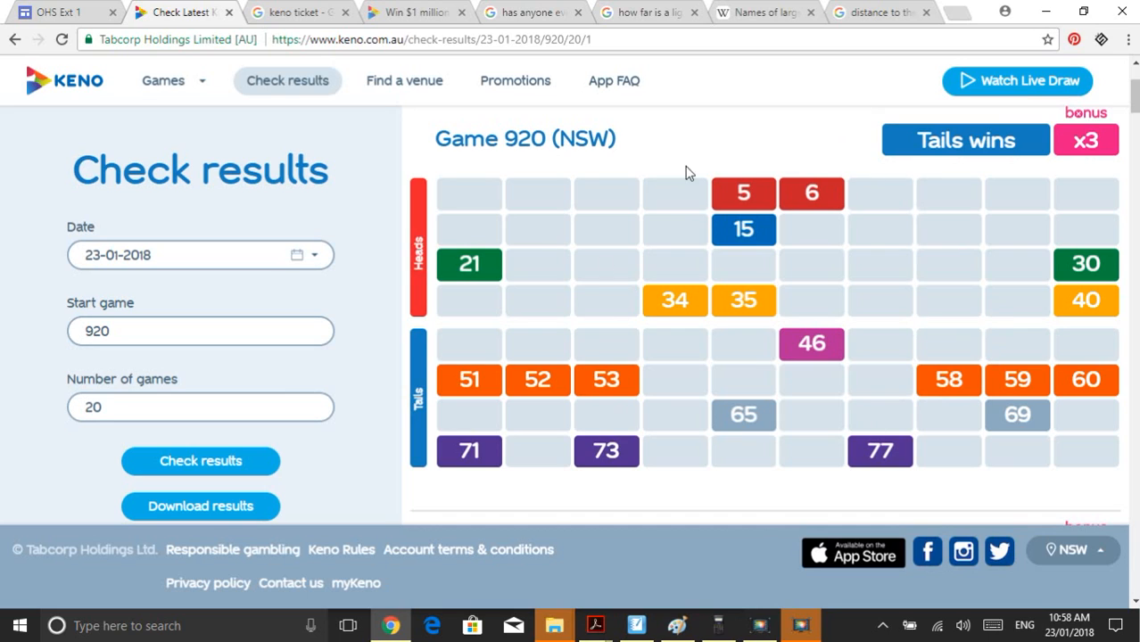
mouse_move(903, 348)
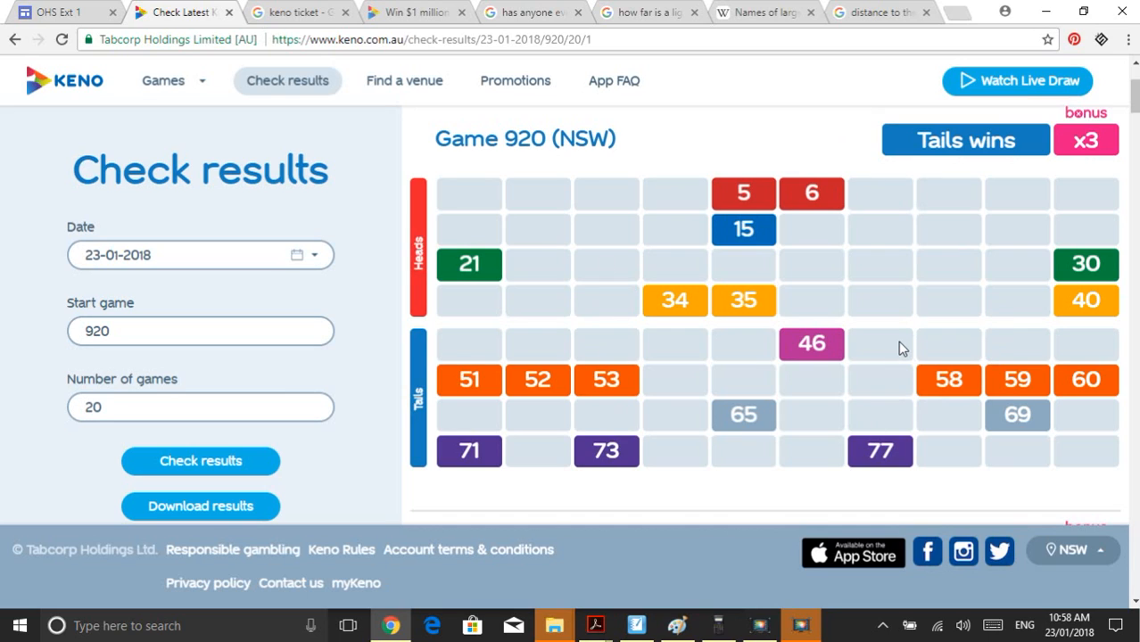
mouse_move(945, 239)
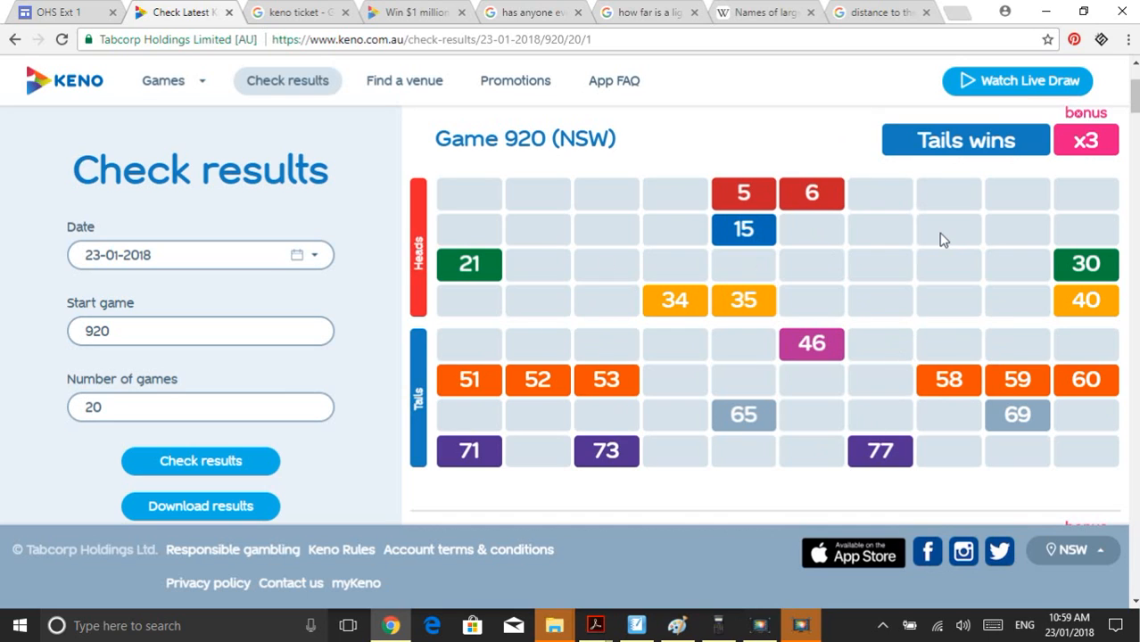
mouse_move(635, 625)
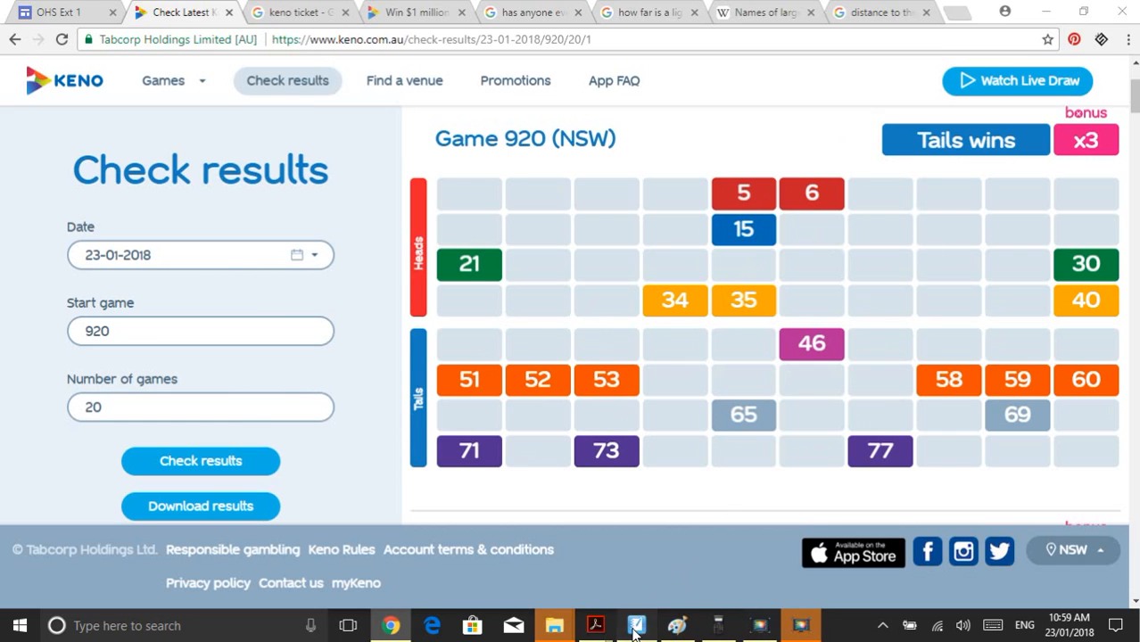
- Evaluate 80C20 on the calculator, getting 3.535316142×10^18, beside the 'Huge!' note
click(635, 625)
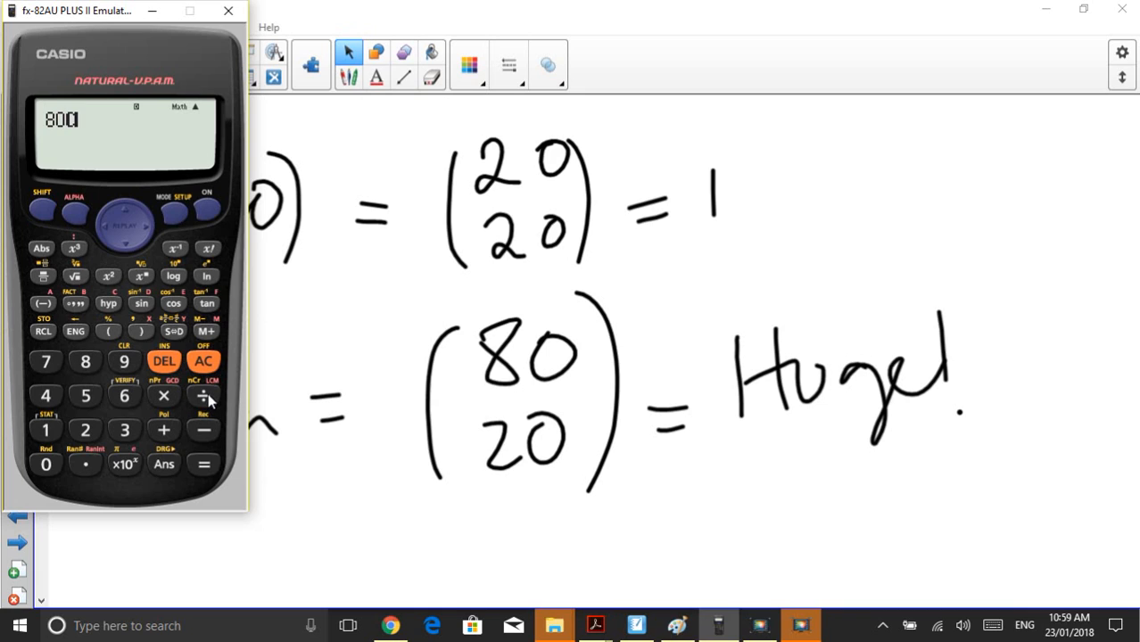
click(204, 464)
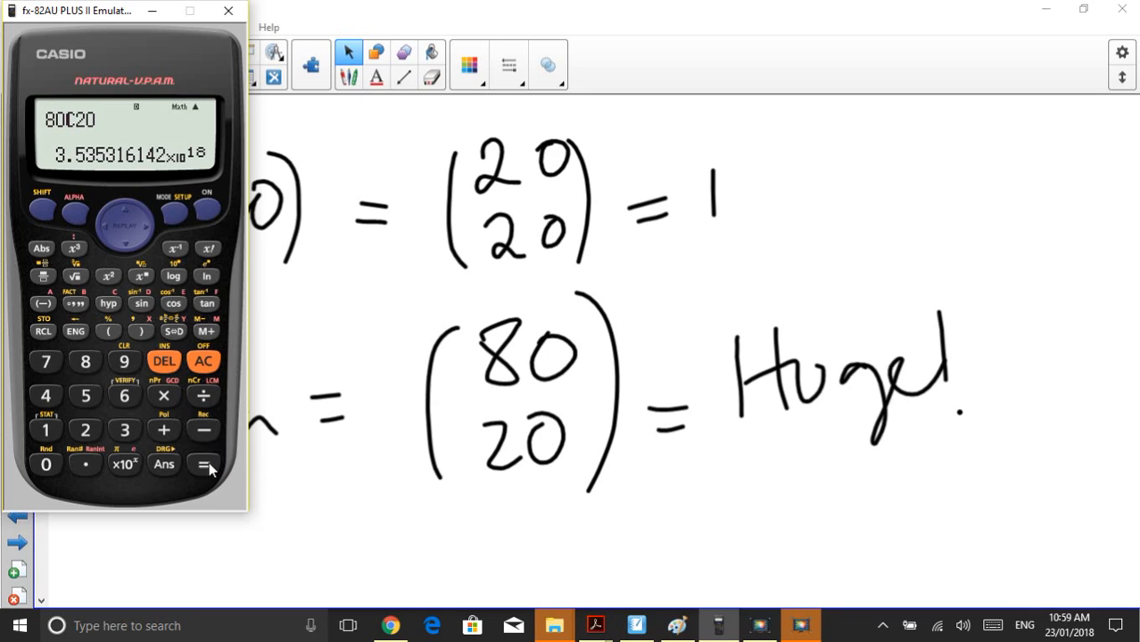
mouse_move(71, 171)
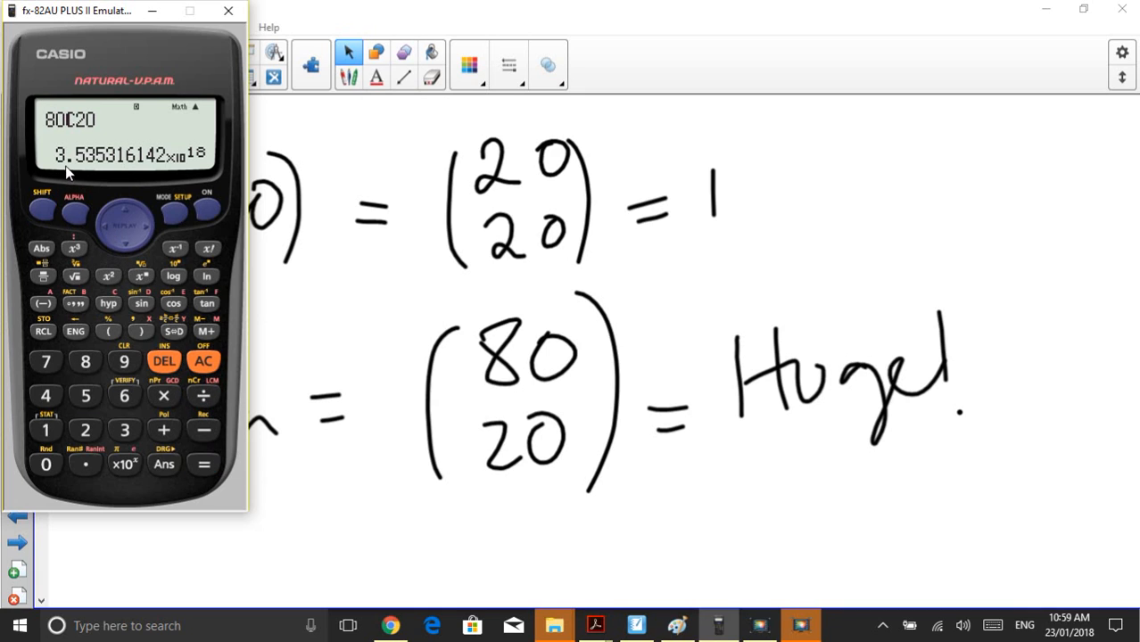
mouse_move(169, 164)
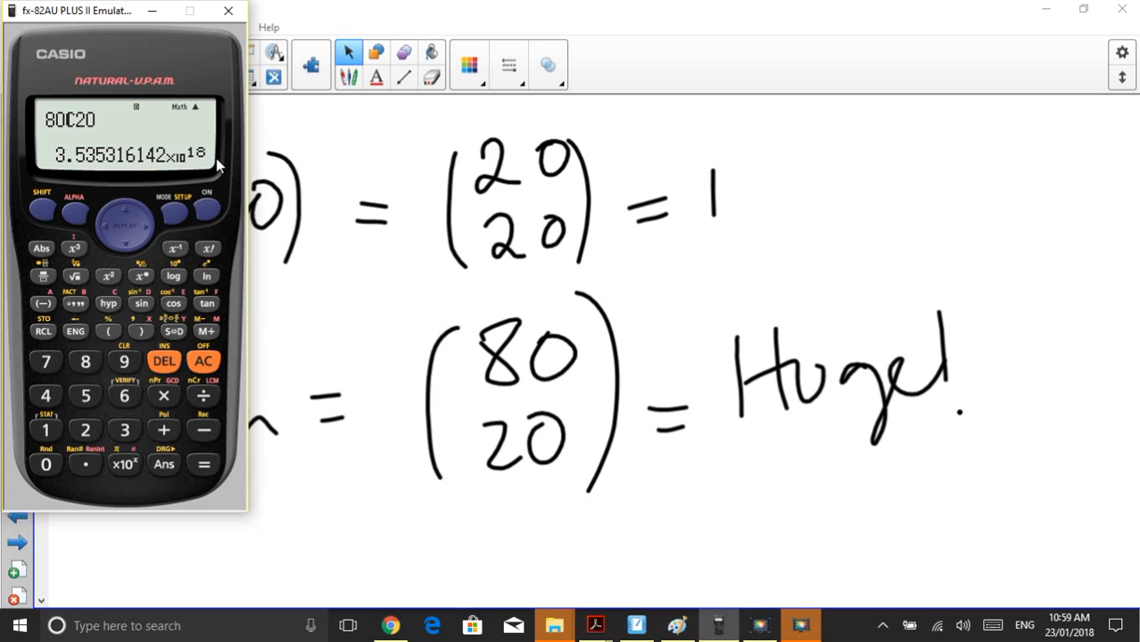
- Highlight the 10^18 entry in Wikipedia's Quintillion row to name the 80C20 result
click(391, 624)
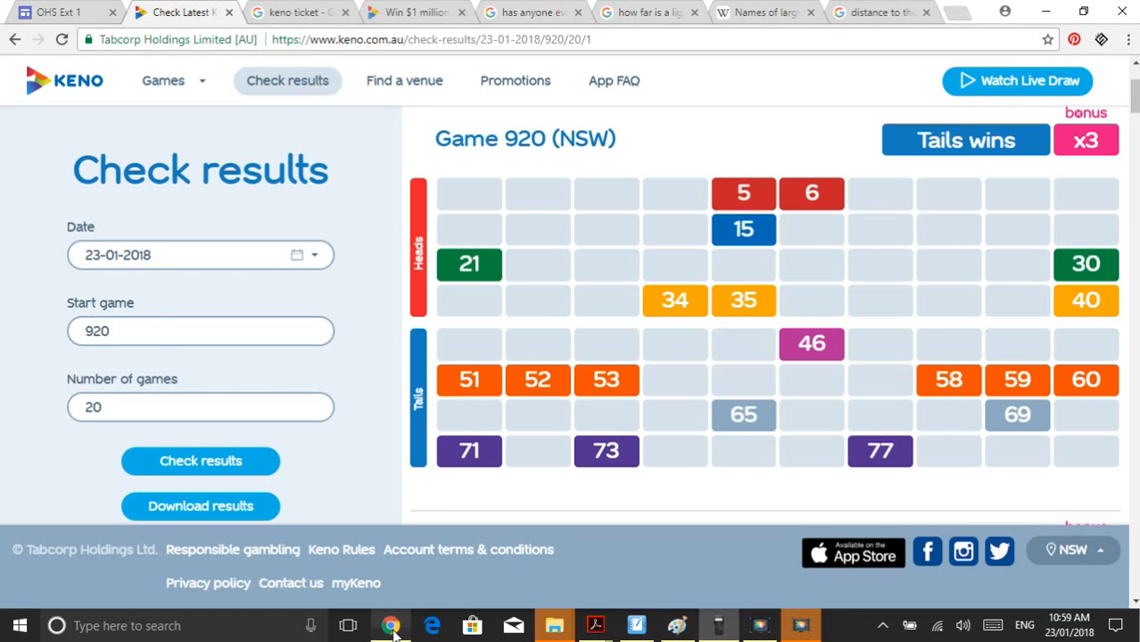
click(764, 10)
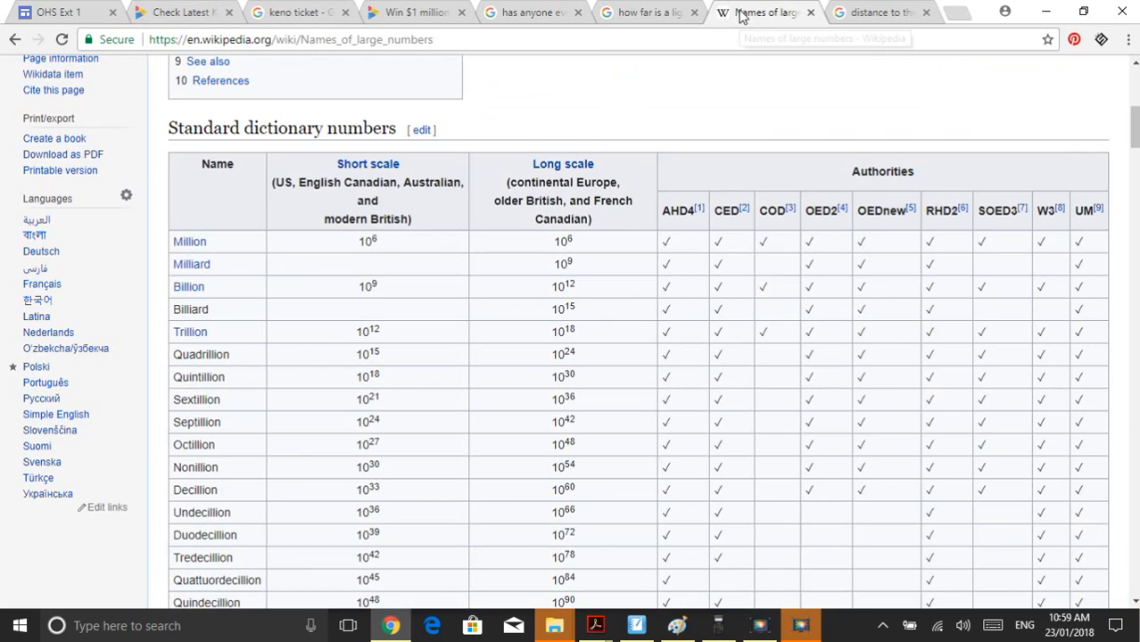
mouse_move(360, 234)
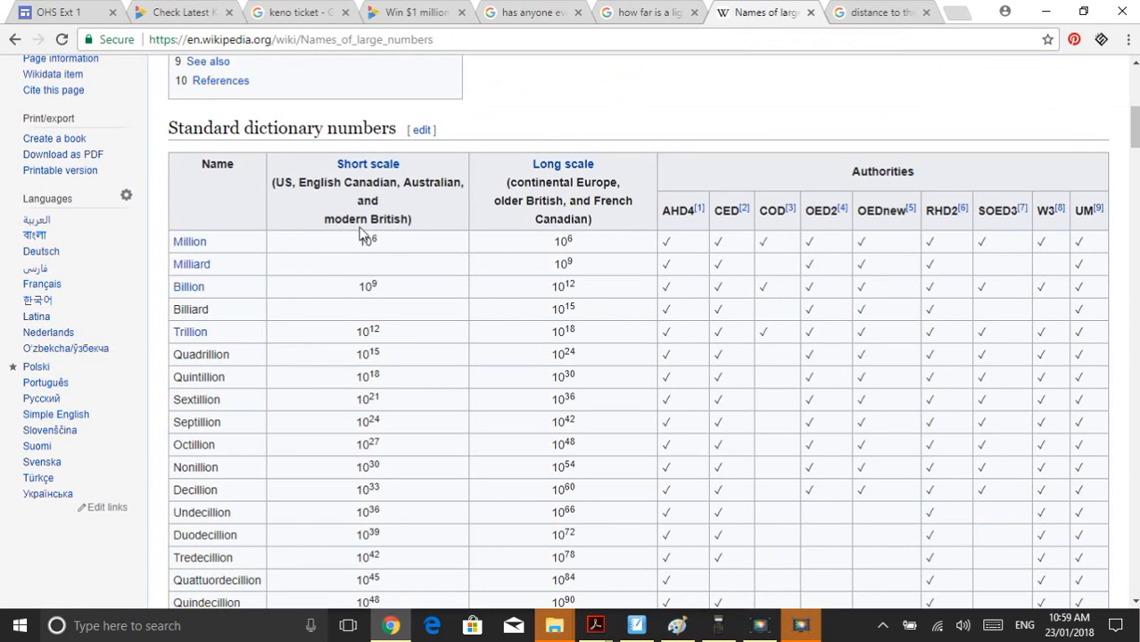
mouse_move(375, 235)
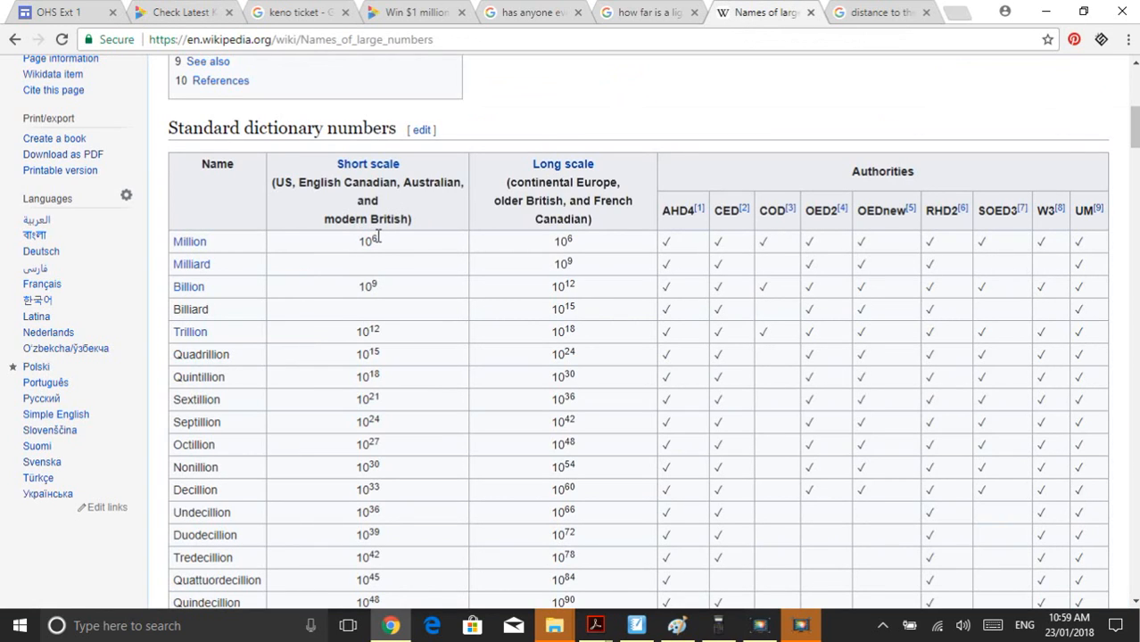
mouse_move(380, 285)
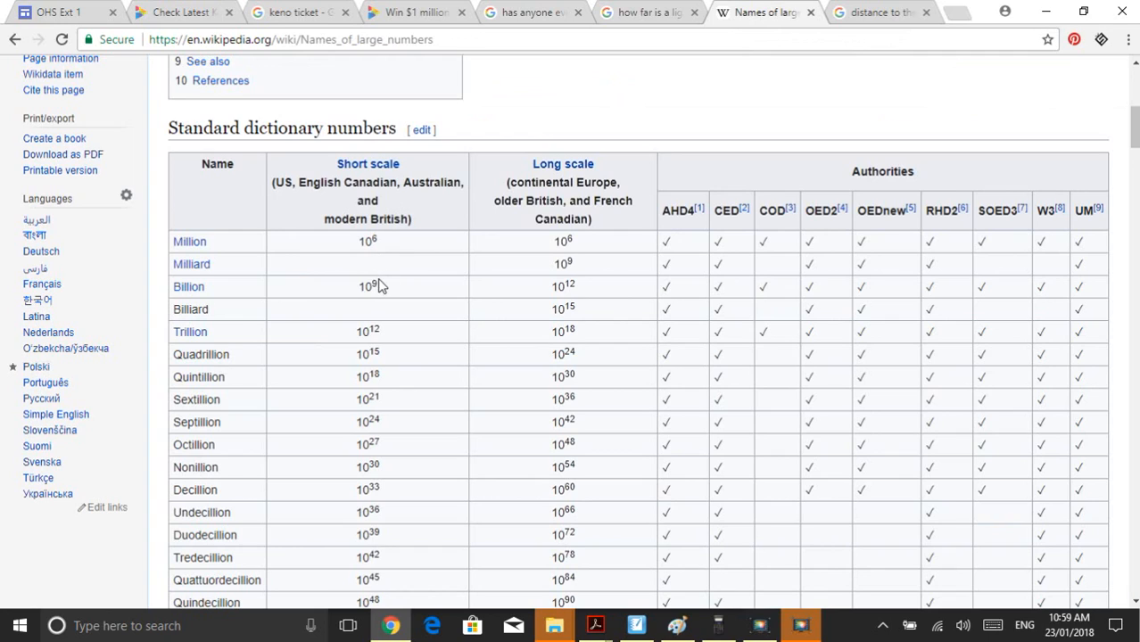
mouse_move(362, 236)
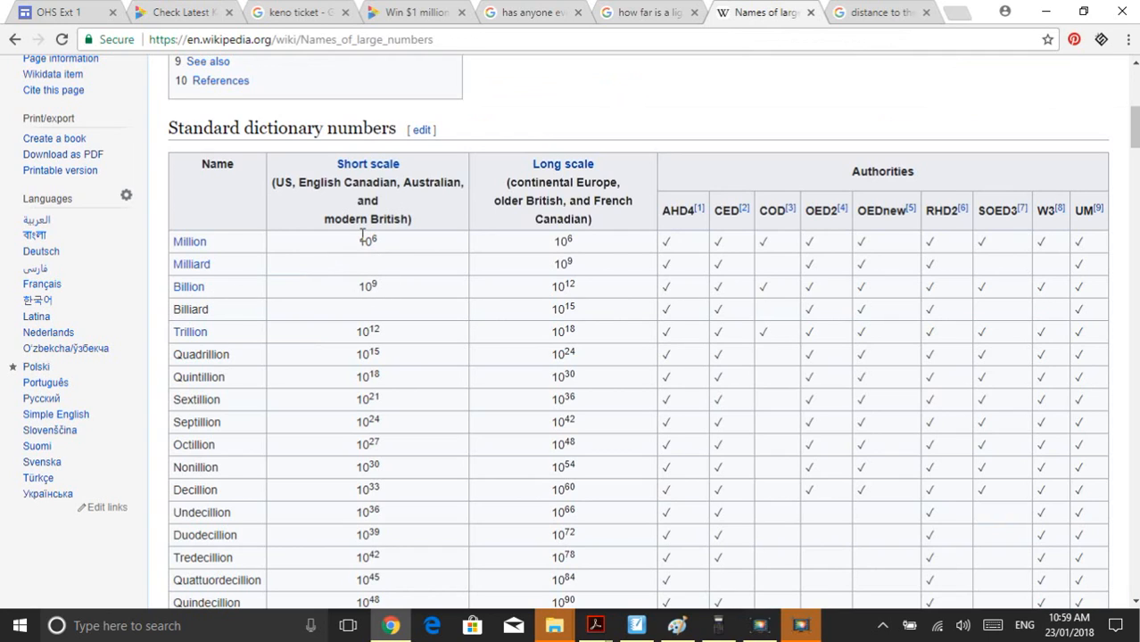
mouse_move(377, 256)
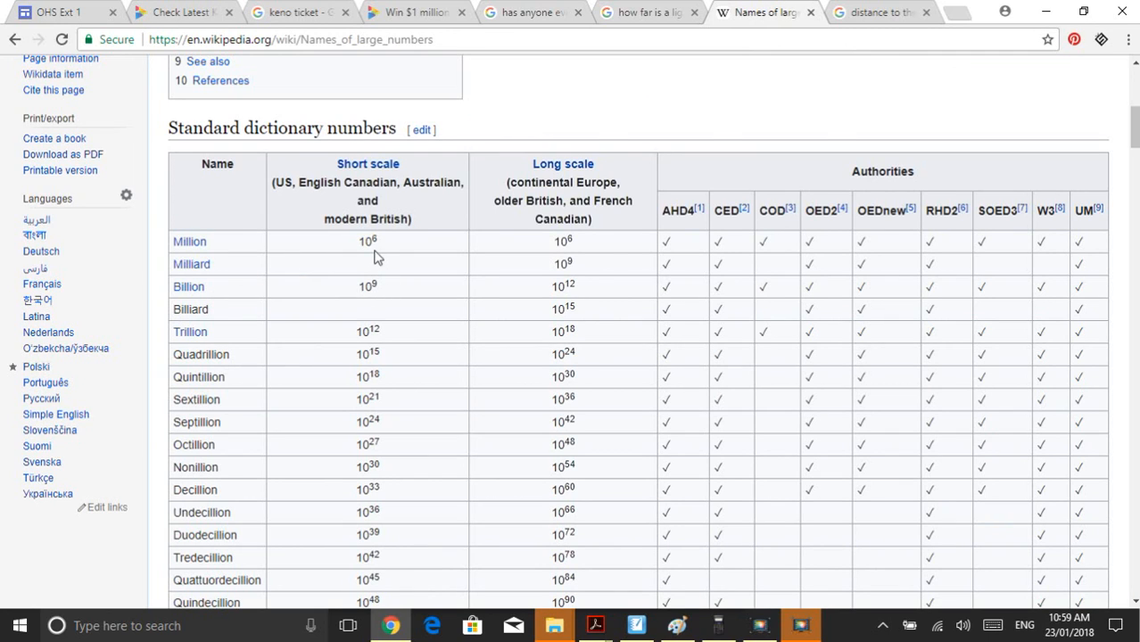
mouse_move(312, 294)
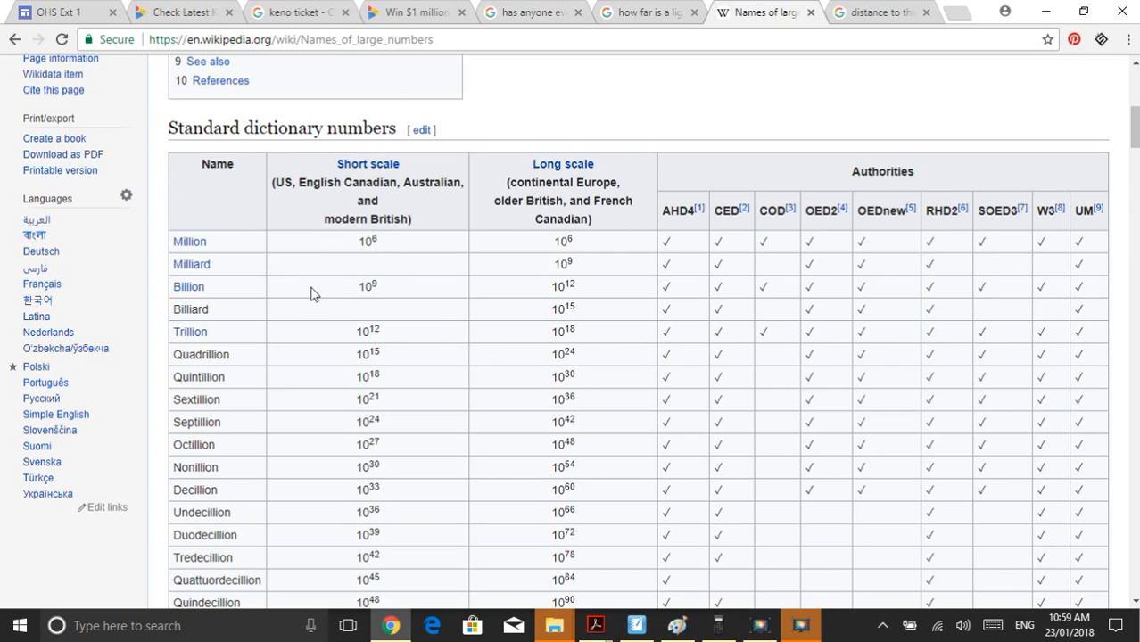
mouse_move(239, 302)
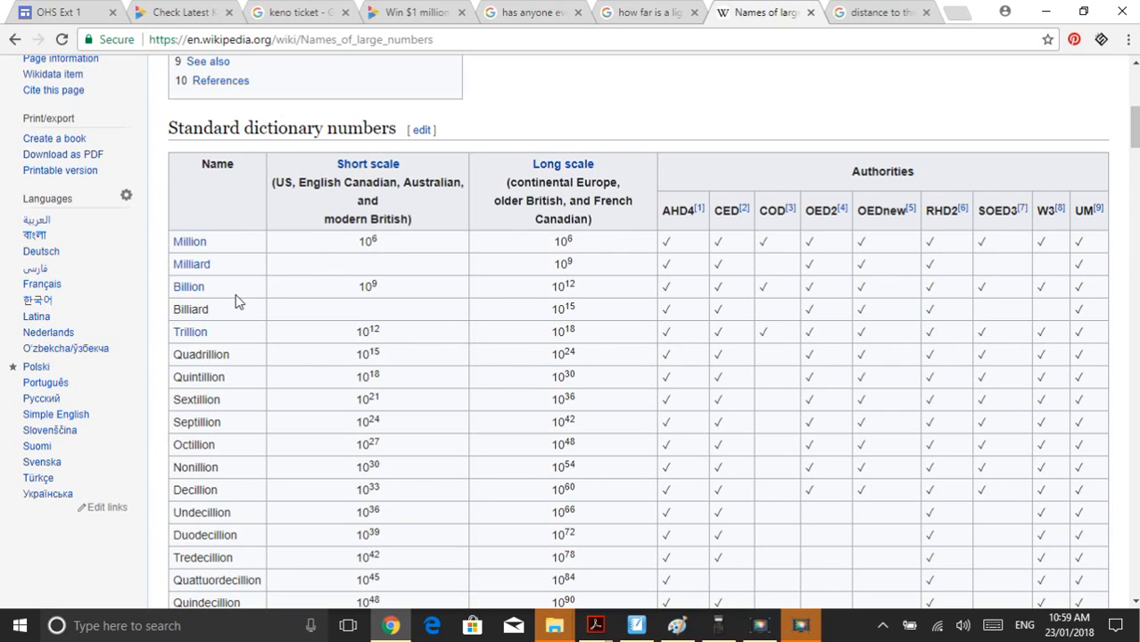
mouse_move(308, 343)
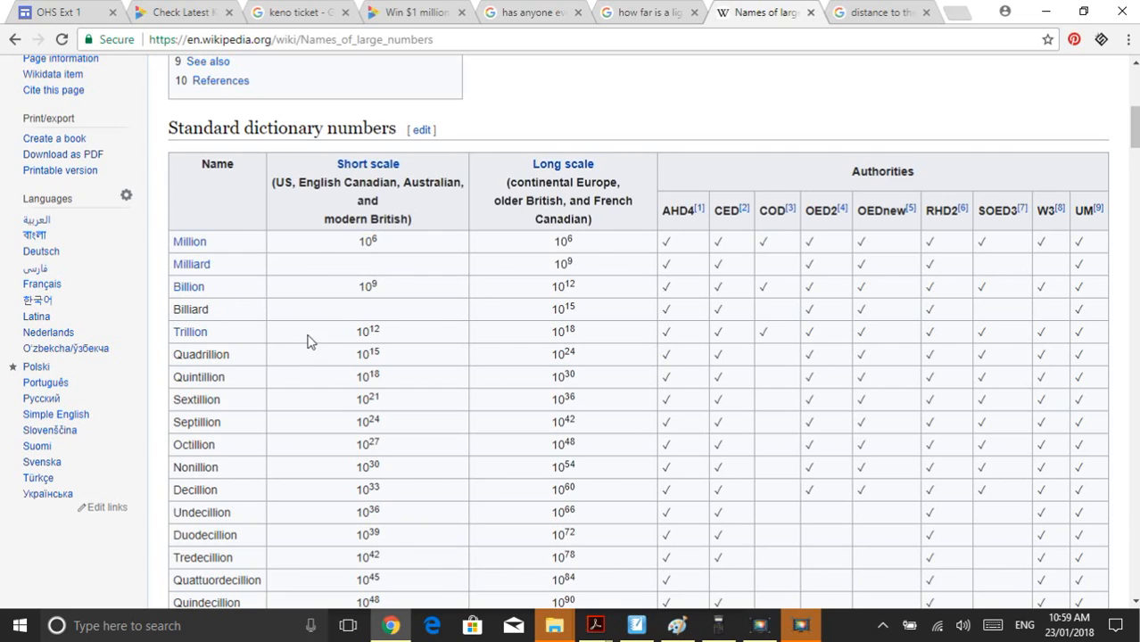
mouse_move(236, 355)
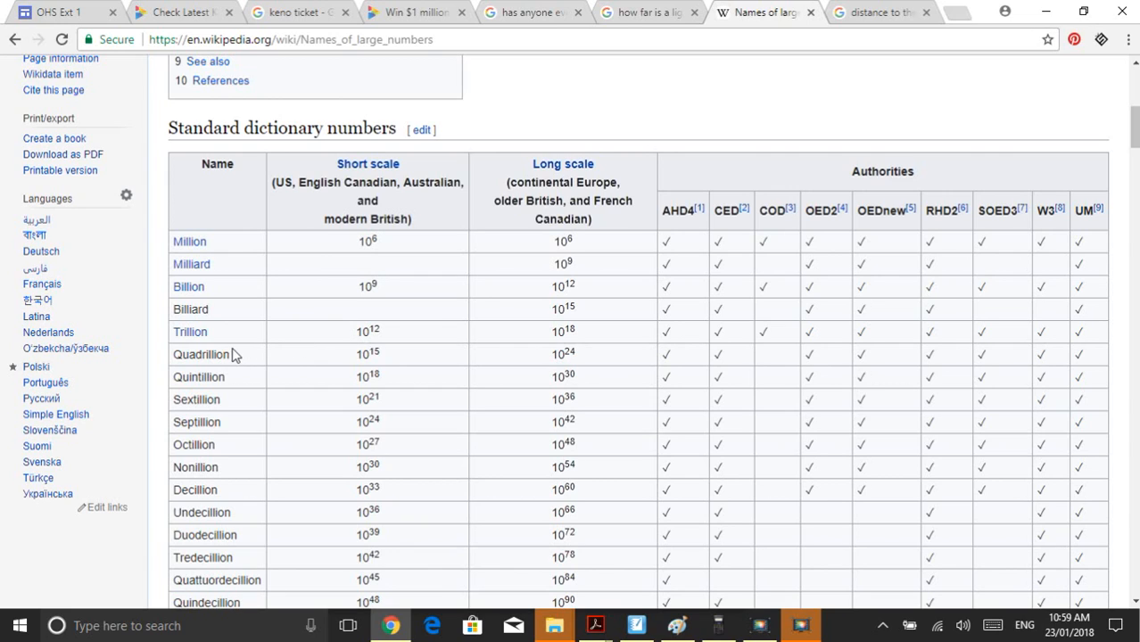
mouse_move(357, 353)
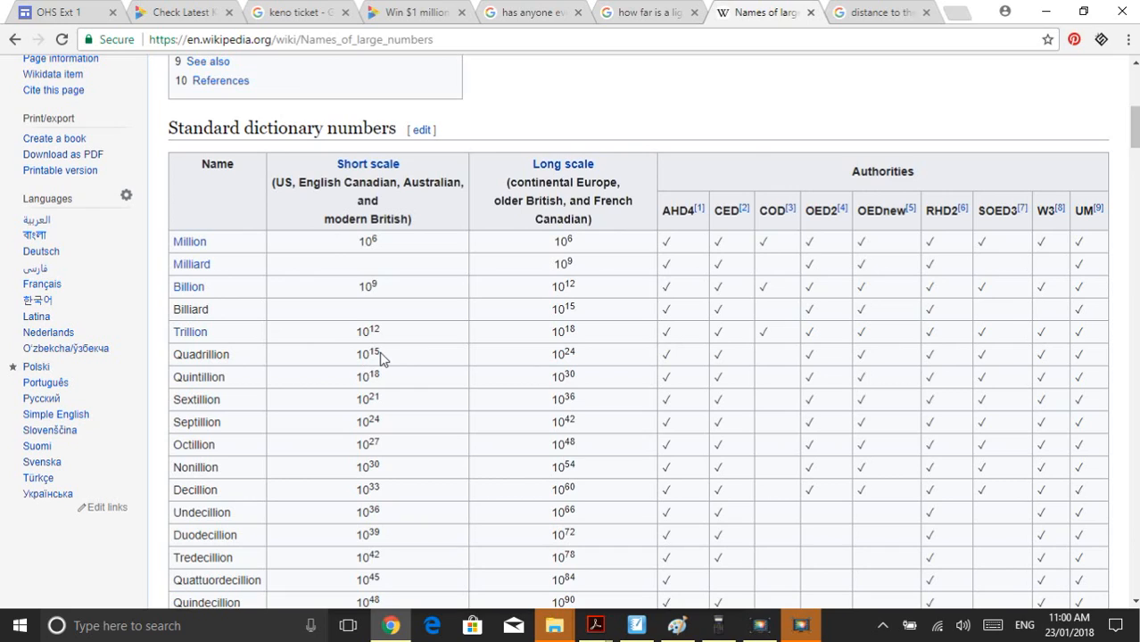
mouse_move(380, 373)
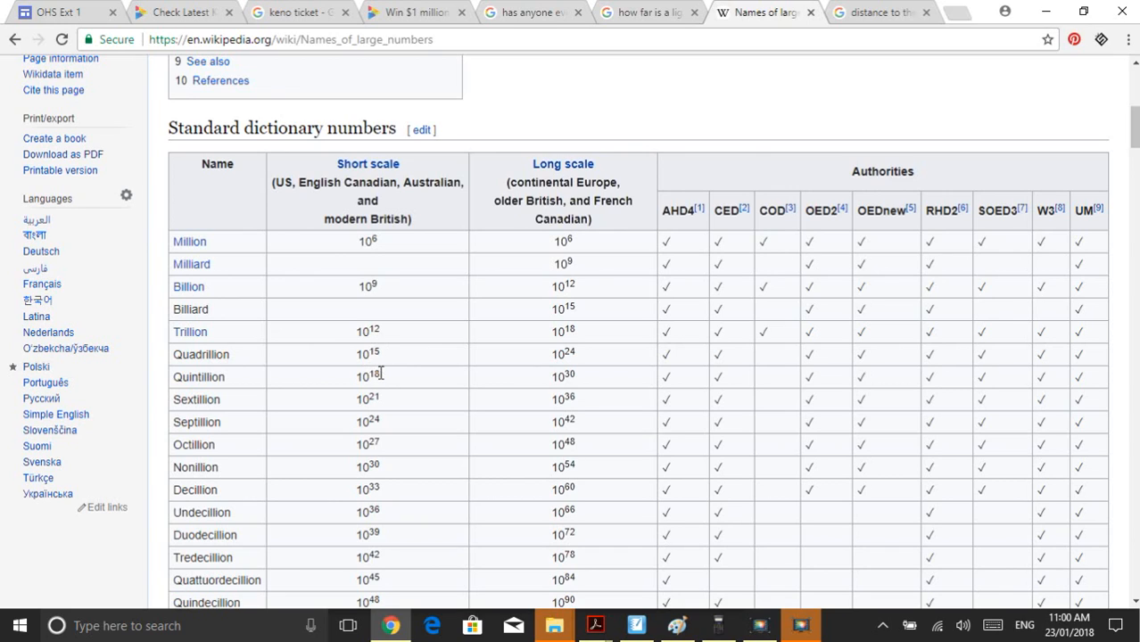
double_click(366, 375)
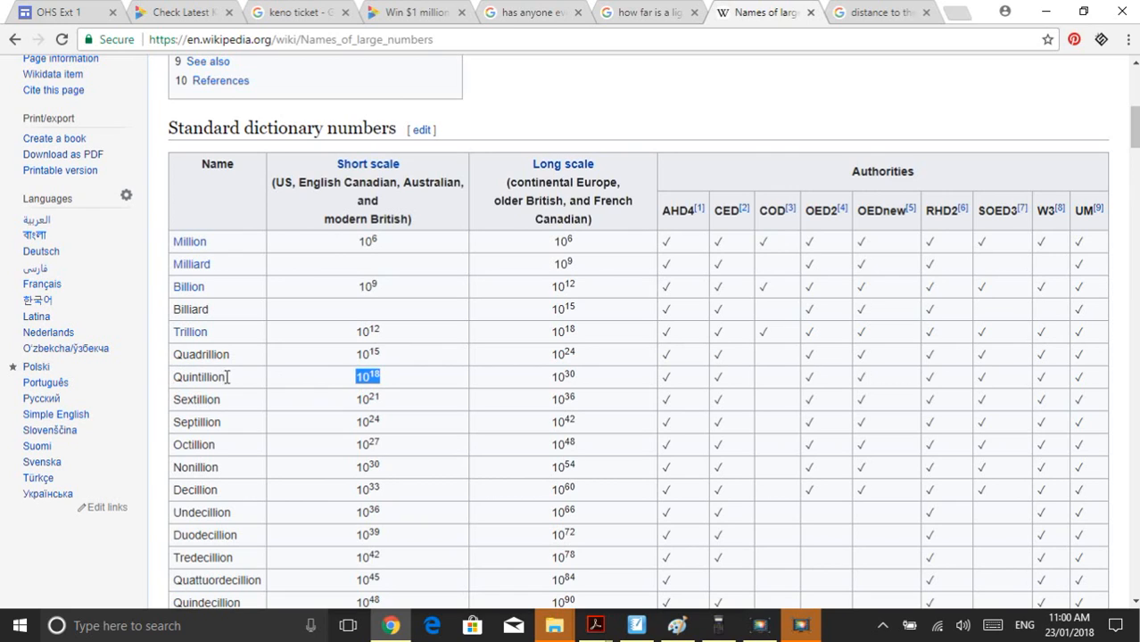
mouse_move(384, 350)
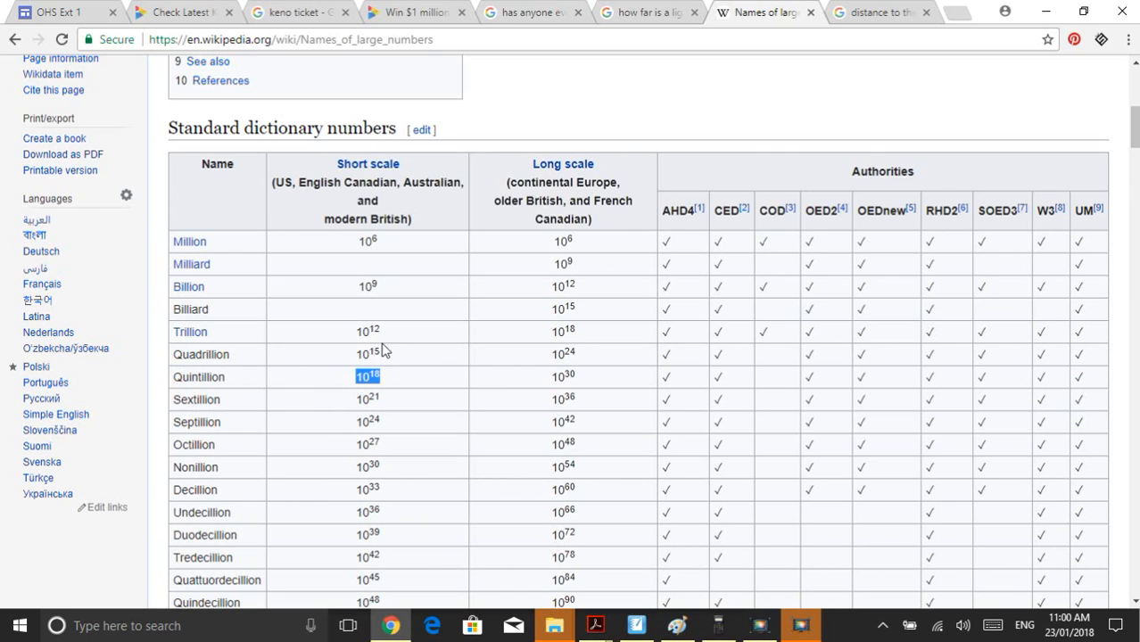
mouse_move(360, 286)
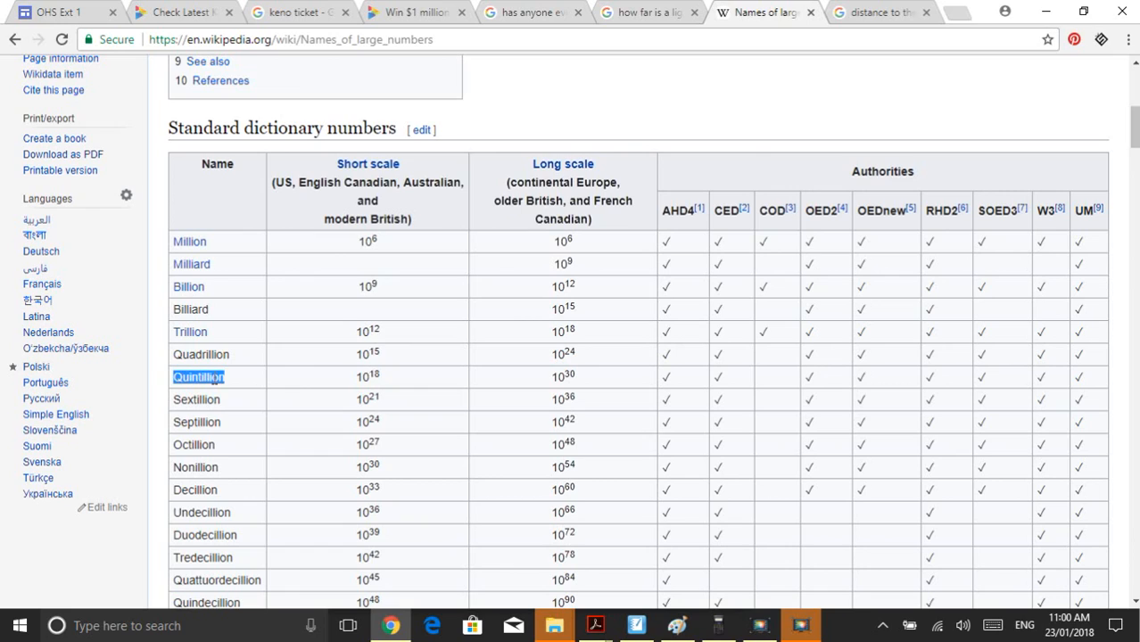
mouse_move(339, 576)
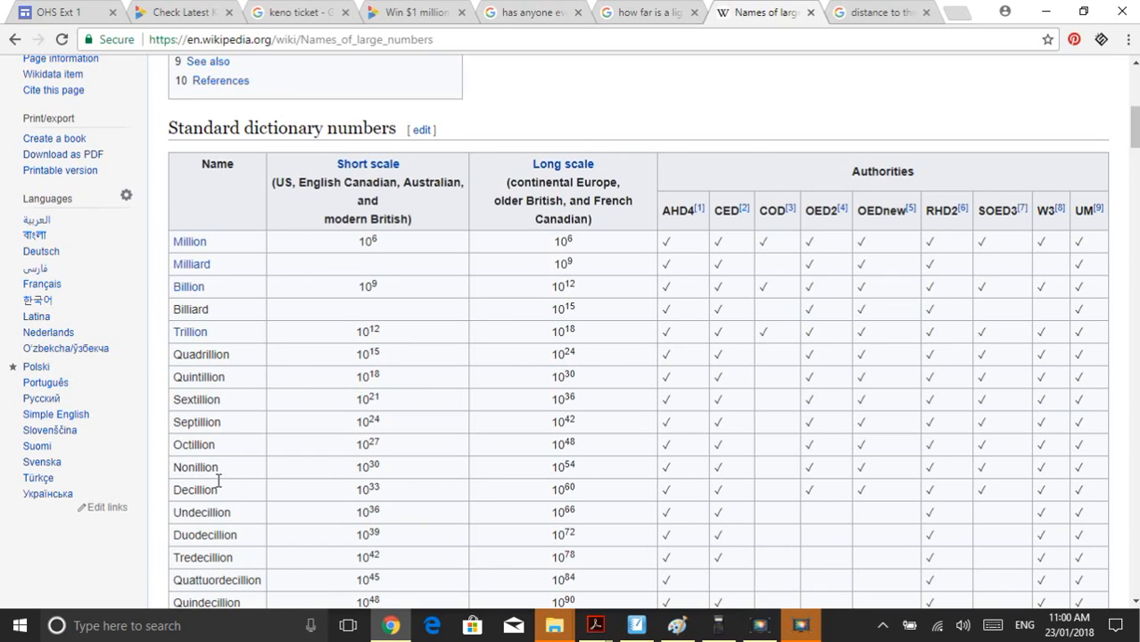
mouse_move(357, 321)
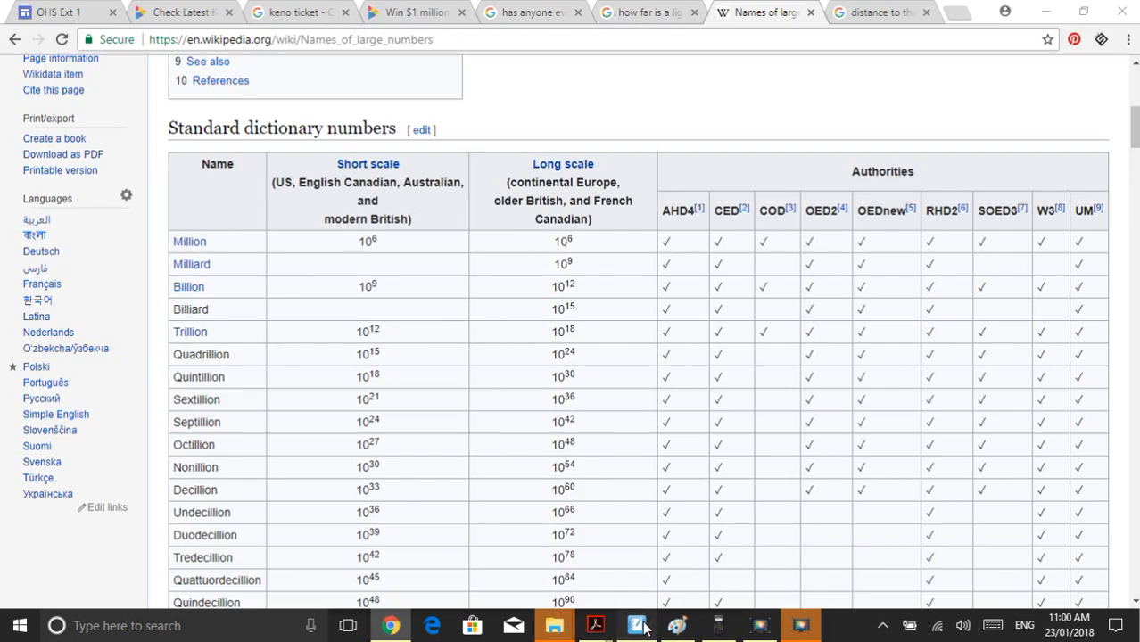
- Pen-write 'P(E) ≈ 1/3½ Quintillion' beneath the 80 choose 20 total
click(635, 624)
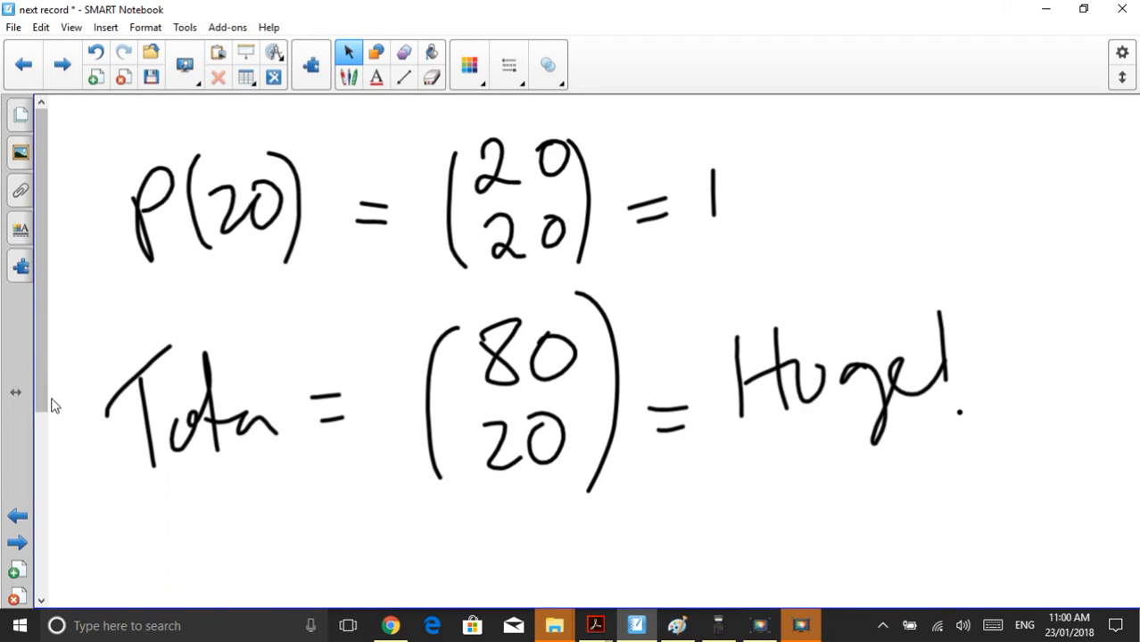
scroll(down, 3)
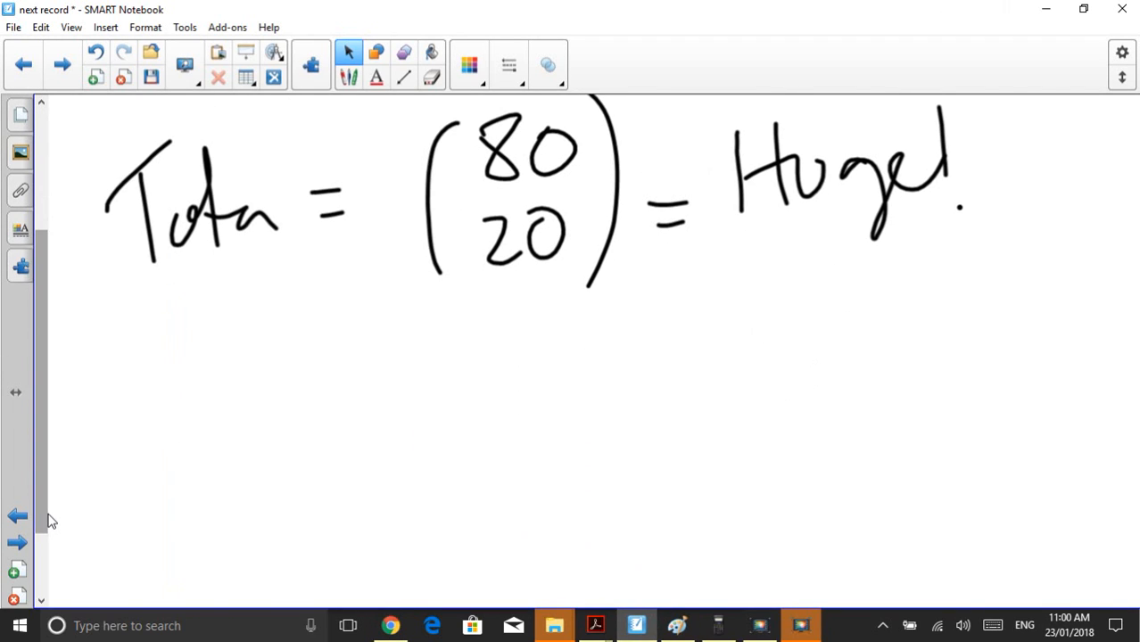
drag(161, 375, 184, 446)
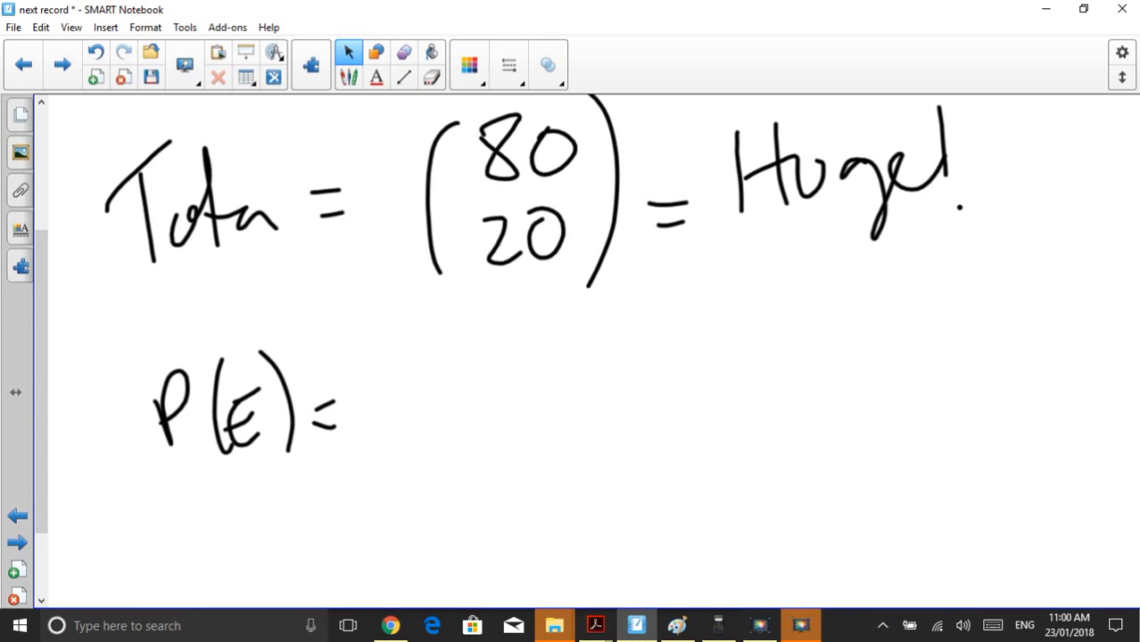
drag(437, 339, 508, 455)
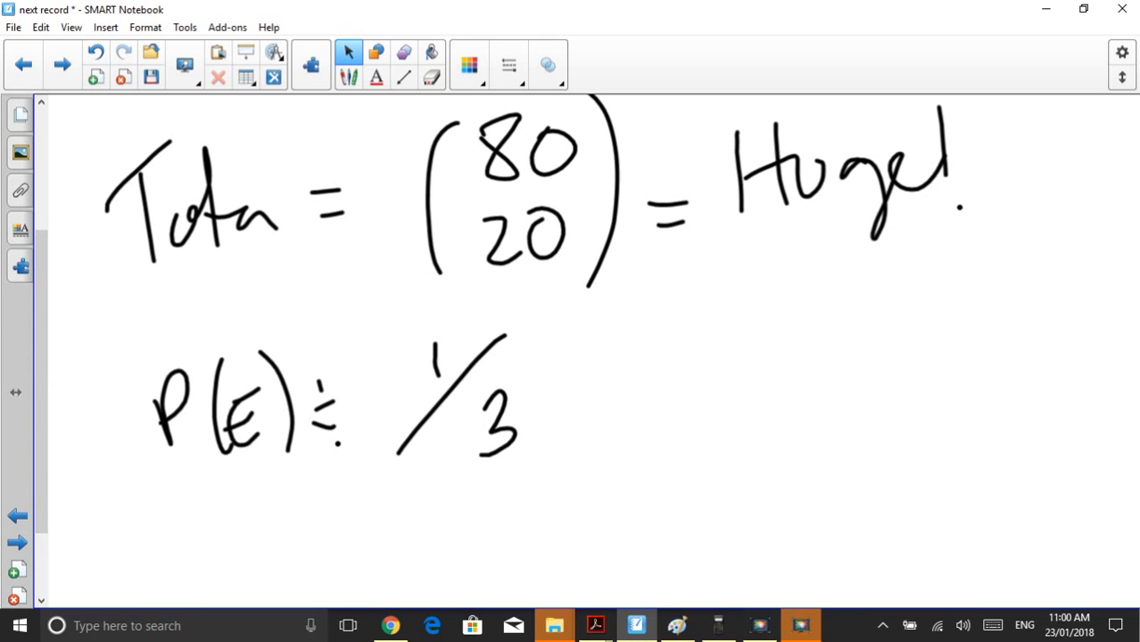
drag(526, 402, 634, 419)
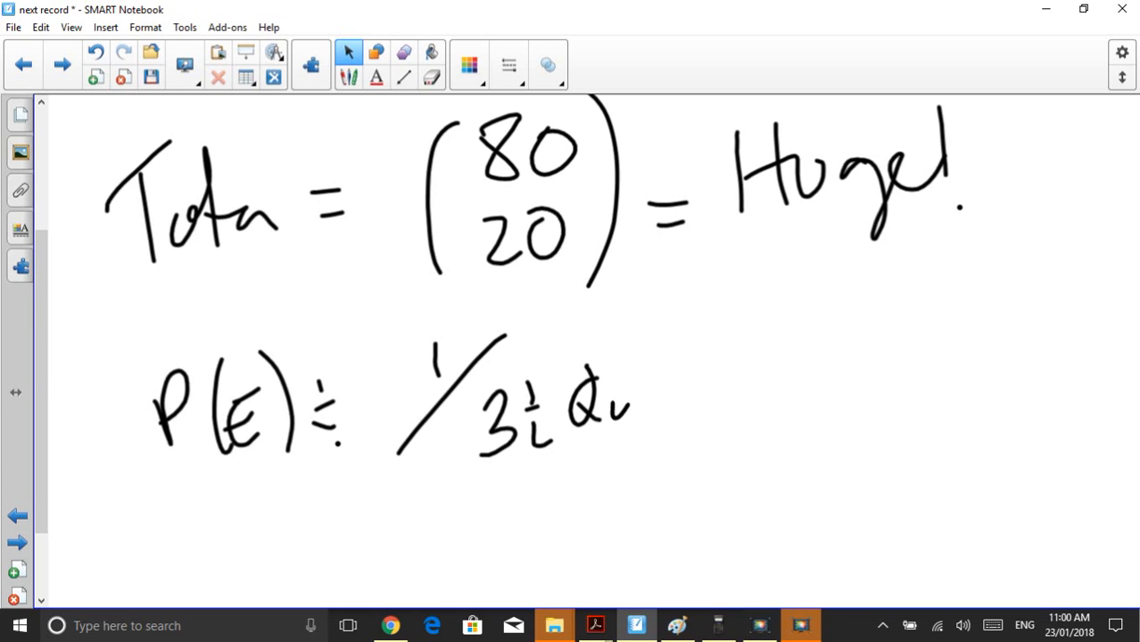
drag(624, 407, 785, 392)
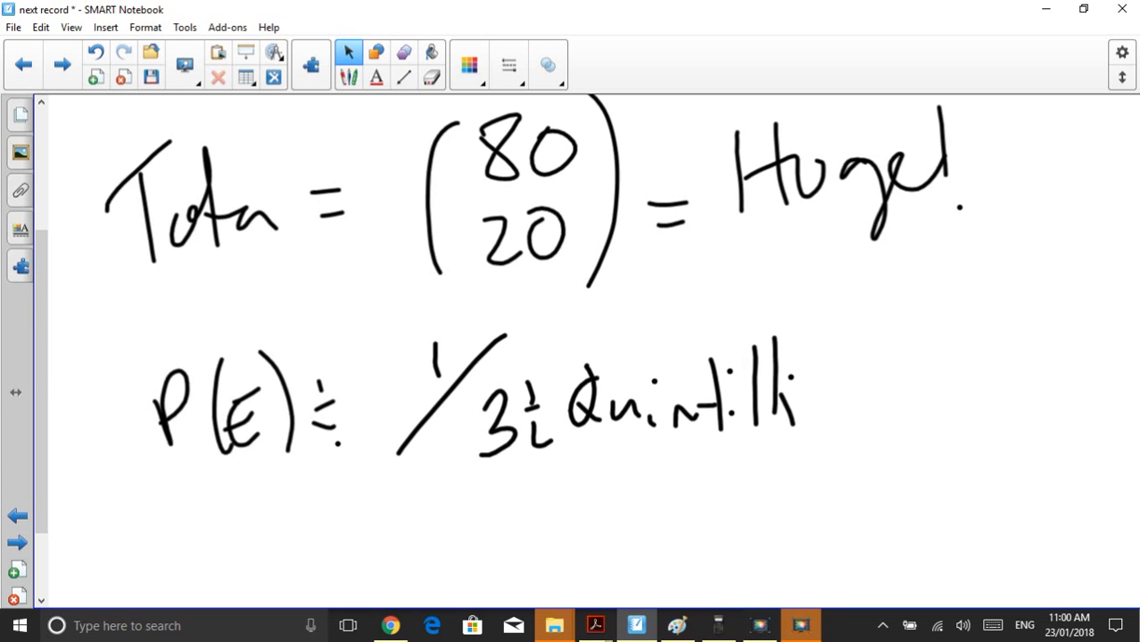
drag(794, 393, 878, 410)
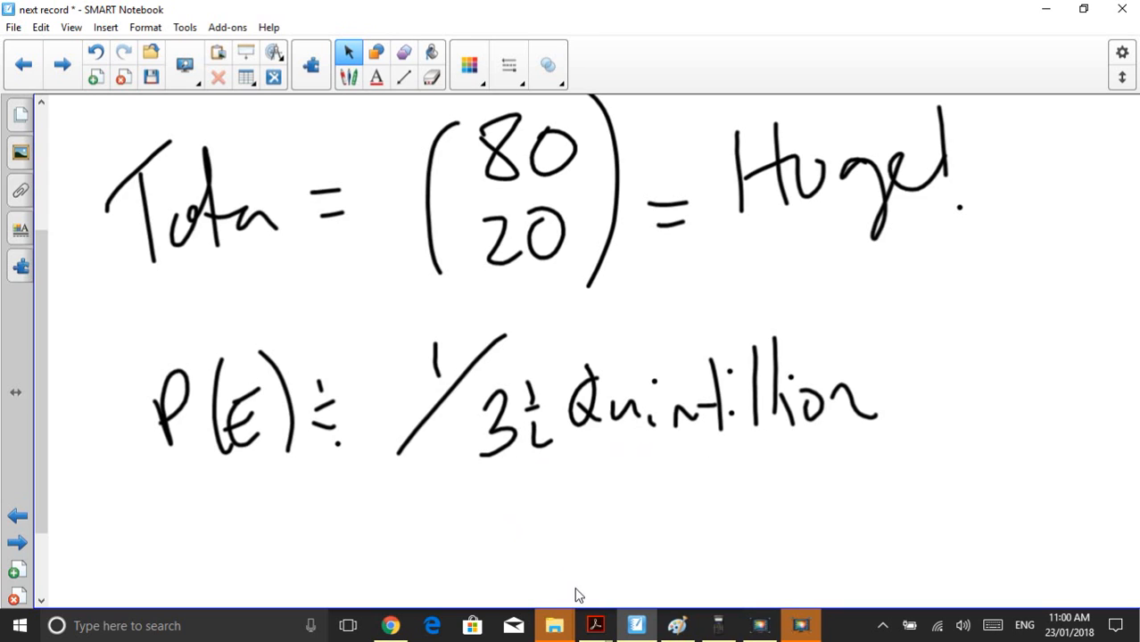
mouse_move(71, 96)
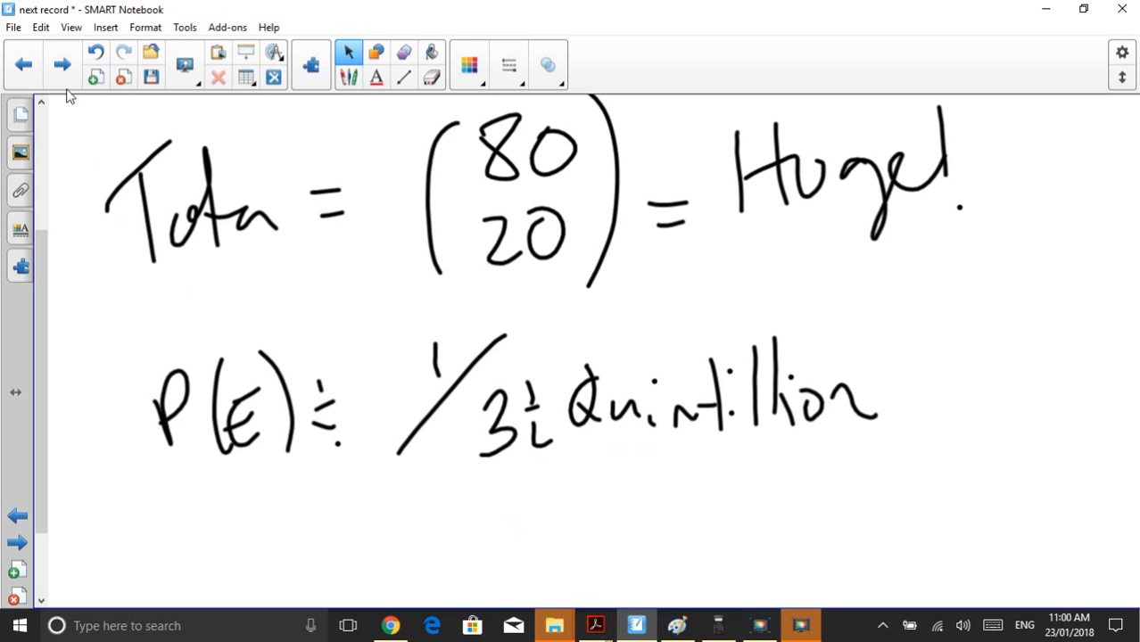
click(60, 65)
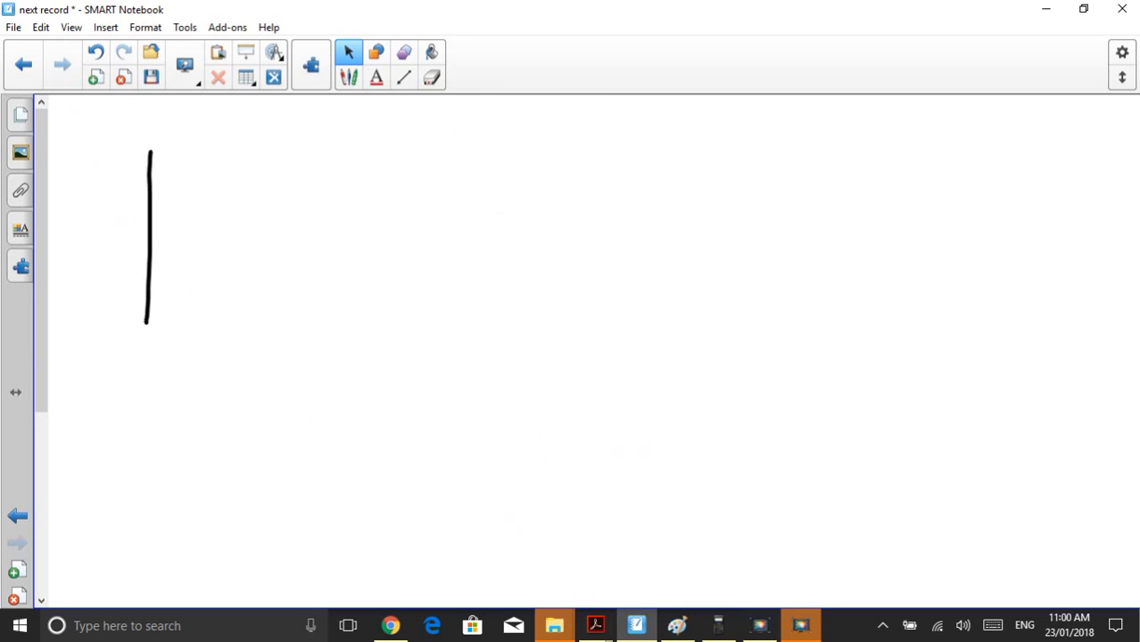
drag(149, 139, 282, 322)
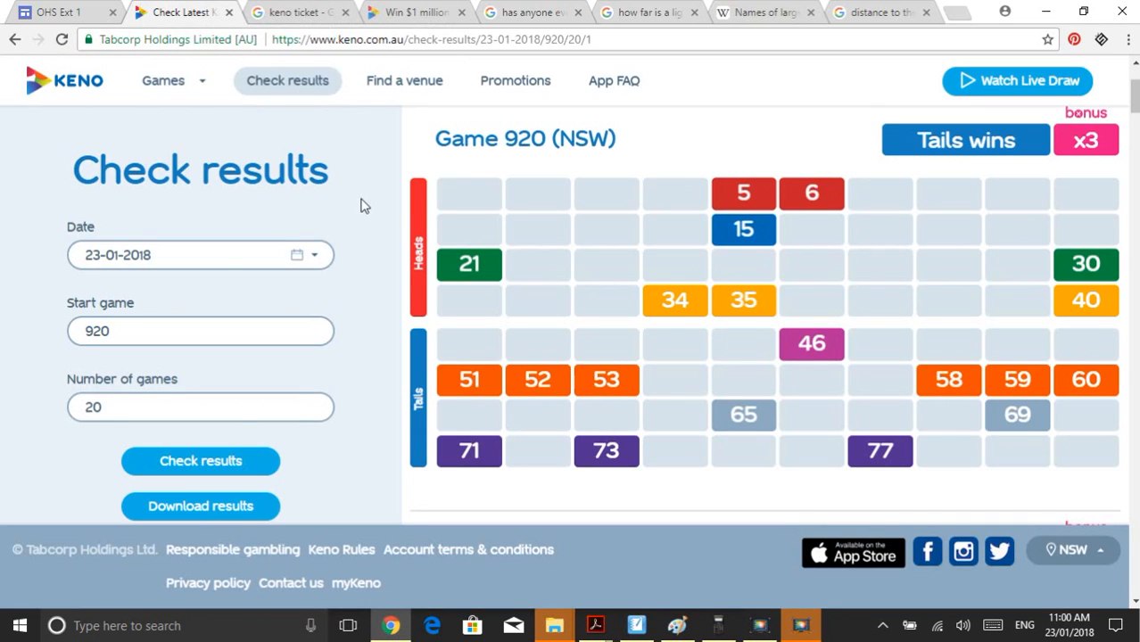
mouse_move(588, 350)
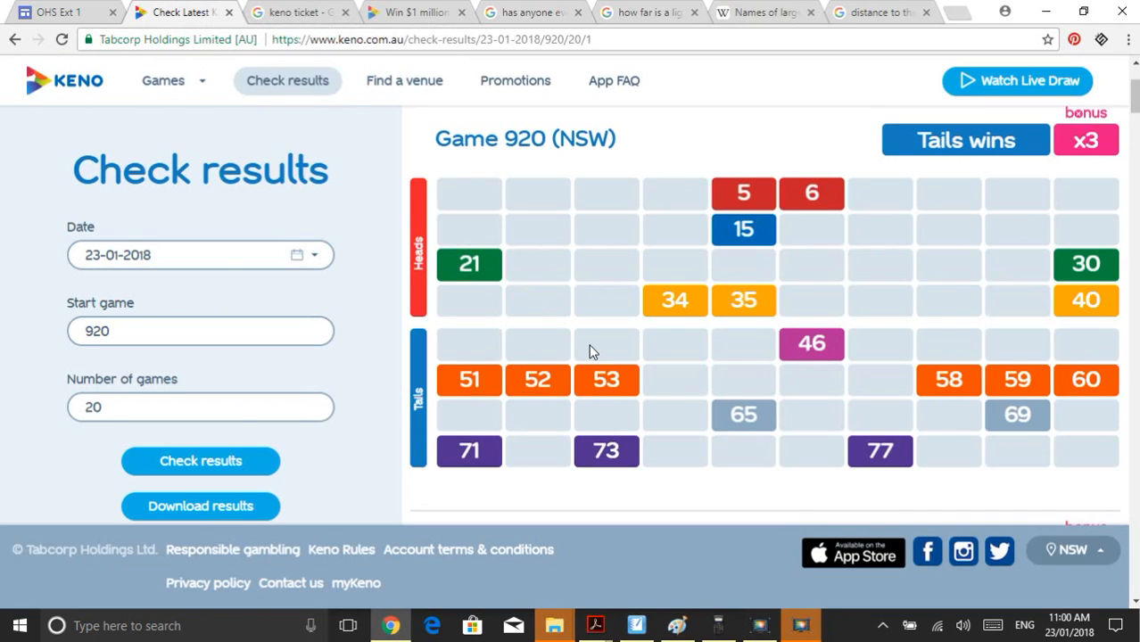
mouse_move(835, 264)
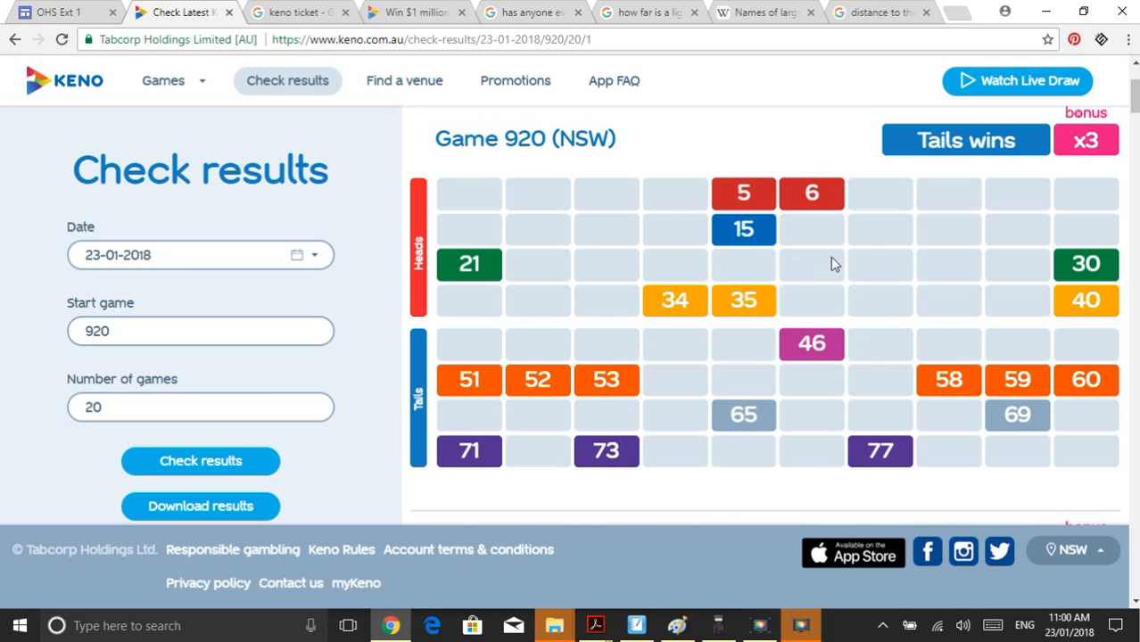
mouse_move(807, 228)
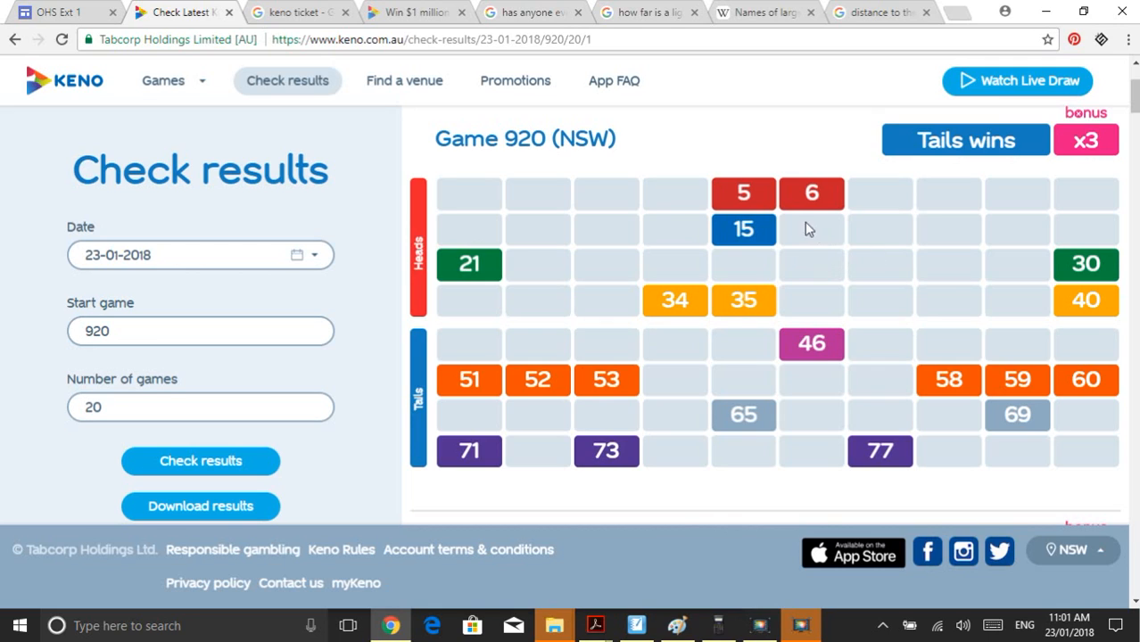
mouse_move(473, 187)
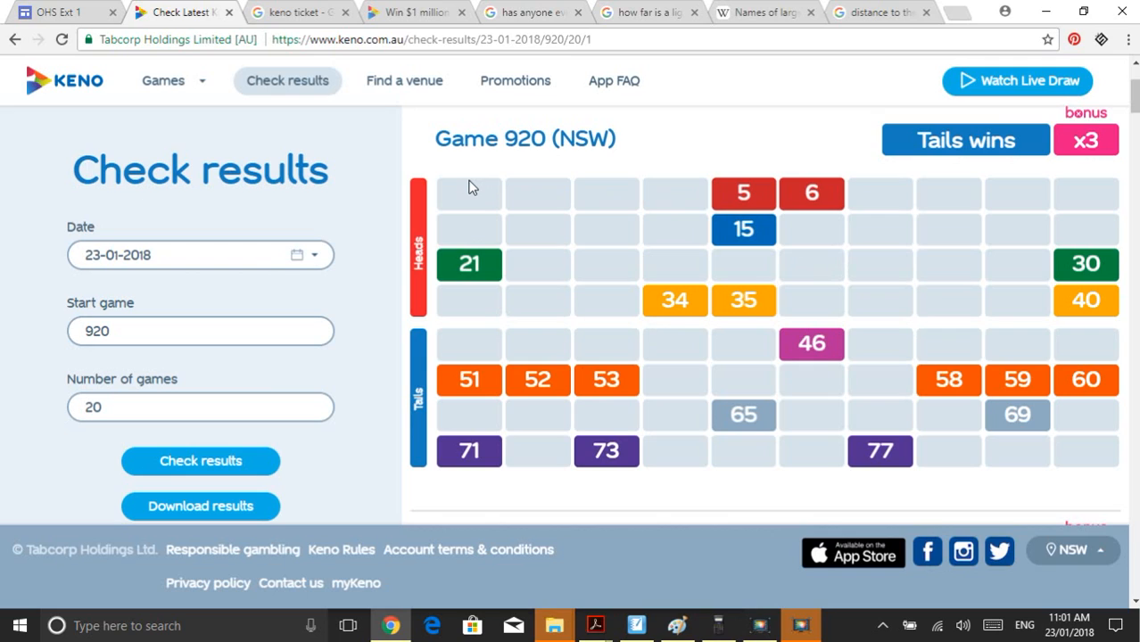
mouse_move(478, 193)
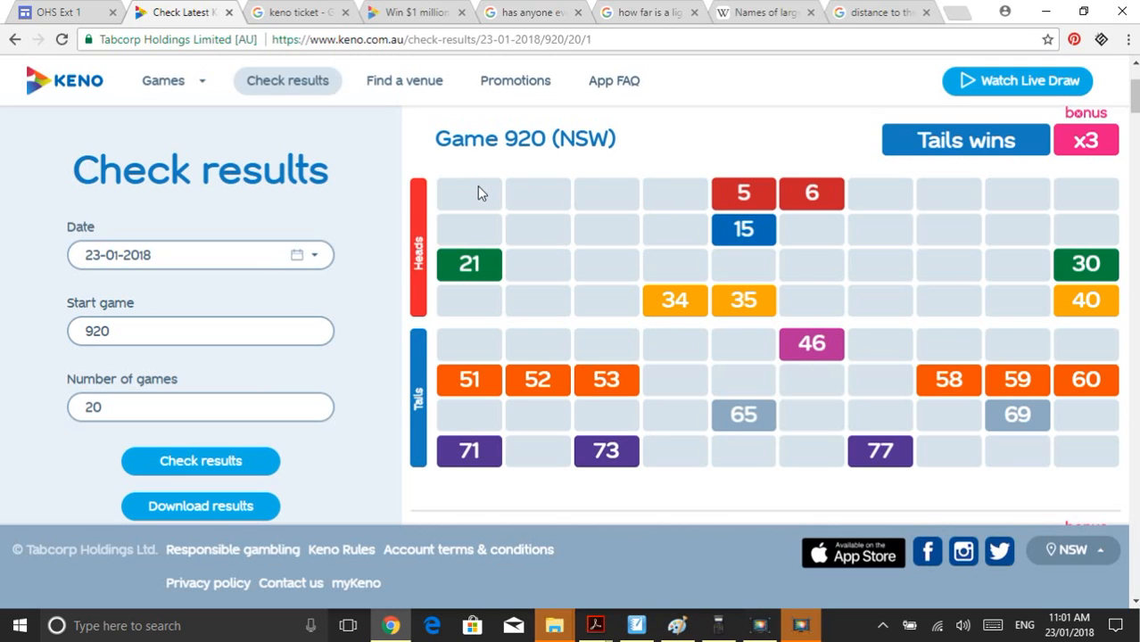
mouse_move(723, 410)
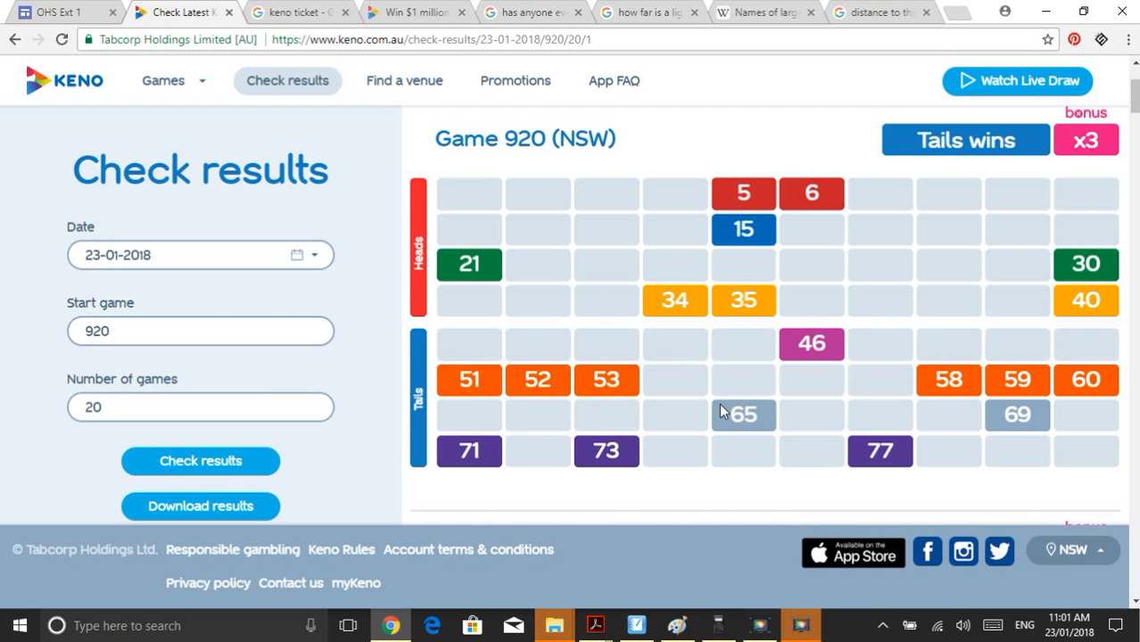
mouse_move(467, 125)
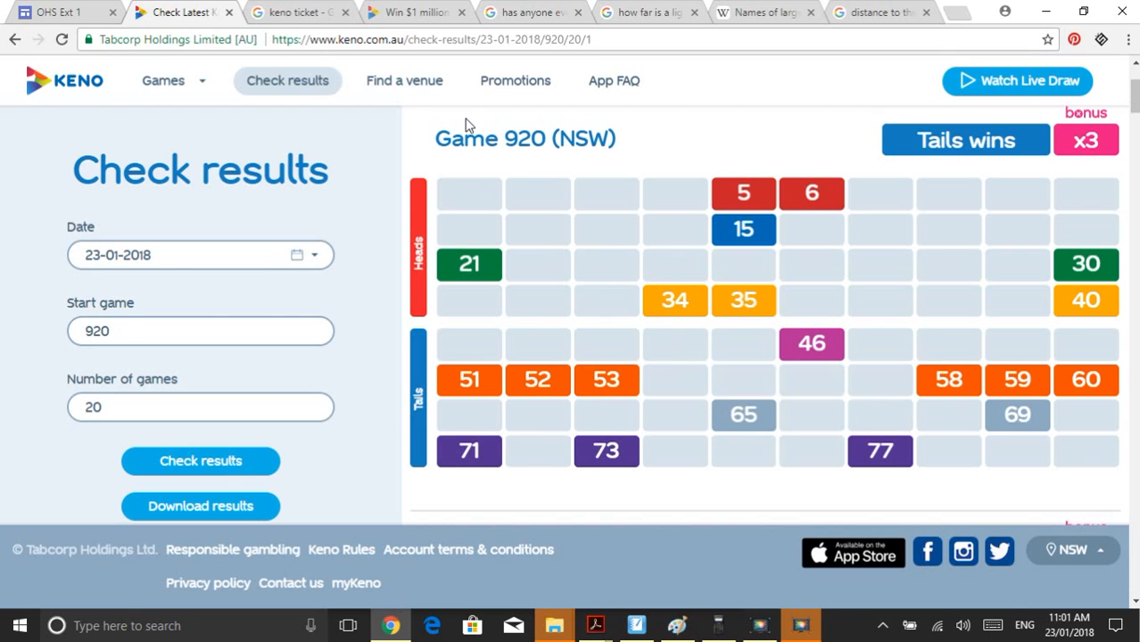
- Label the ticket 0.1m and draw a long tick-marked double-headed line beneath it
click(299, 11)
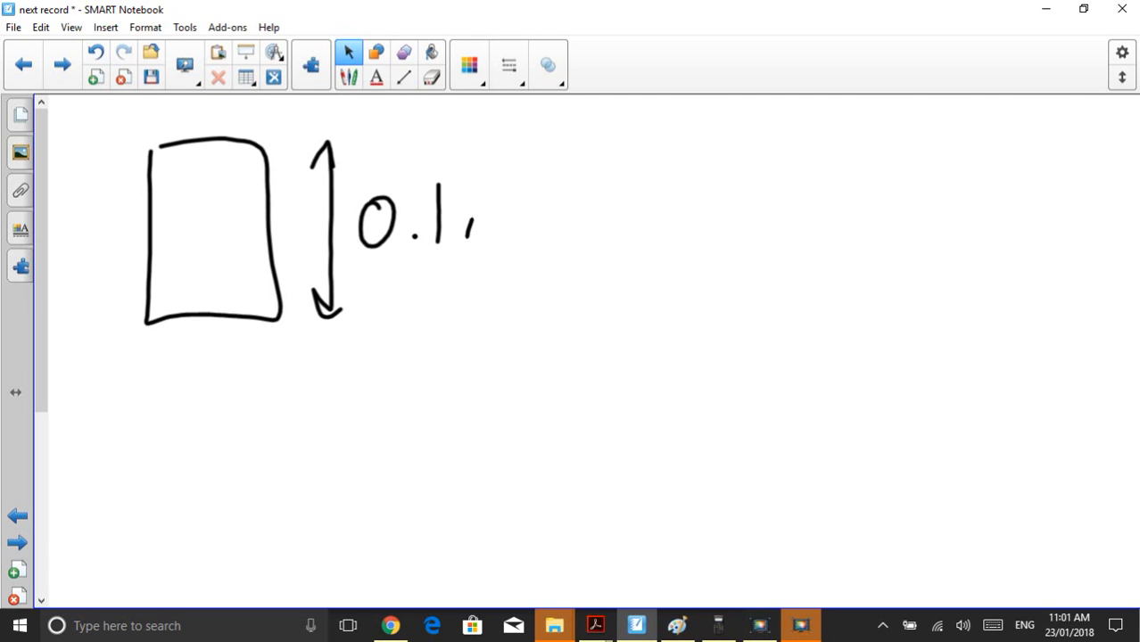
drag(464, 240, 509, 214)
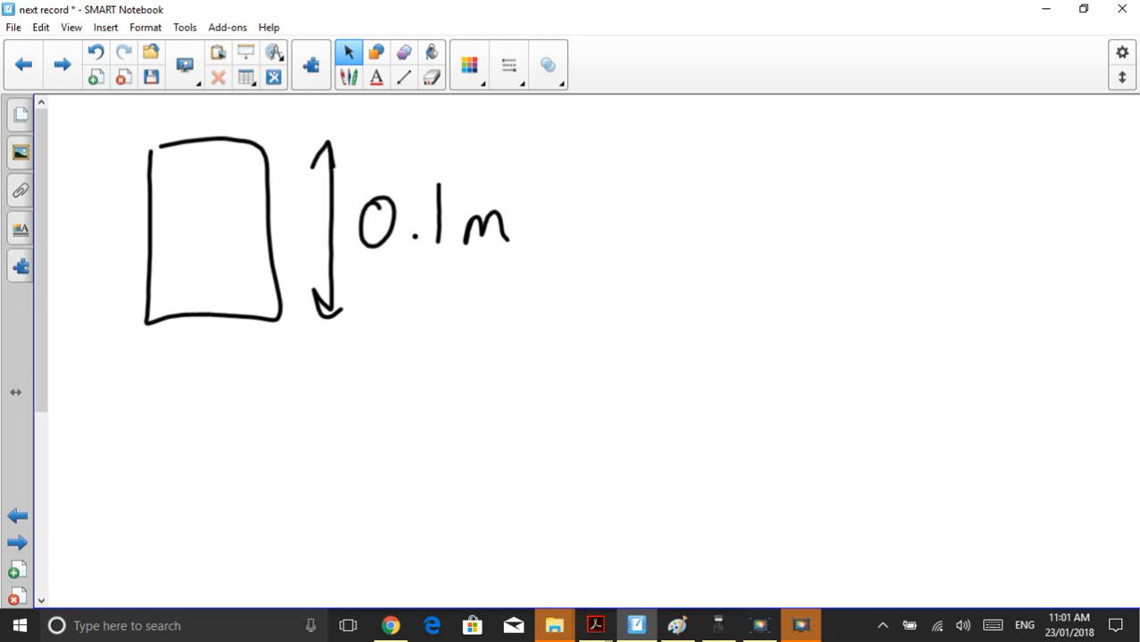
drag(169, 437, 1026, 419)
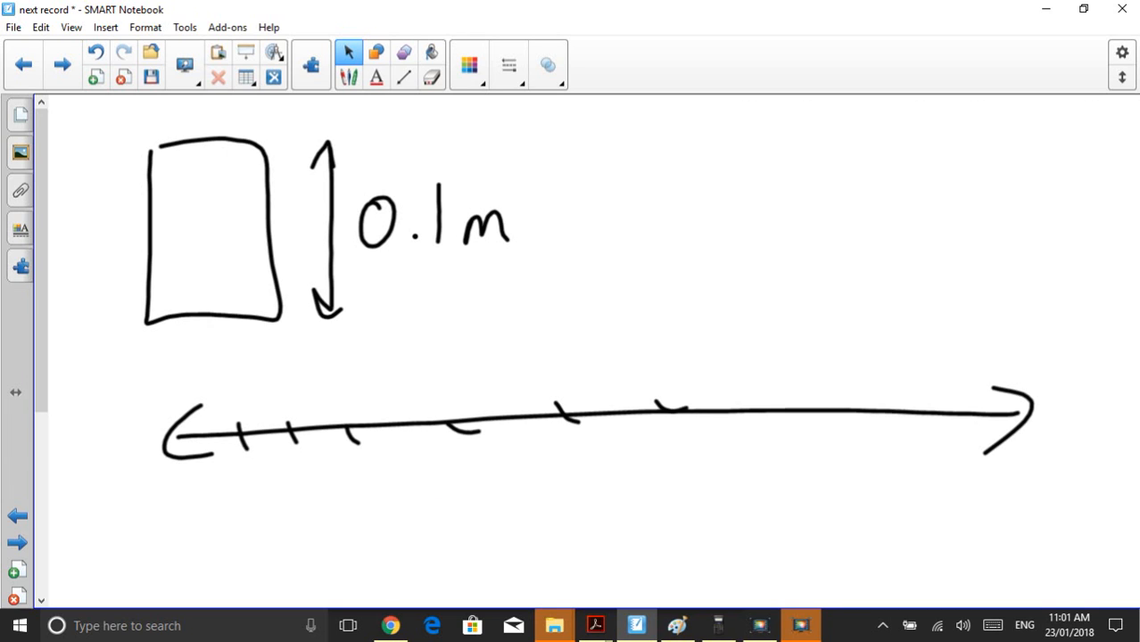
drag(750, 401, 928, 407)
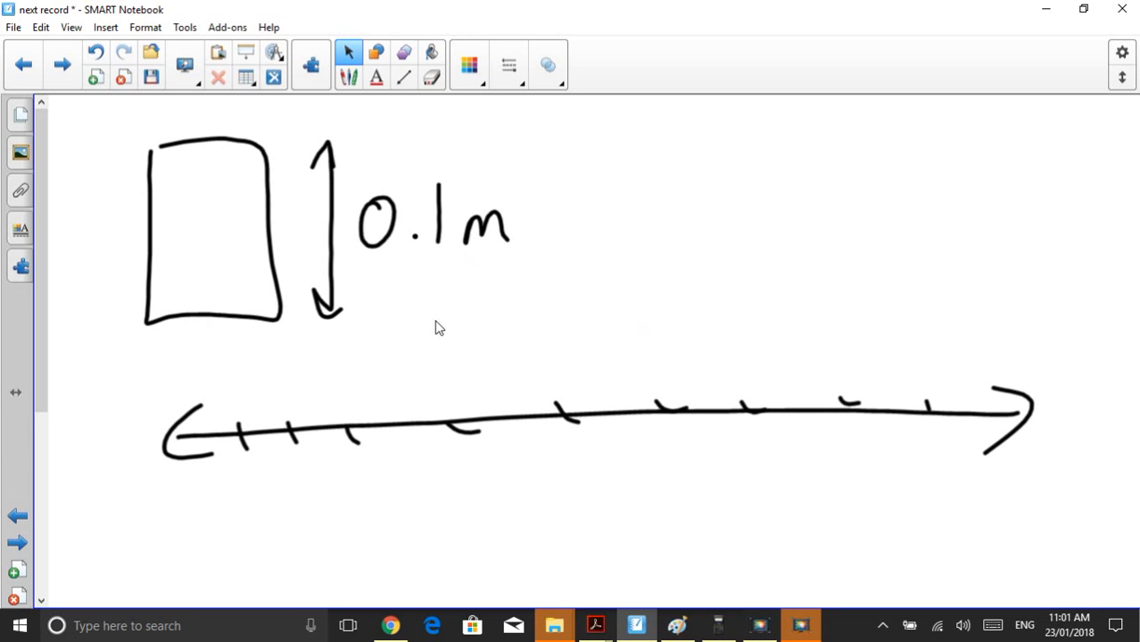
mouse_move(700, 614)
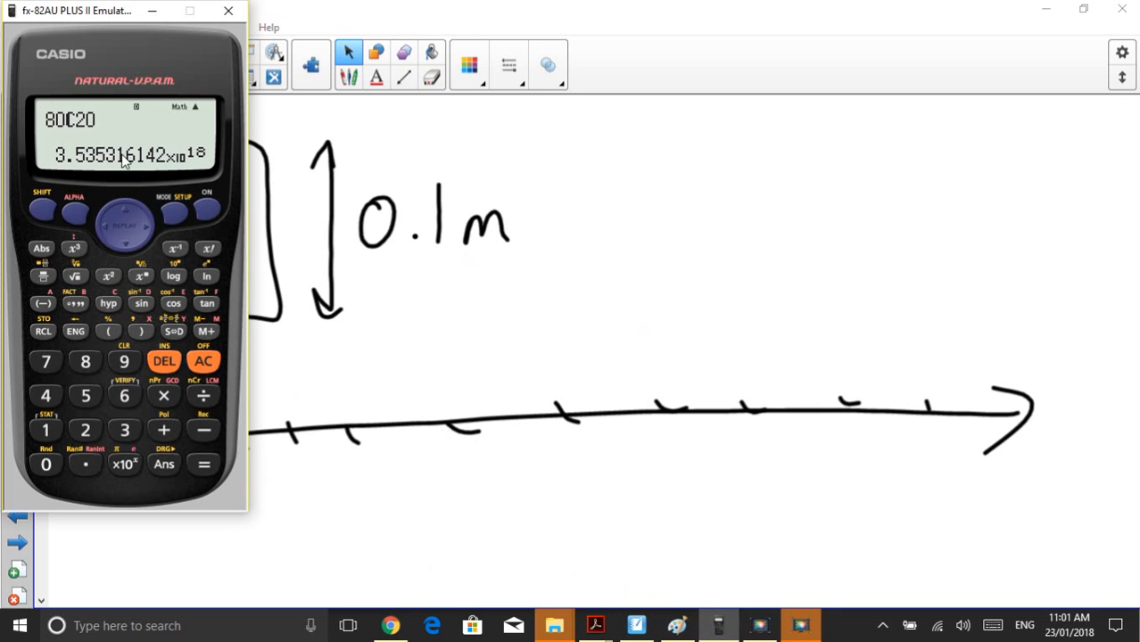
mouse_move(313, 296)
text(Ans×0.1)
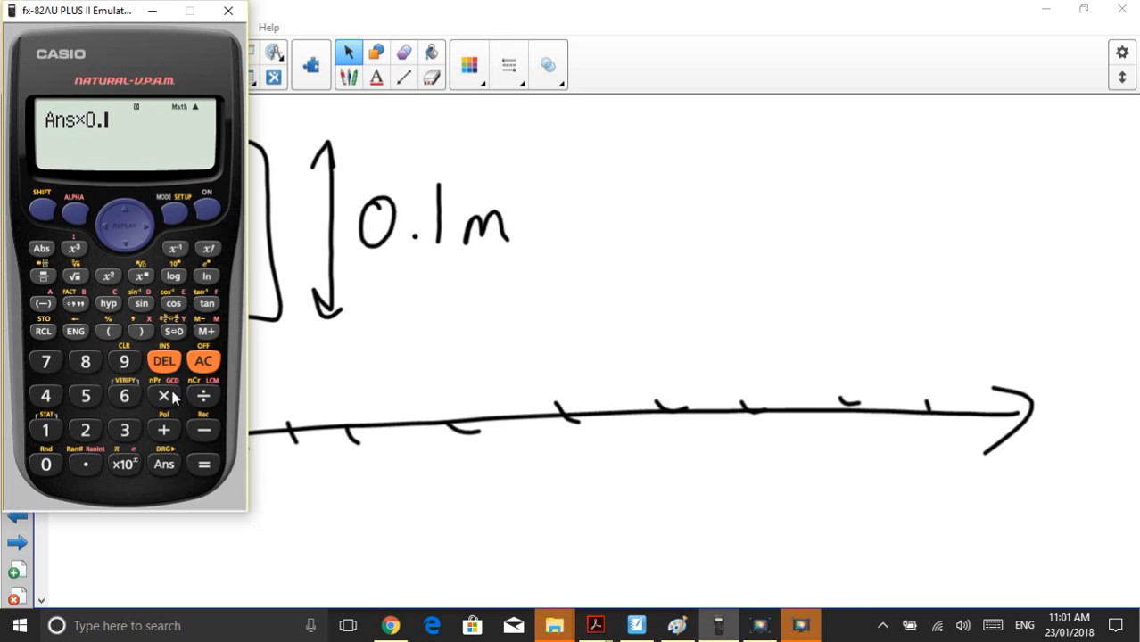
- Compute Ans × 0.1 then ÷ 1000, giving the ticket length 3.535316142×10^14 km
click(203, 464)
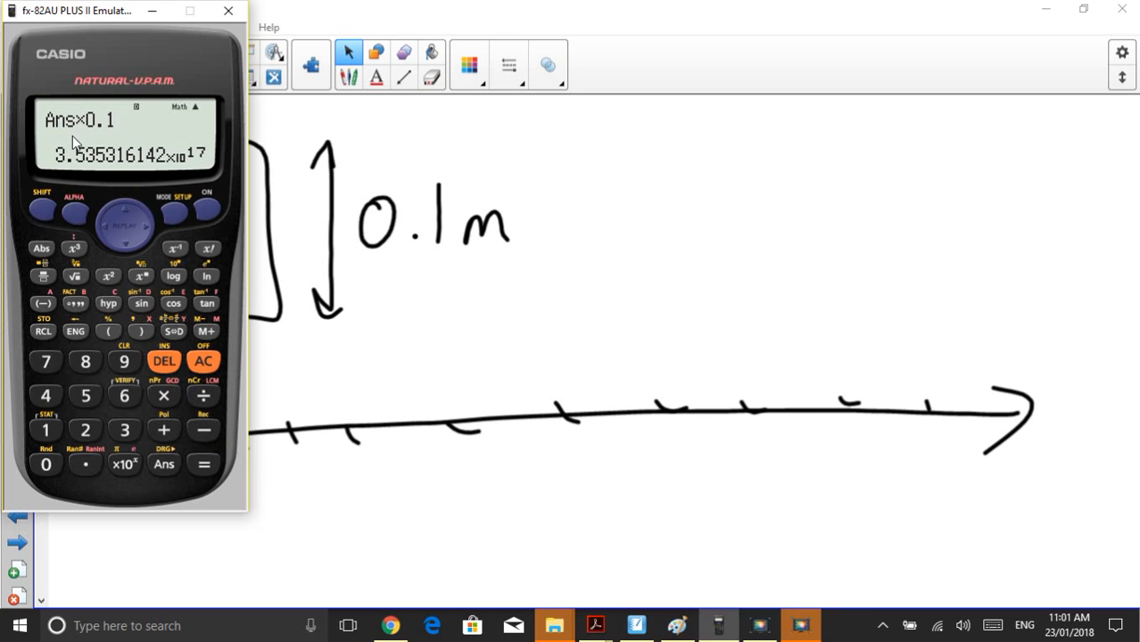
mouse_move(188, 171)
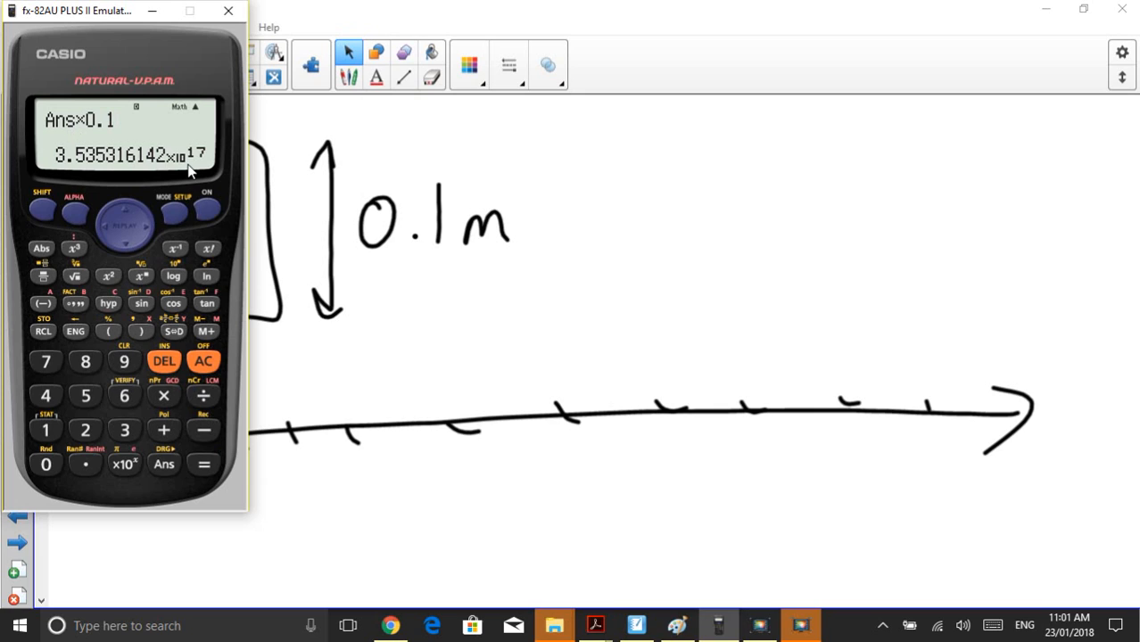
mouse_move(153, 164)
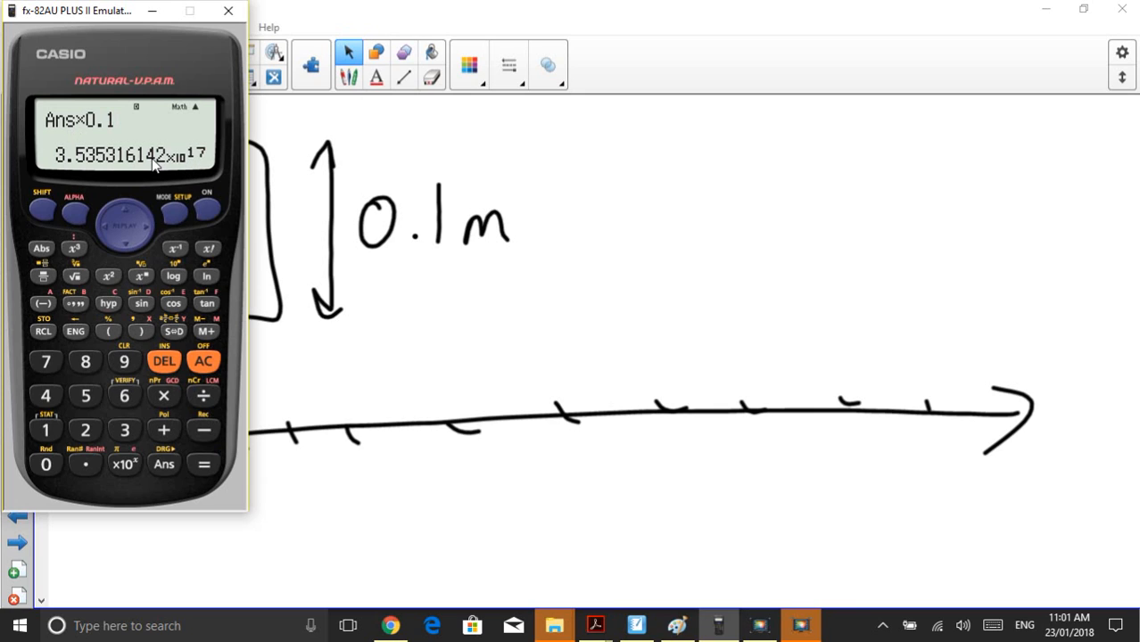
click(203, 396)
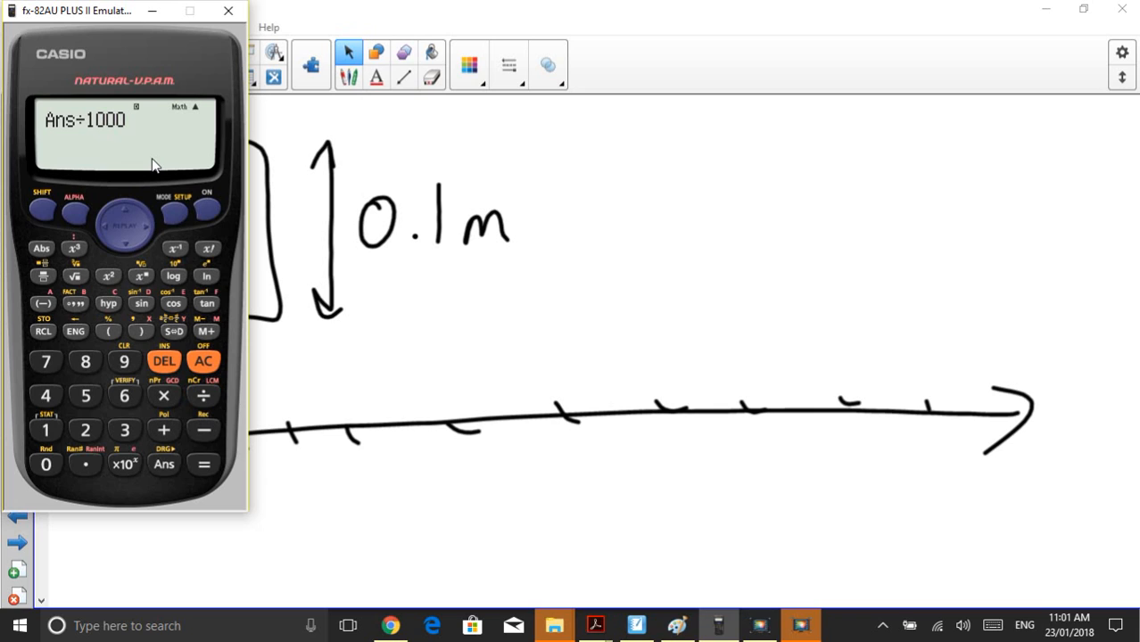
click(204, 463)
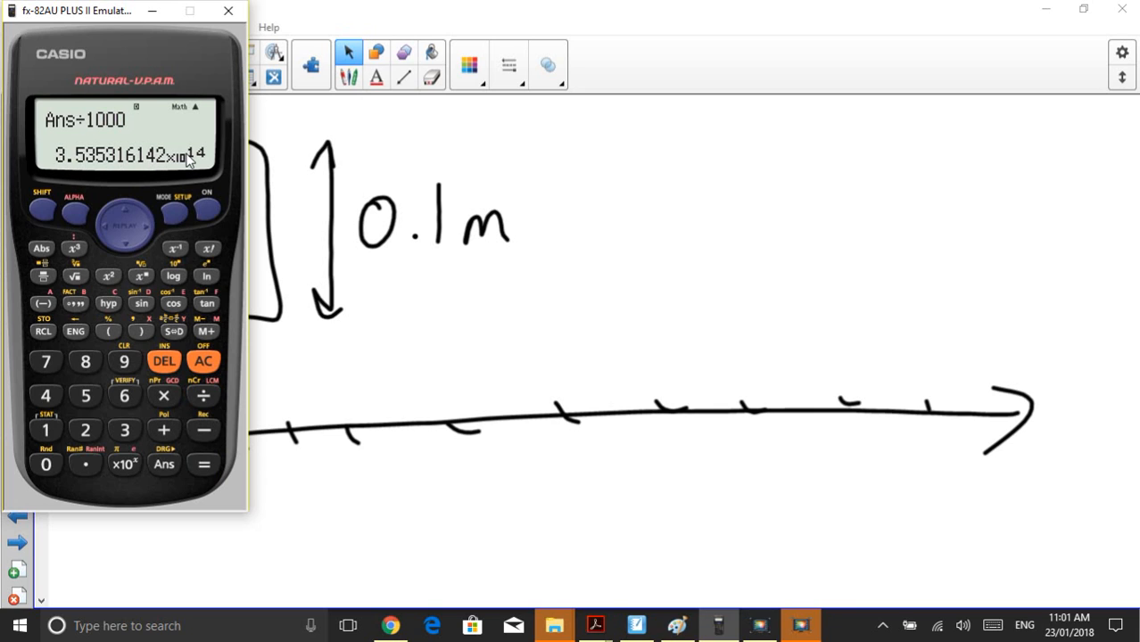
mouse_move(422, 535)
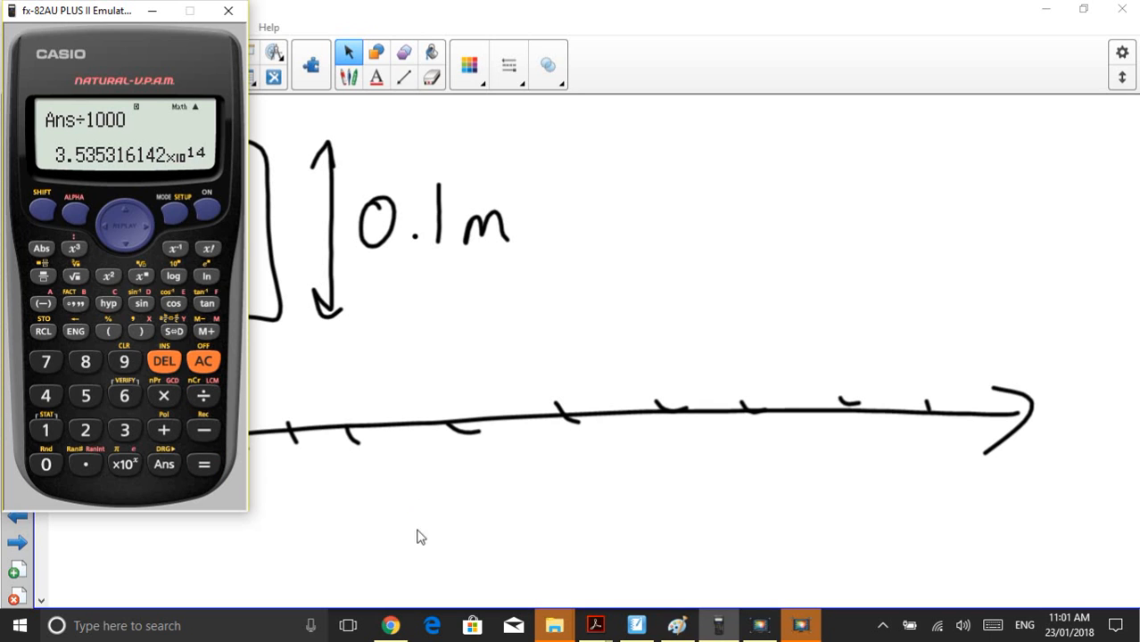
mouse_move(392, 624)
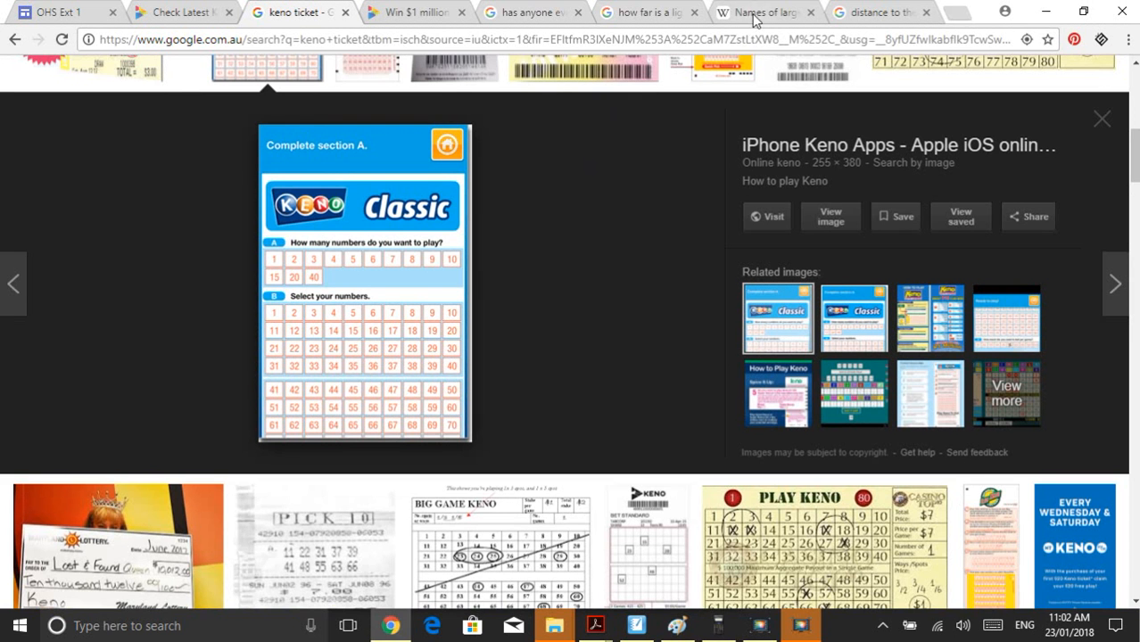
- Check the Earth–Sun distance search, then settle on the light-year converter showing 9.461e+15 metres
click(642, 10)
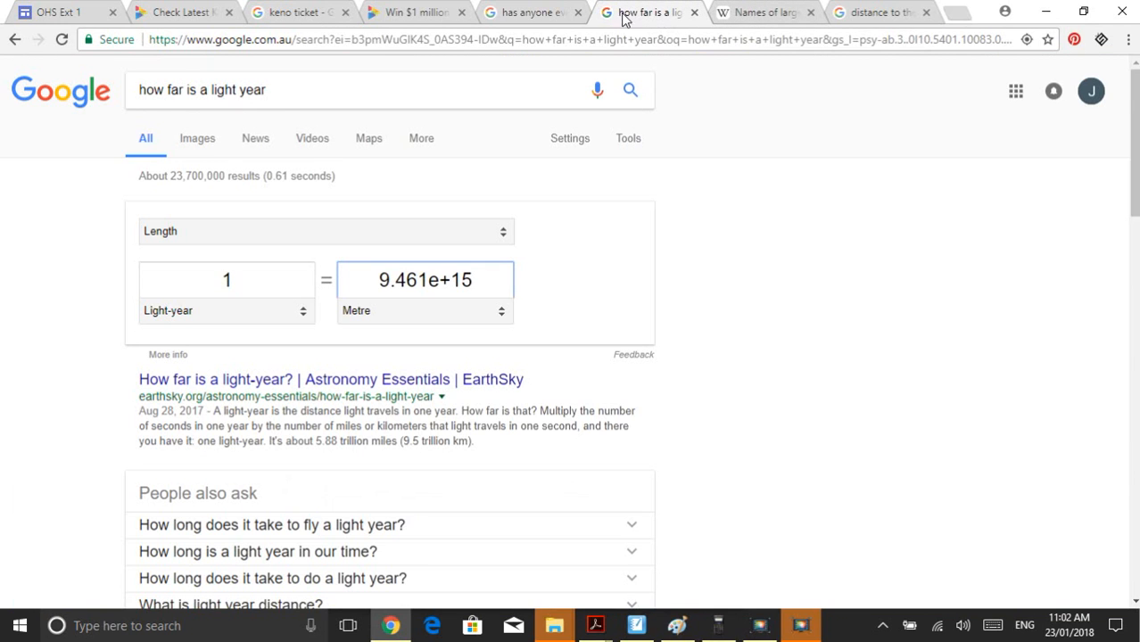
click(531, 11)
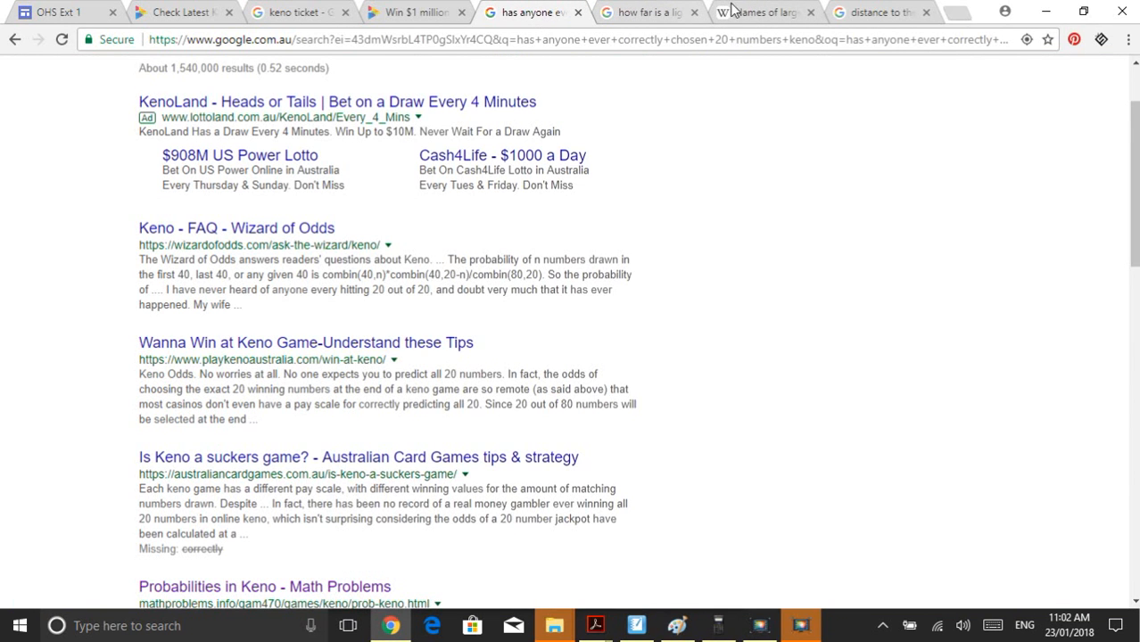
click(878, 12)
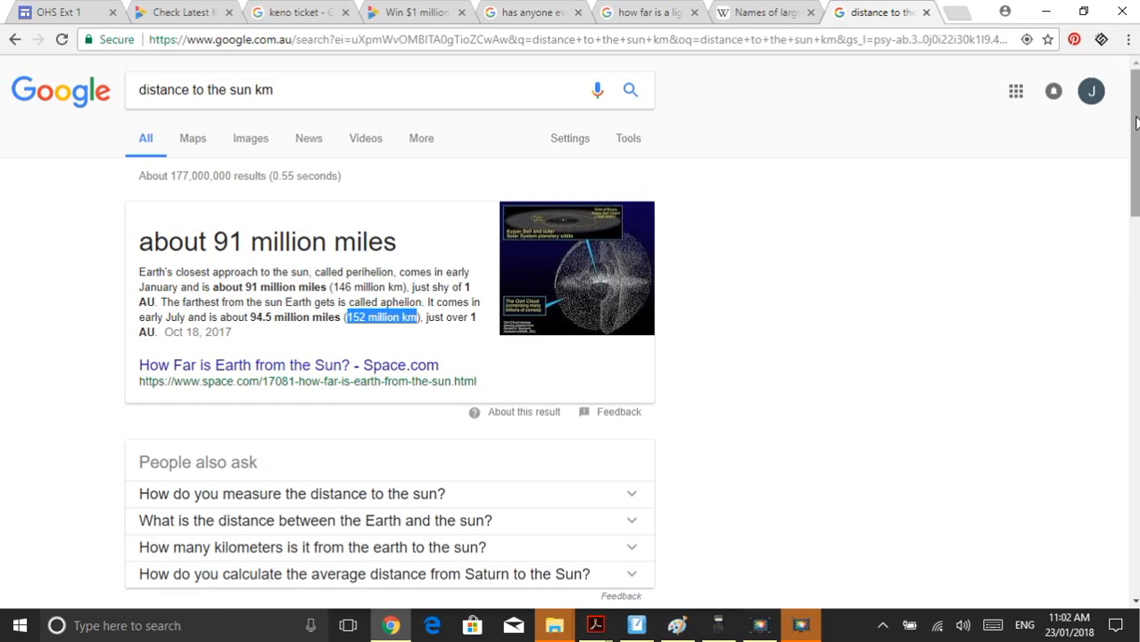
mouse_move(613, 254)
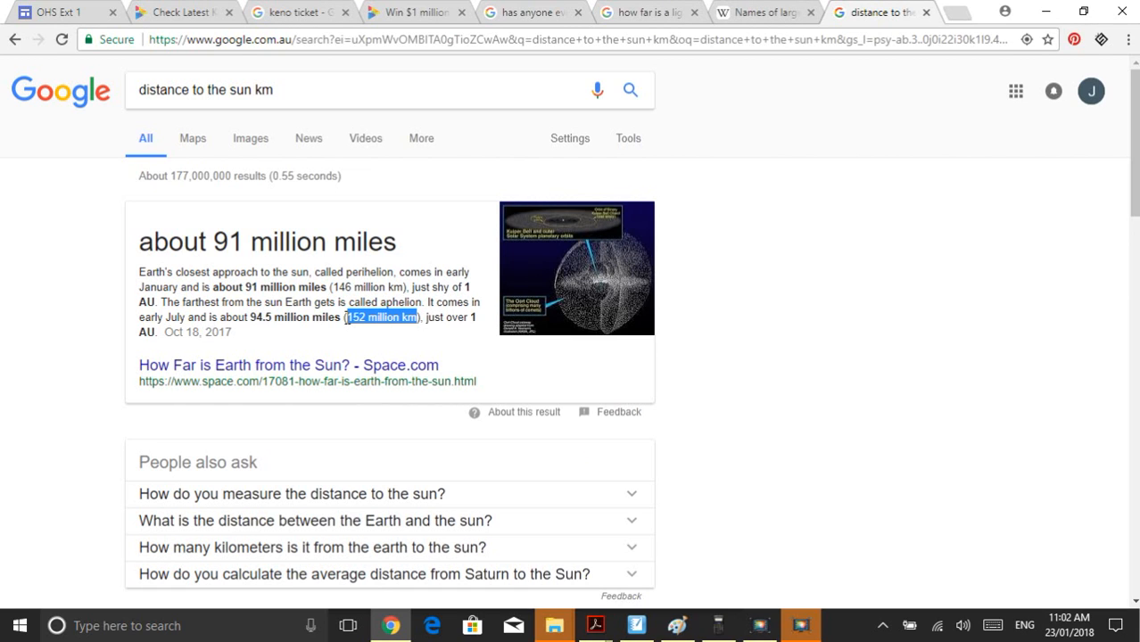
mouse_move(532, 533)
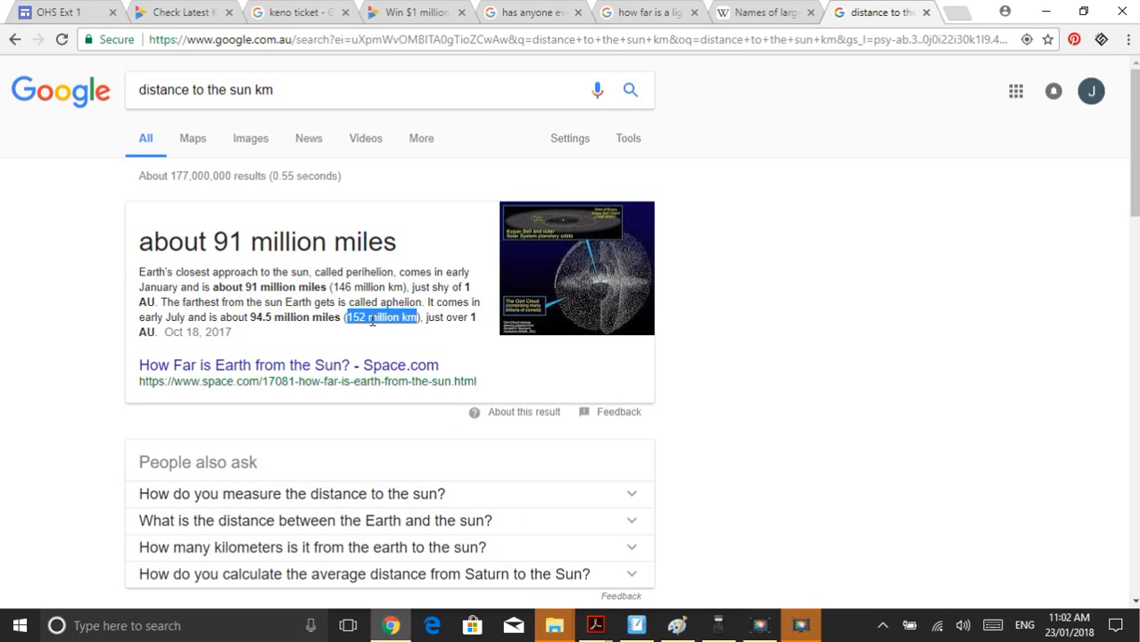
mouse_move(703, 100)
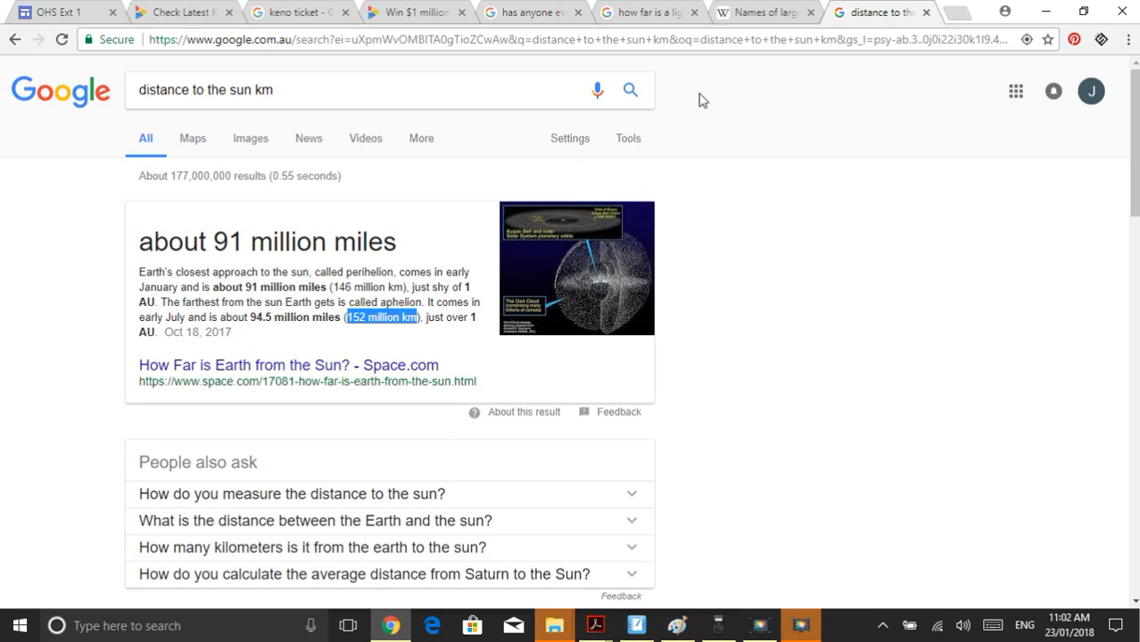
click(642, 10)
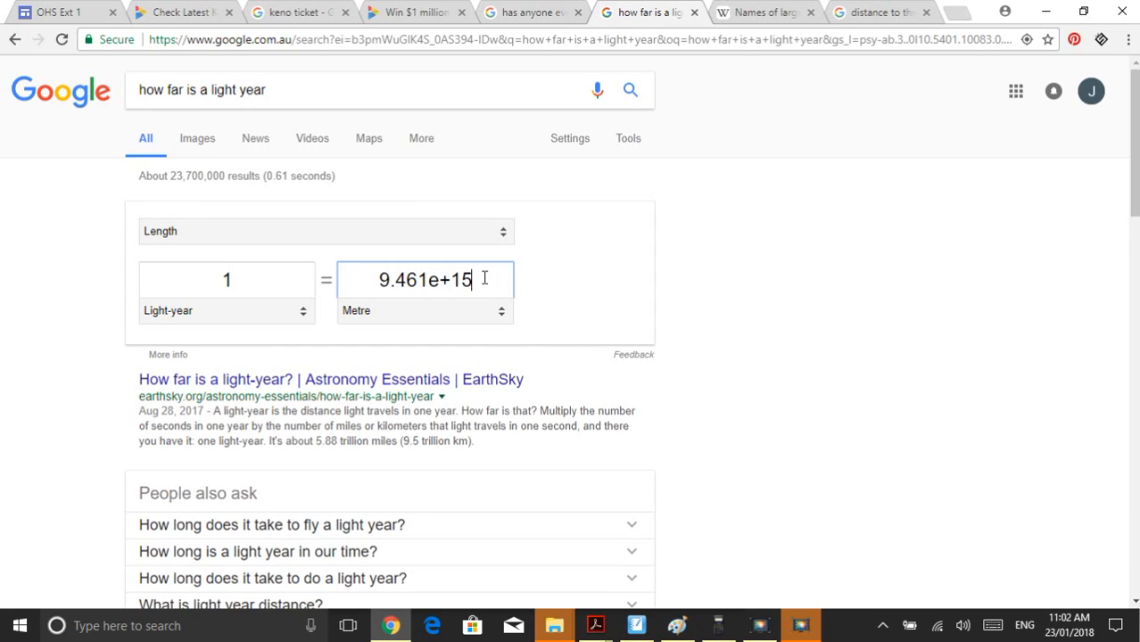
- Switch the converter to kilometres and enter 3.535e+14, reading about 37.36 light-years
click(425, 310)
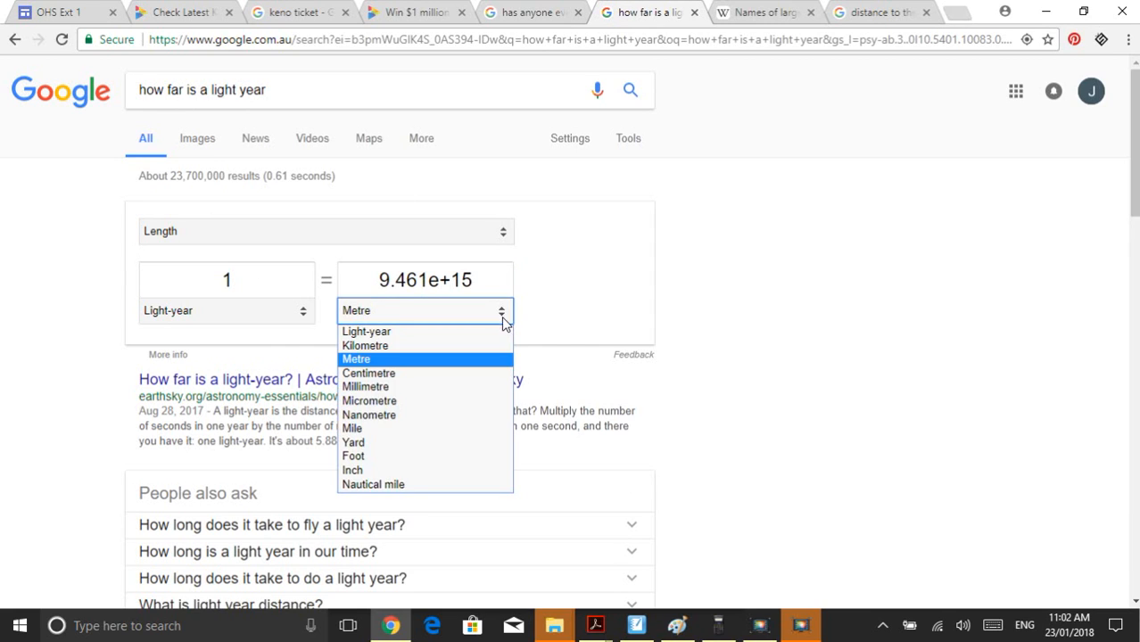
click(364, 346)
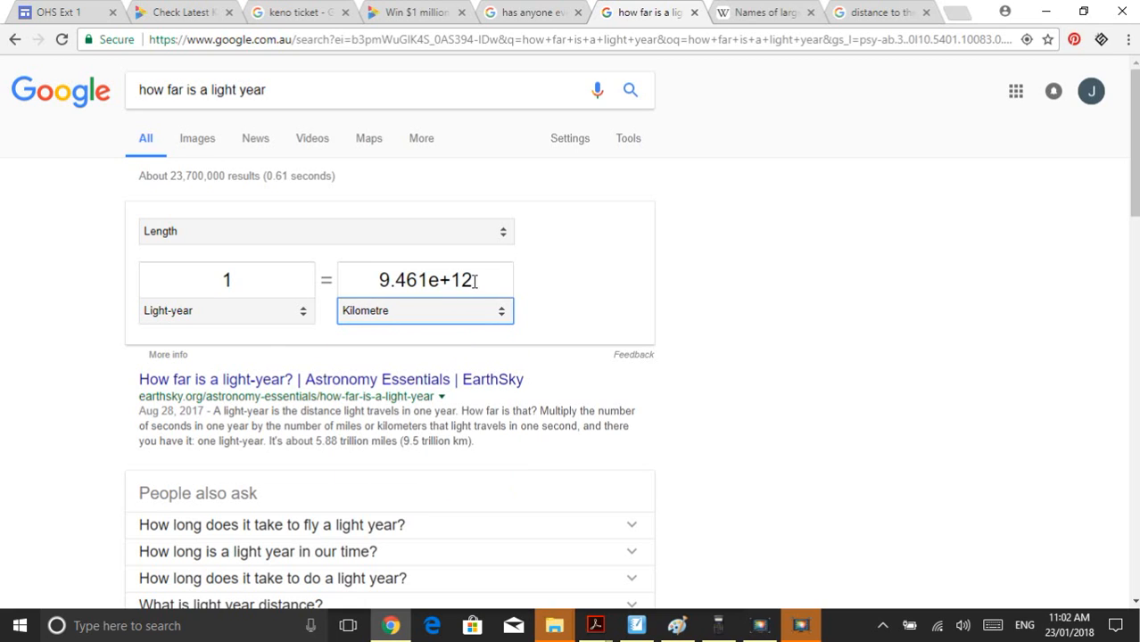
mouse_move(337, 271)
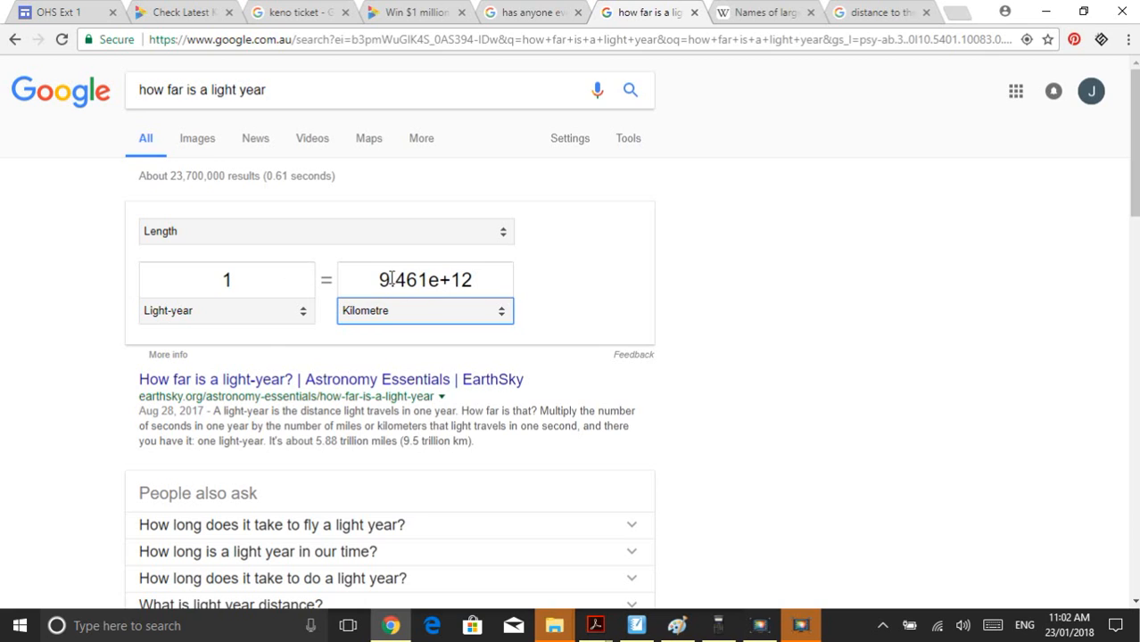
click(424, 278)
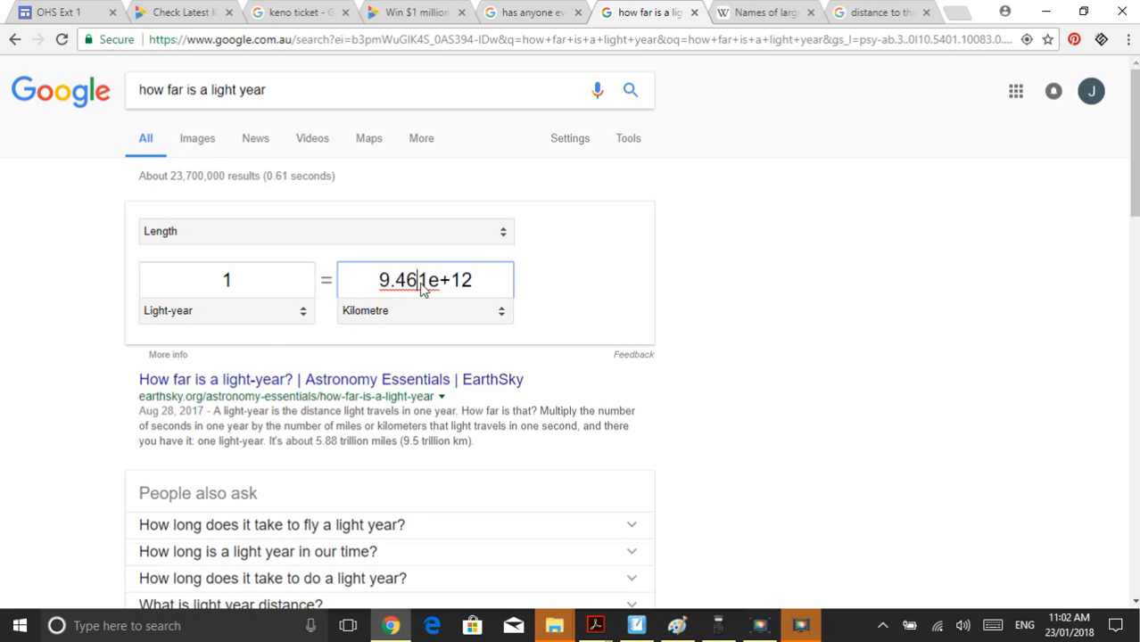
triple_click(425, 280)
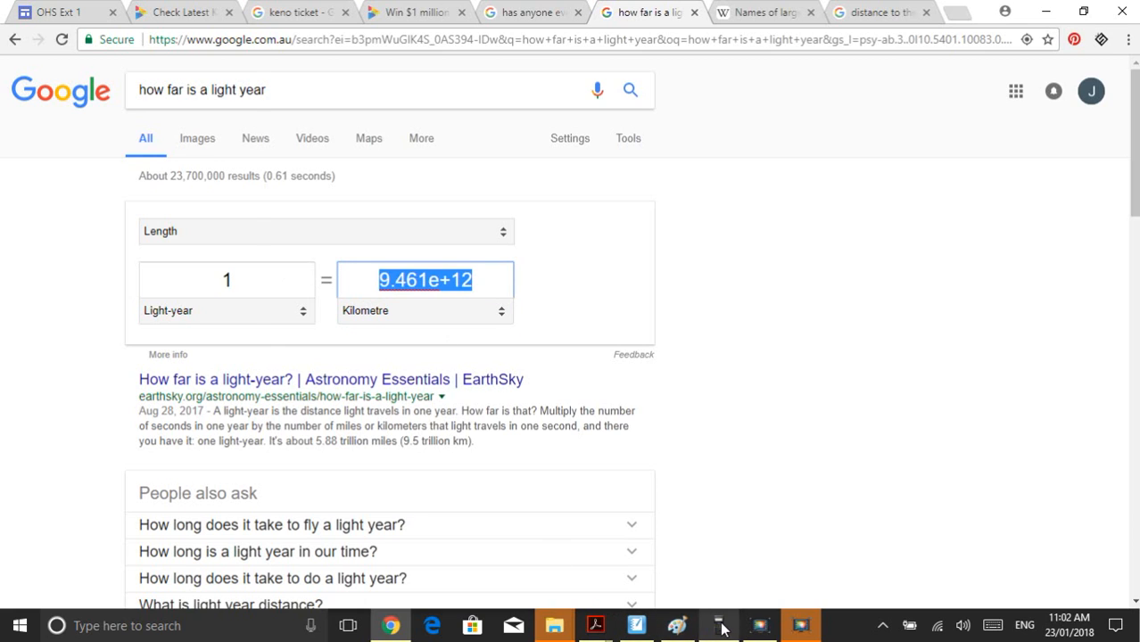
click(717, 625)
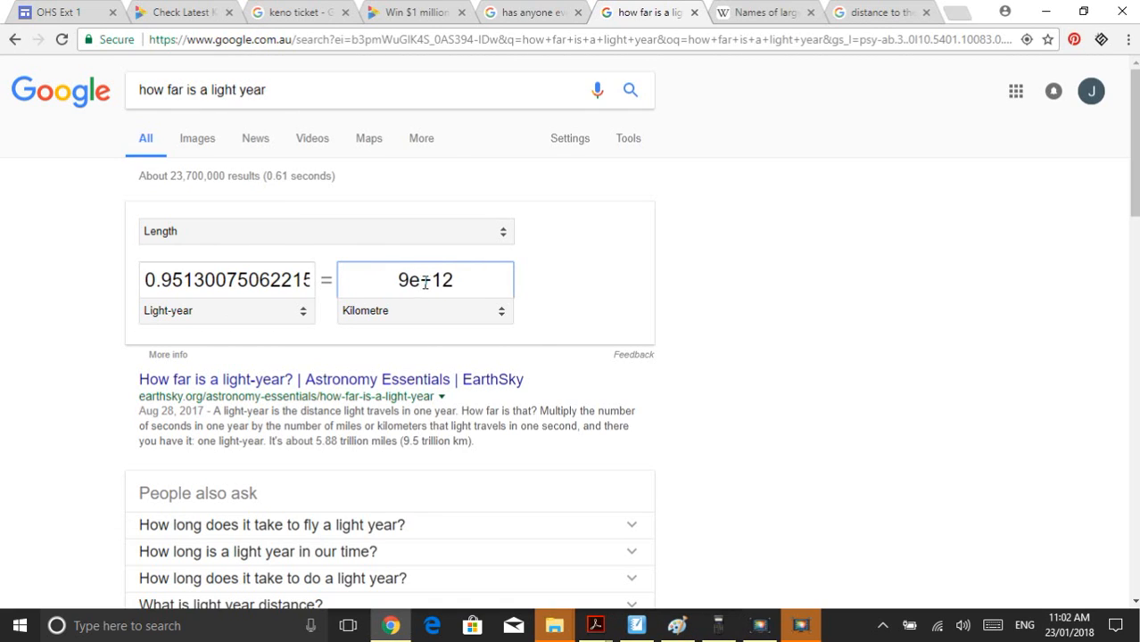
click(717, 625)
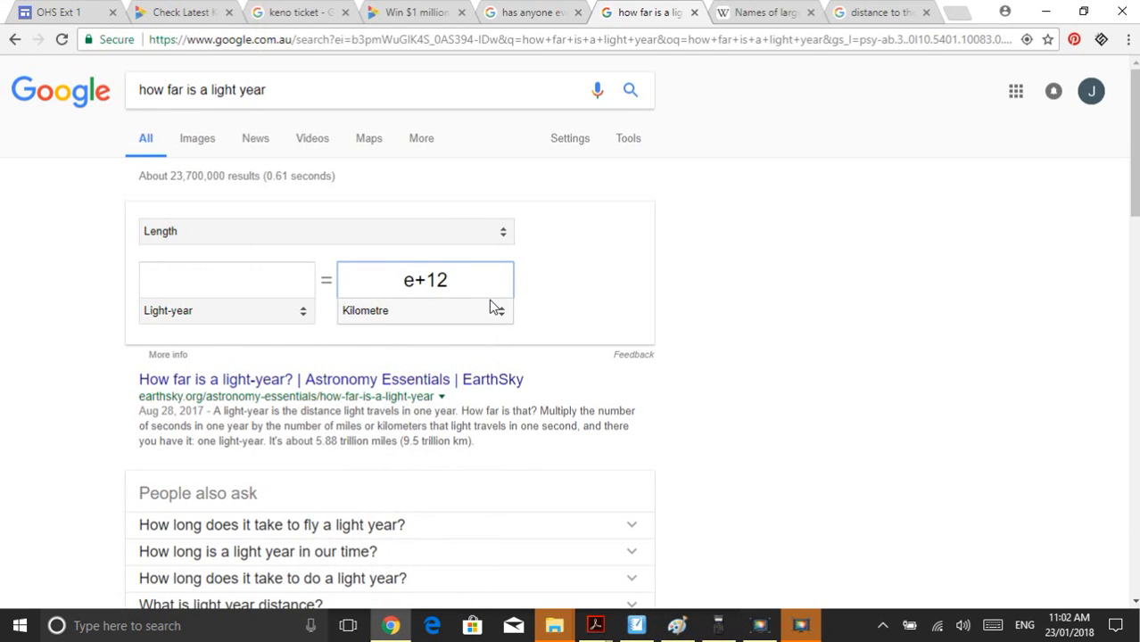
text(3.535)
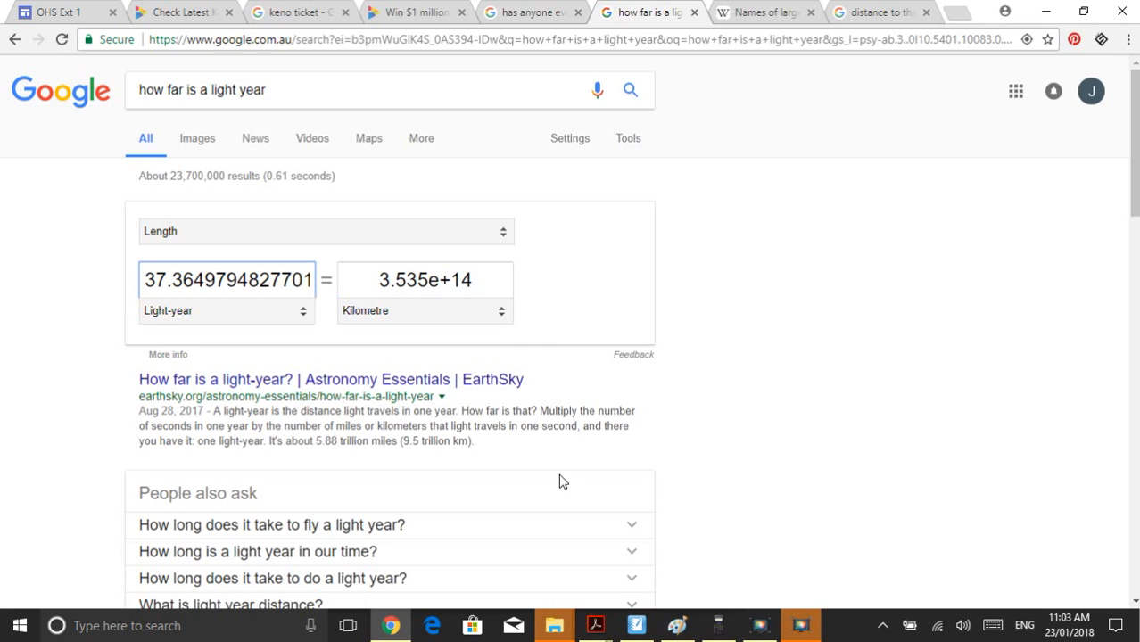
mouse_move(538, 296)
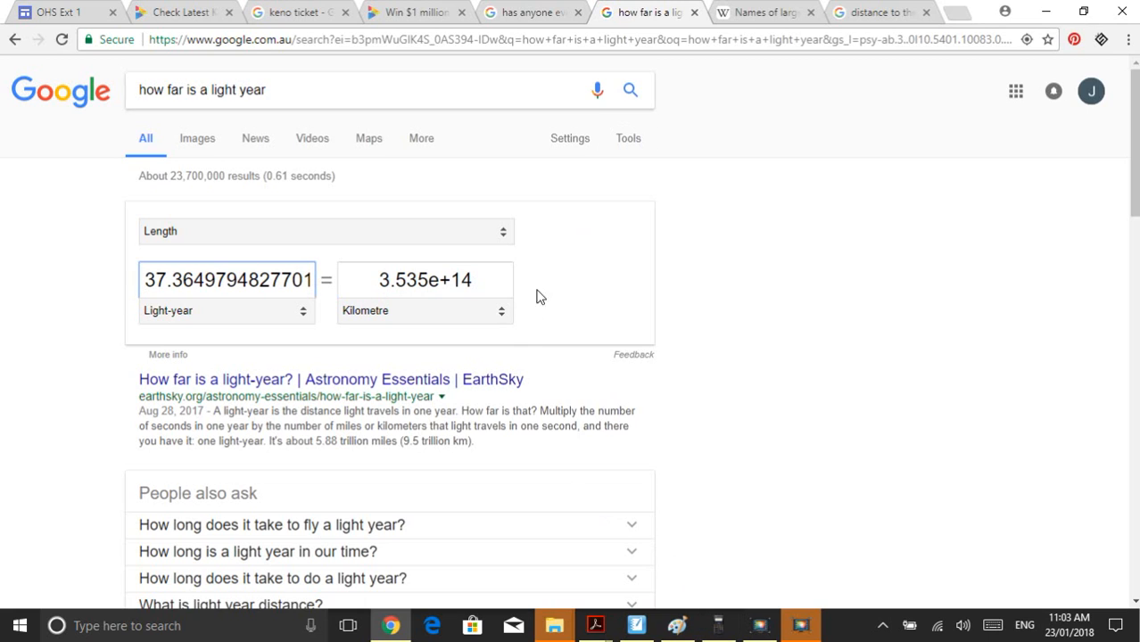
click(719, 624)
text(how)
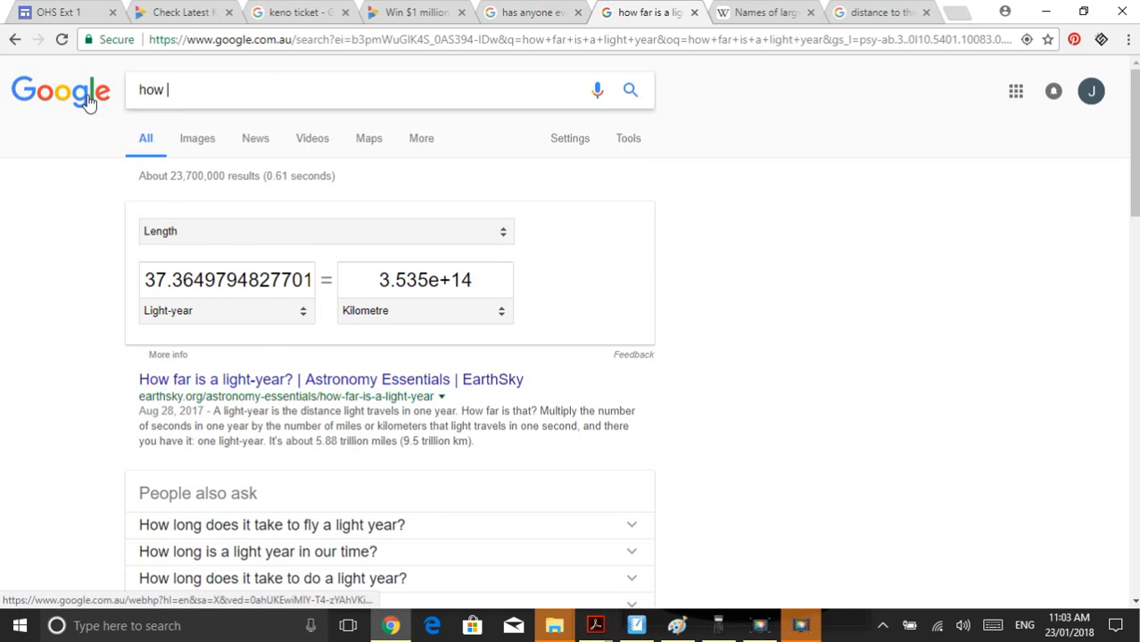
- Search 'how long light travel around earth', finding light circles Earth 7.5 times per second
text(long light tr)
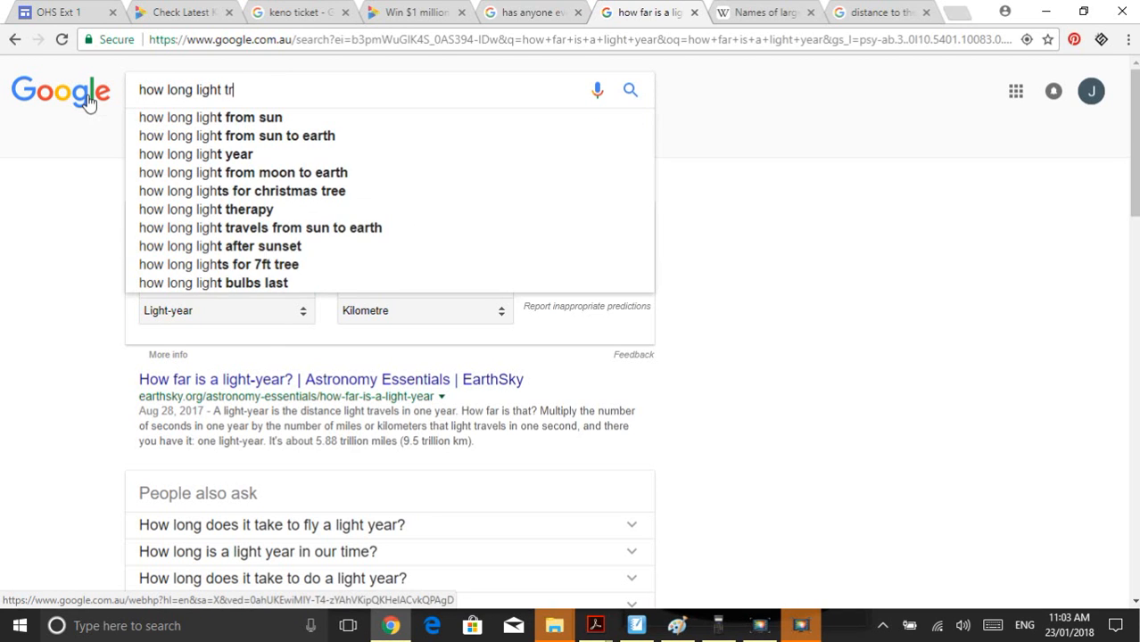
text(avel around eart)
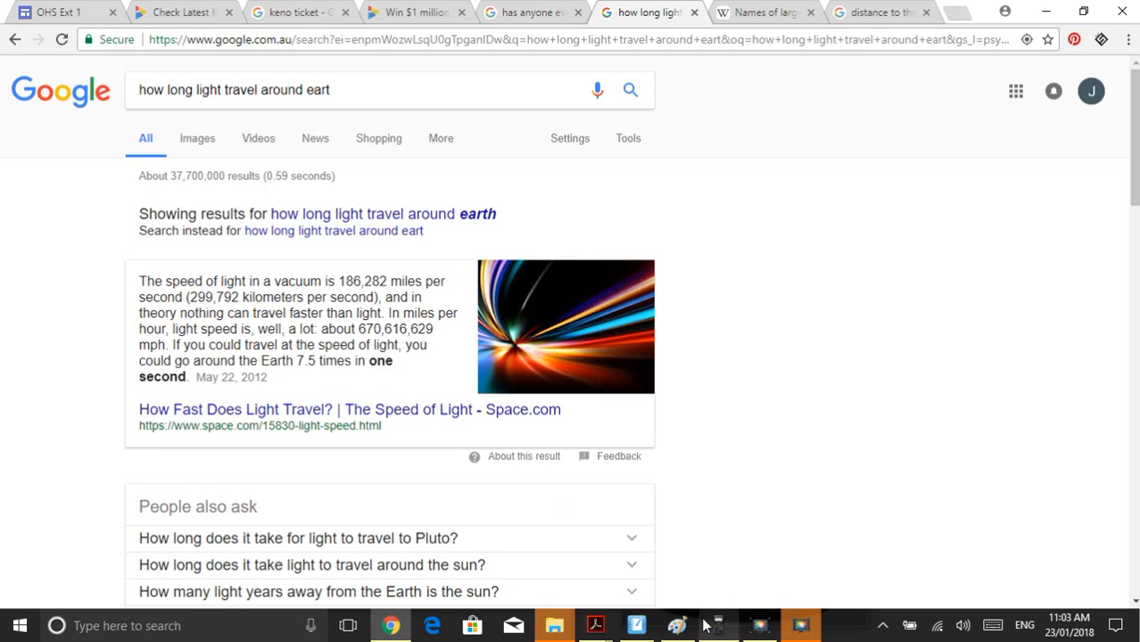
click(764, 11)
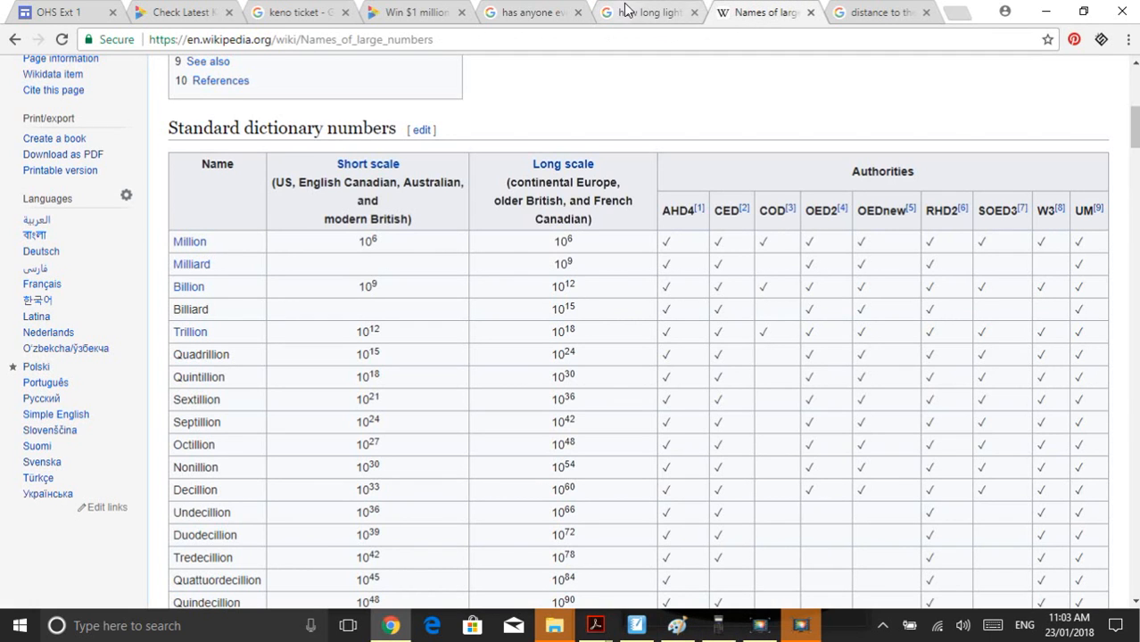
click(878, 12)
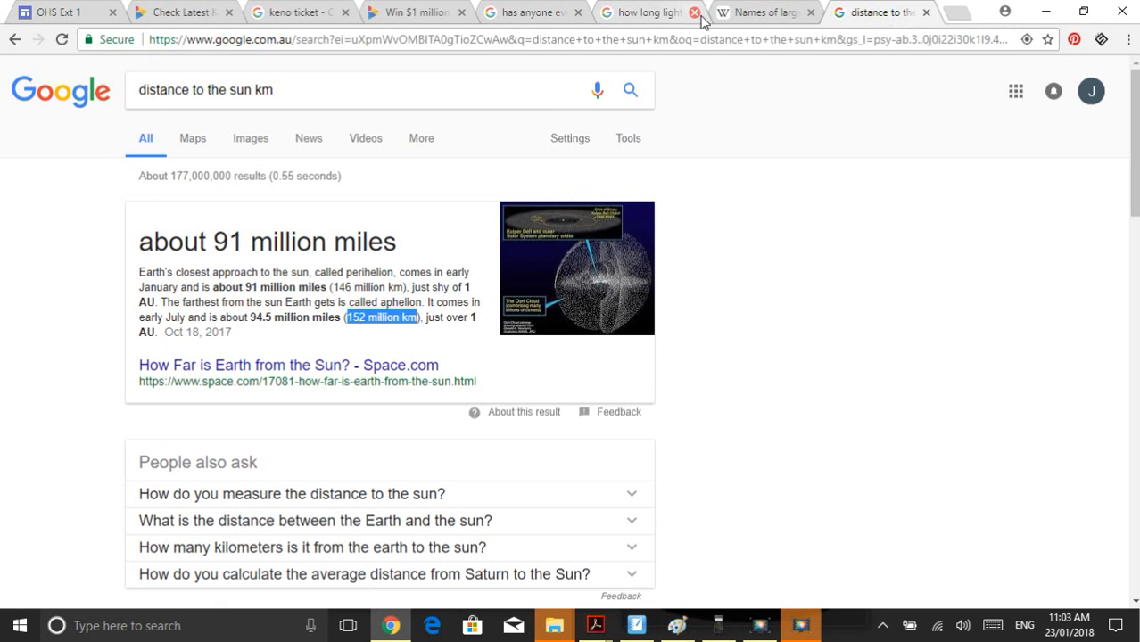
click(643, 10)
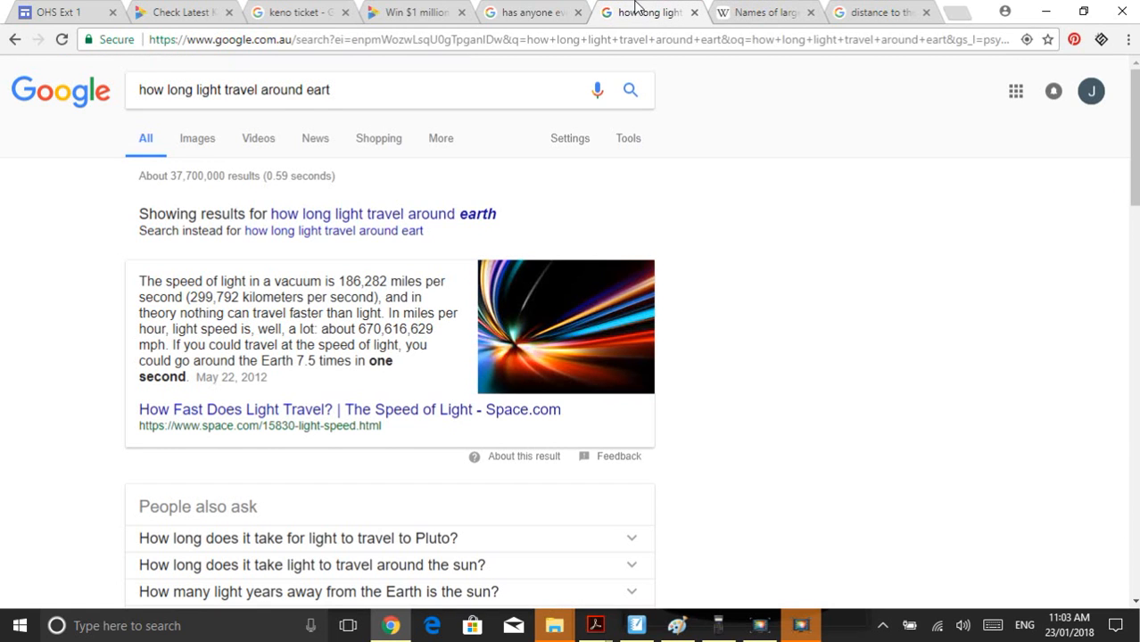
mouse_move(364, 382)
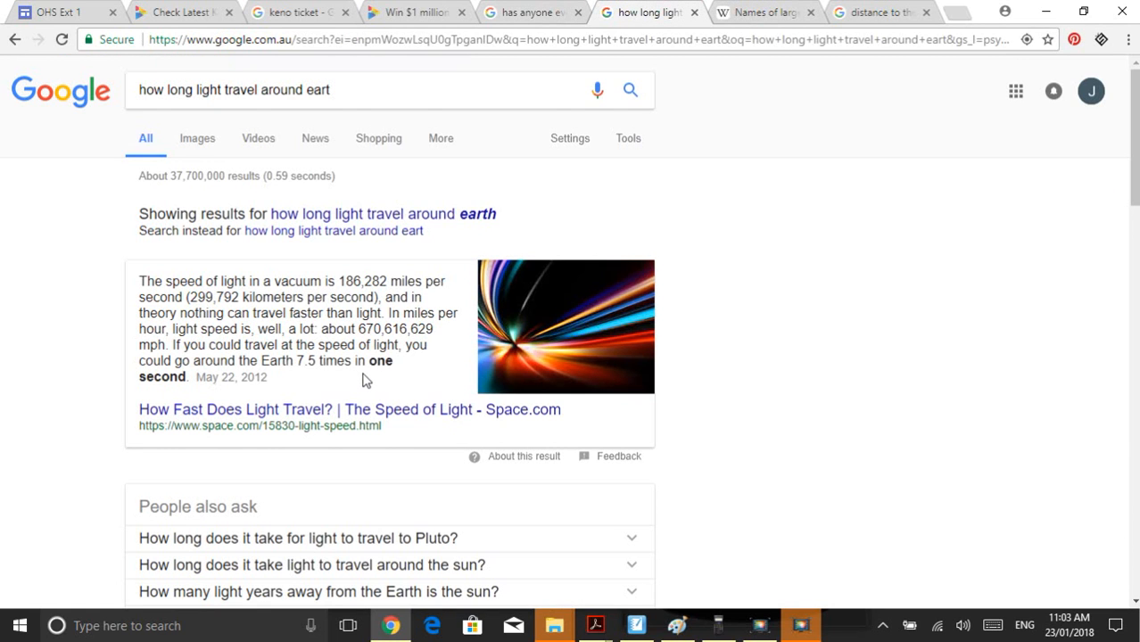
mouse_move(606, 555)
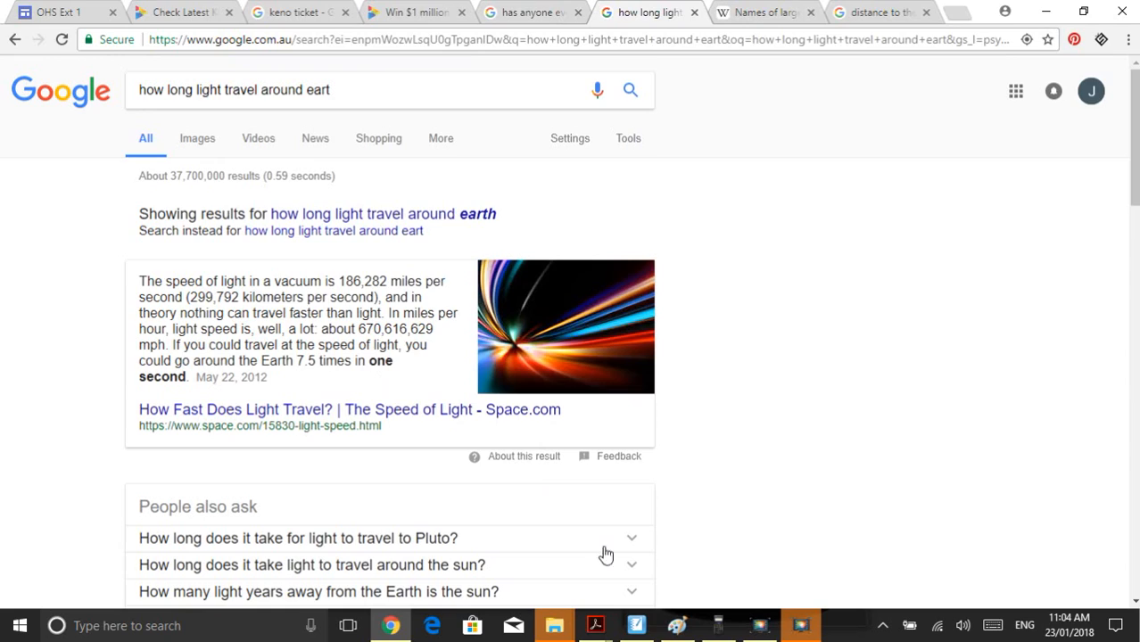
- Return to the SMART Notebook page showing the 0.1 m ticket sketch and marked line
click(635, 624)
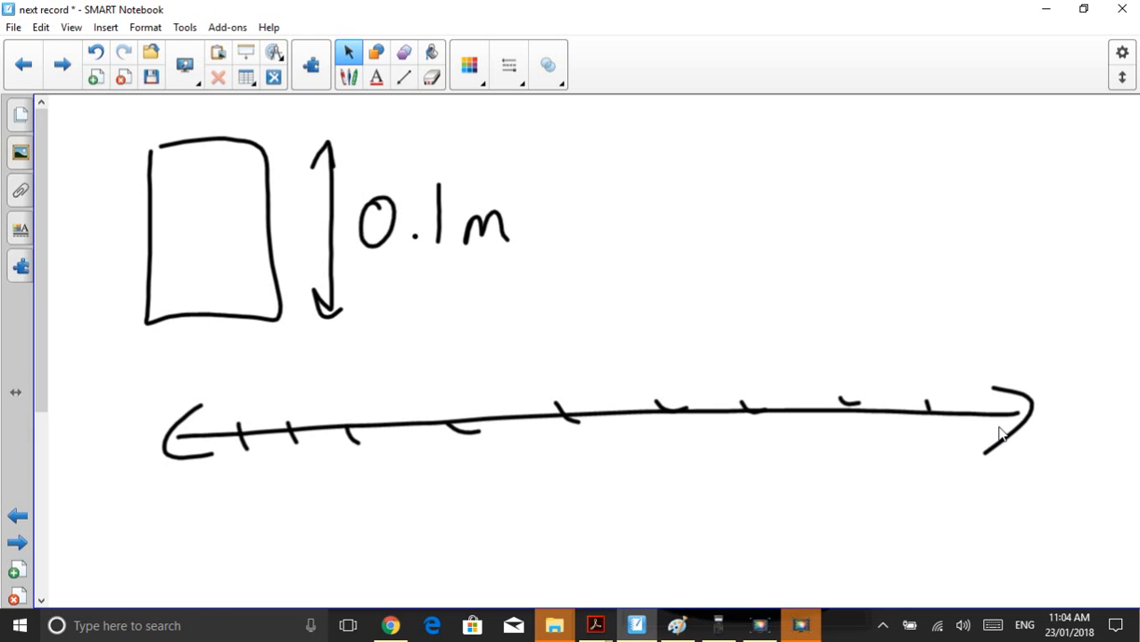
mouse_move(710, 537)
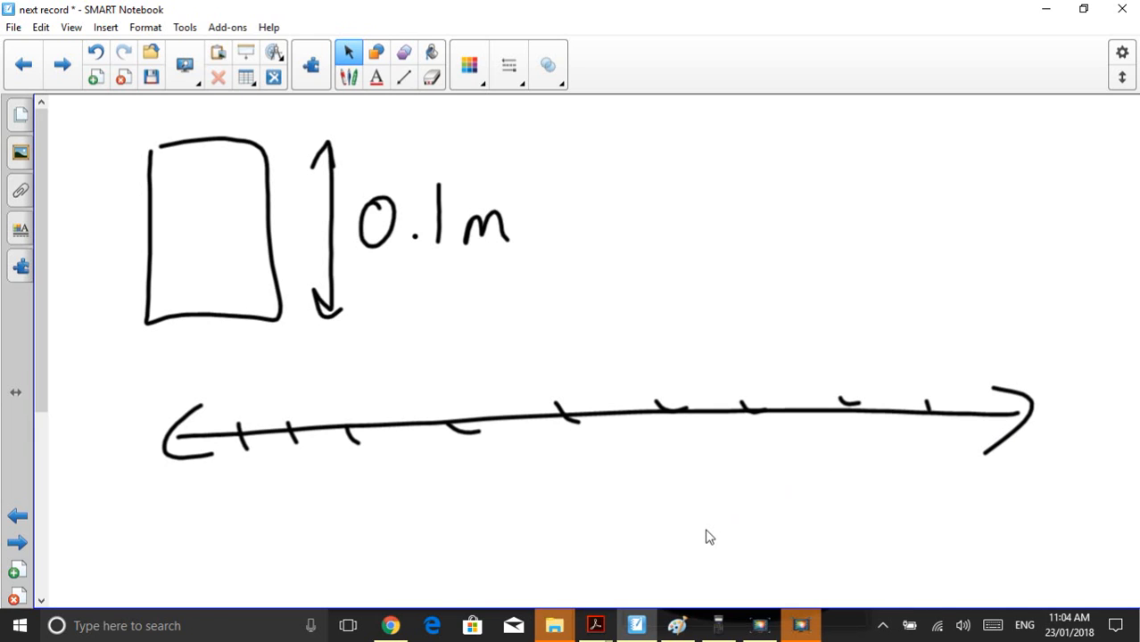
mouse_move(639, 603)
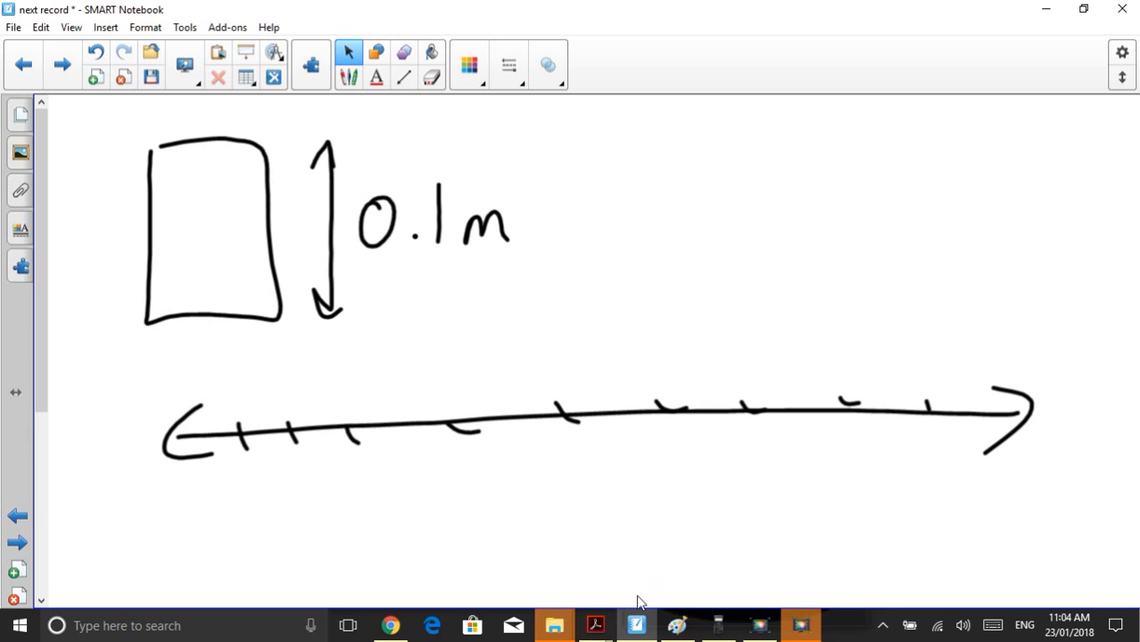
mouse_move(637, 624)
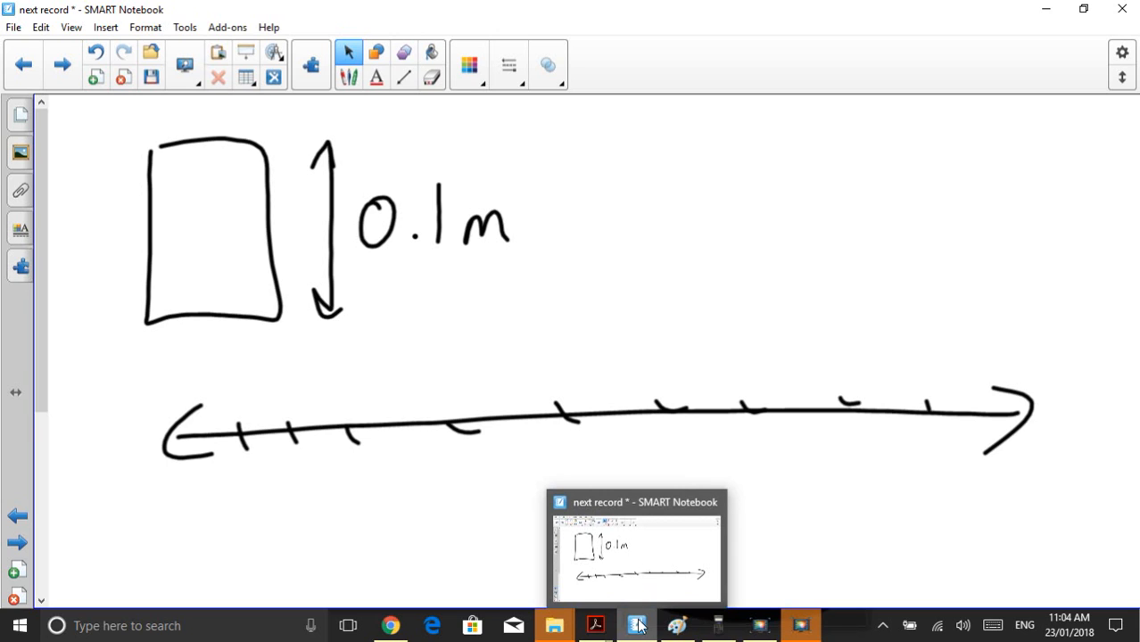
mouse_move(675, 524)
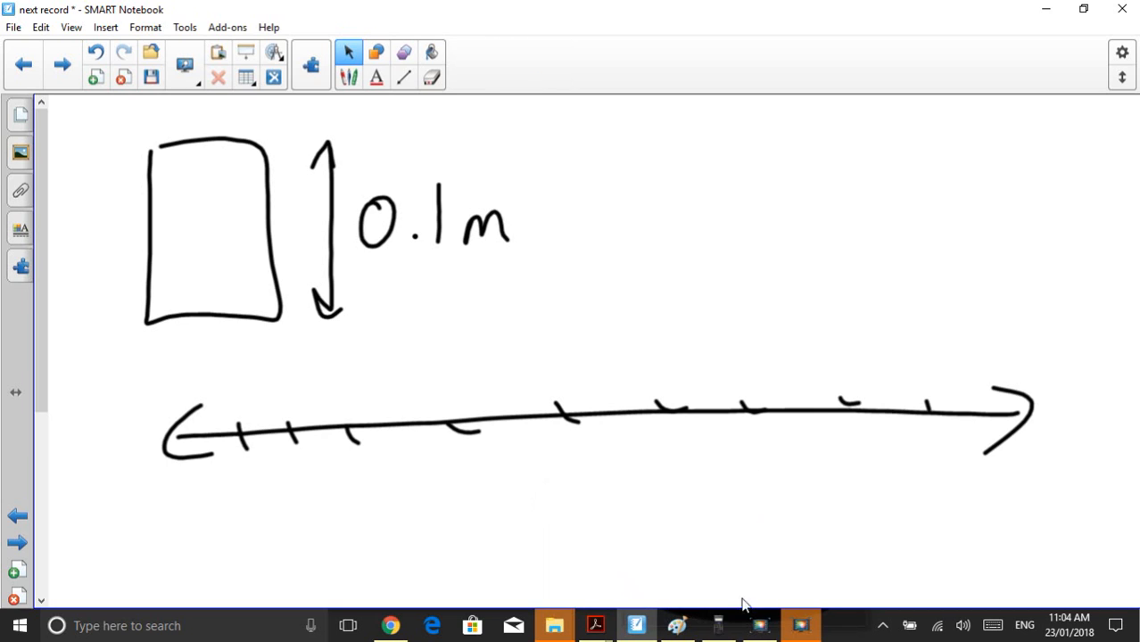
mouse_move(799, 624)
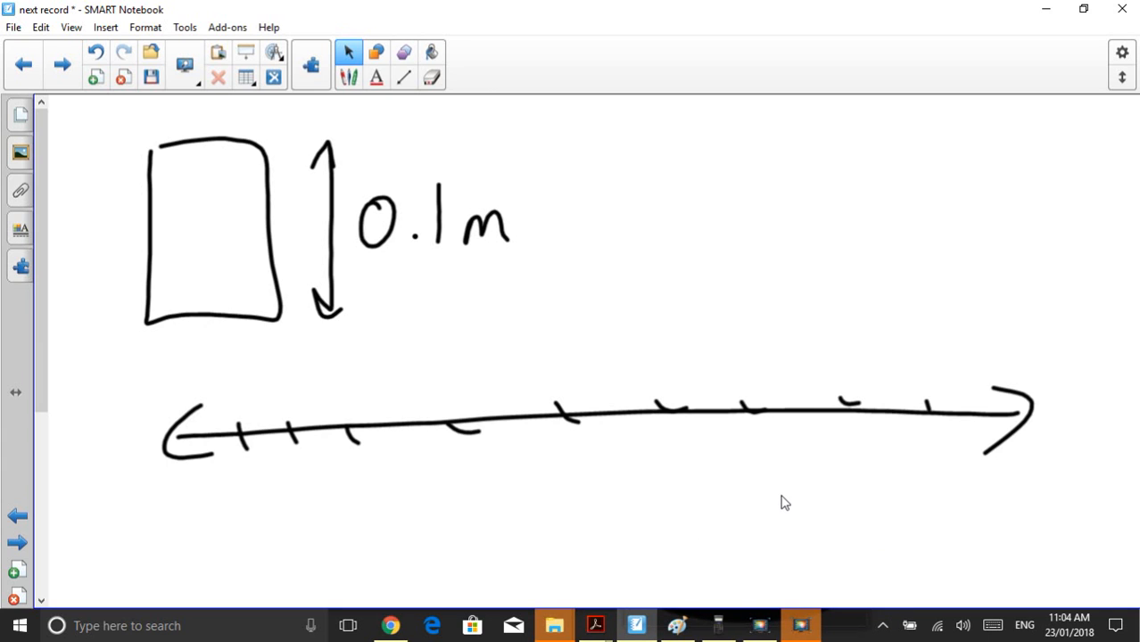
mouse_move(789, 563)
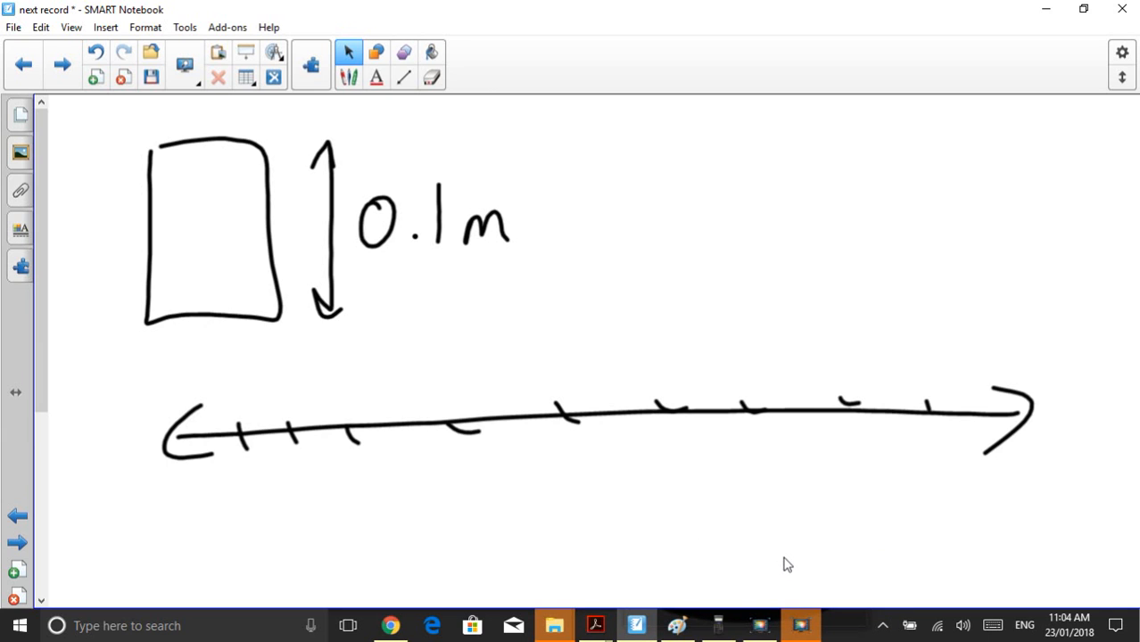